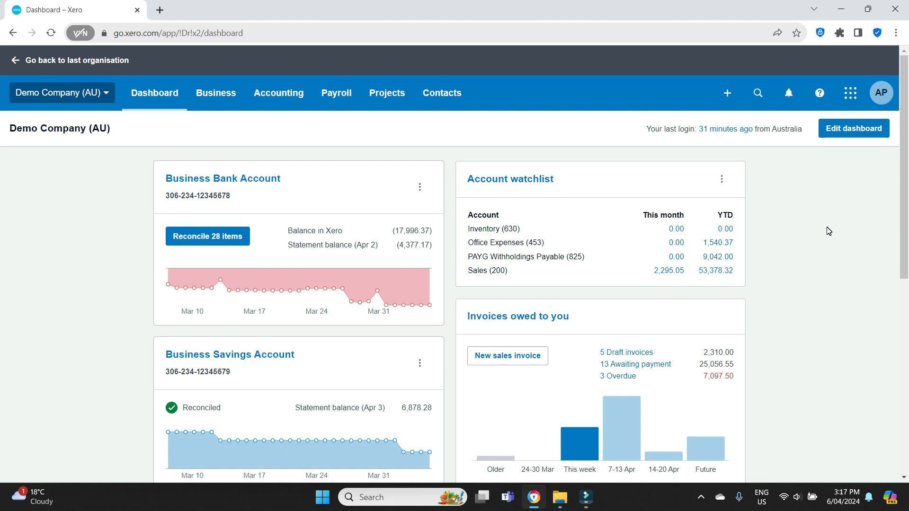
{"action": "mouse_move", "coordinate": [828, 233]}
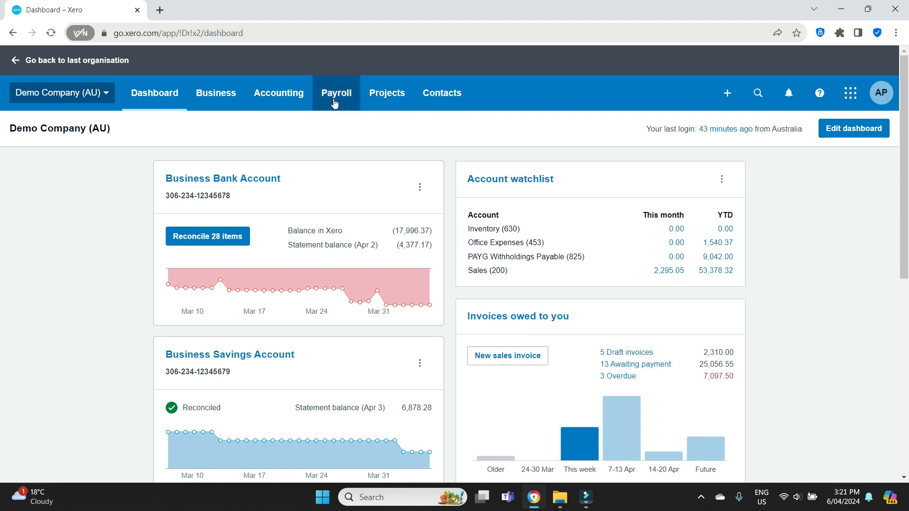
Step: Show the second employee's leave record with its 27.0574-hour annual leave balance and rejected request
{"action": "left_click", "coordinate": [336, 93]}
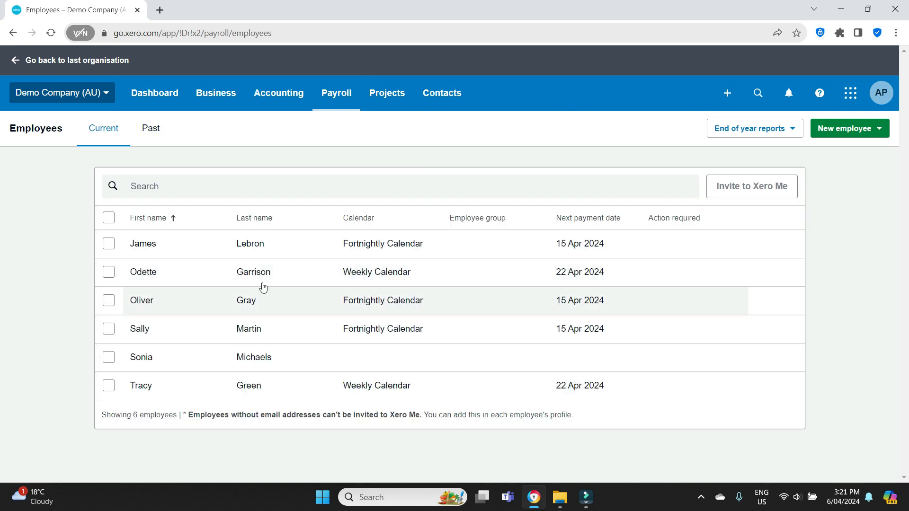
{"action": "mouse_move", "coordinate": [253, 276]}
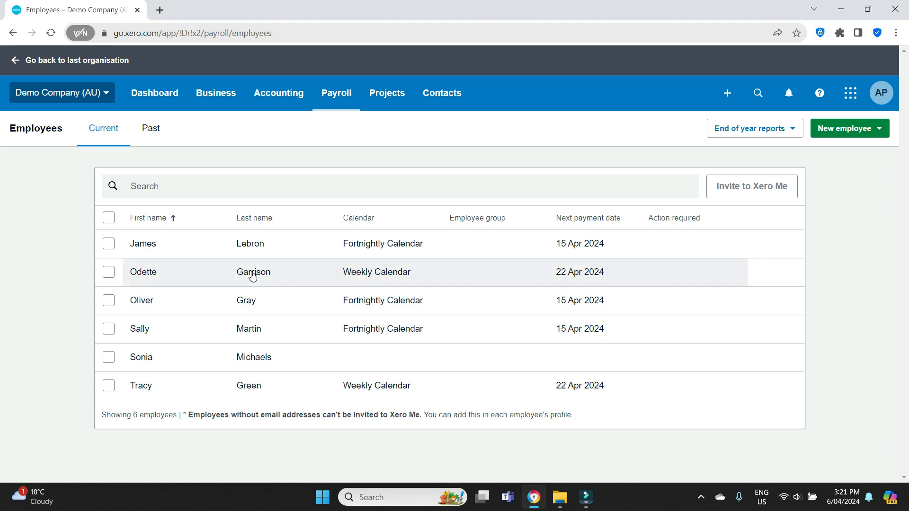
{"action": "left_click", "coordinate": [254, 272]}
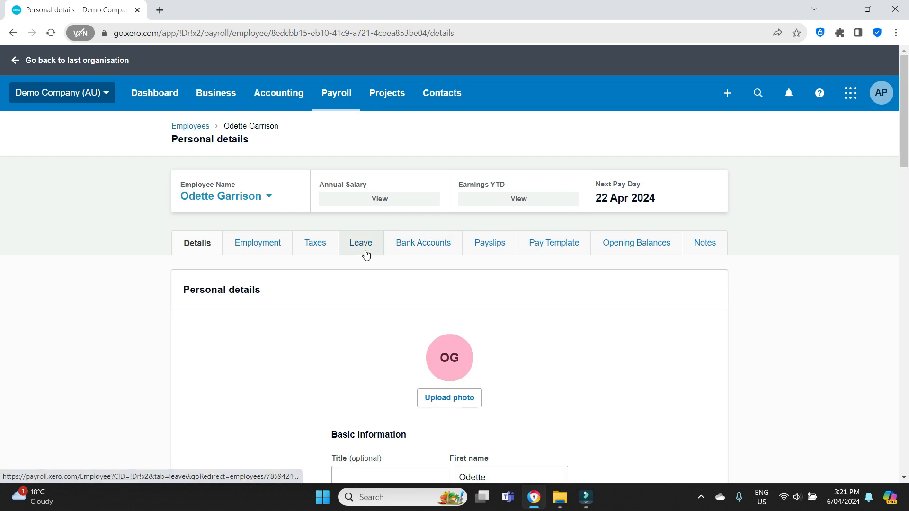
{"action": "left_click", "coordinate": [360, 243]}
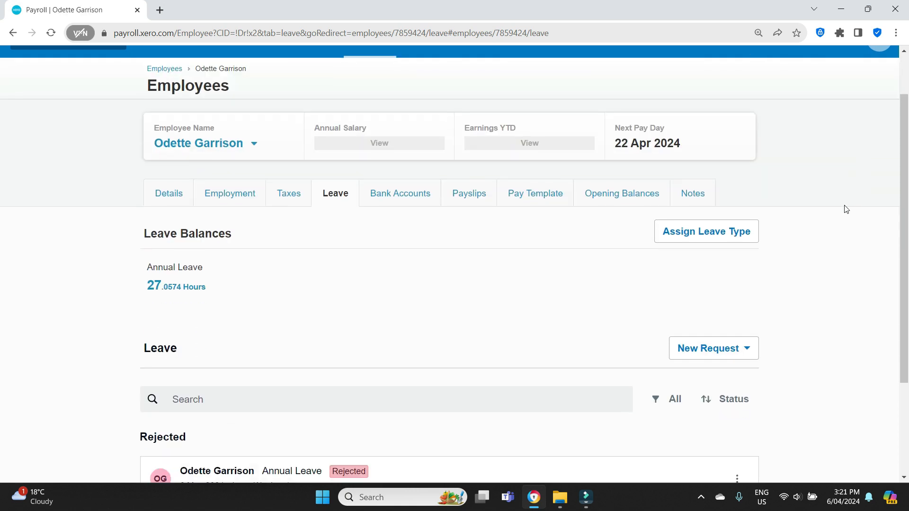
{"action": "mouse_move", "coordinate": [828, 268]}
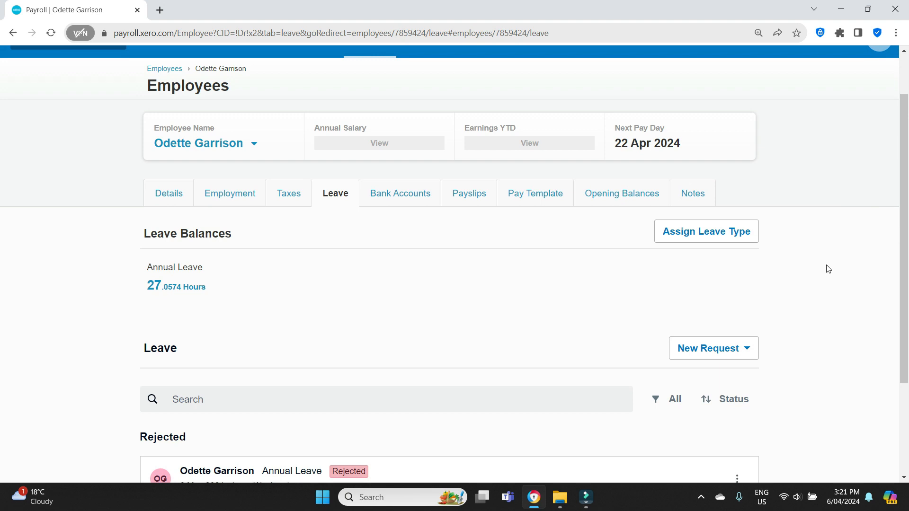
{"action": "mouse_move", "coordinate": [687, 313]}
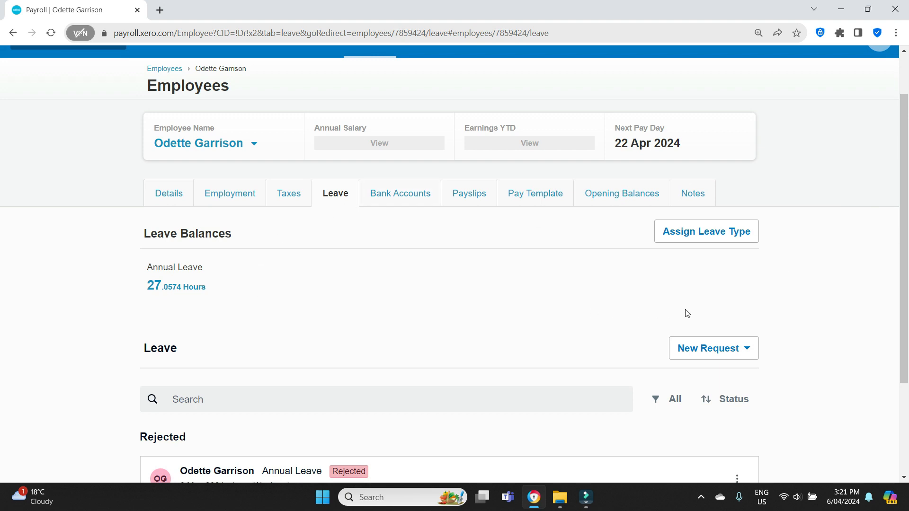
{"action": "mouse_move", "coordinate": [837, 299]}
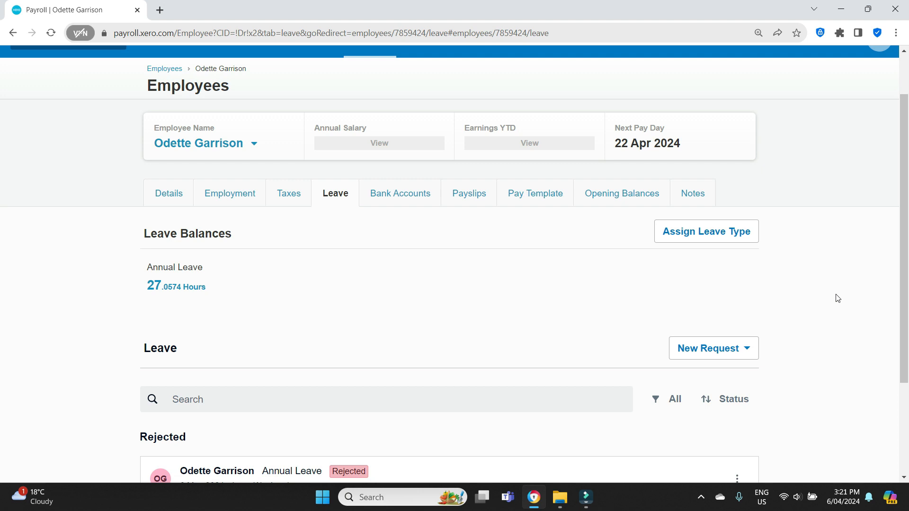
{"action": "mouse_move", "coordinate": [705, 231]}
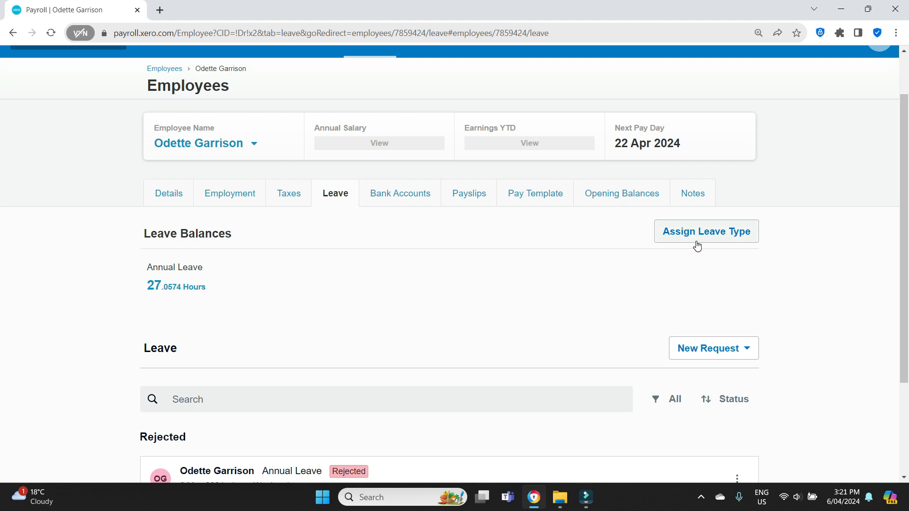
{"action": "mouse_move", "coordinate": [169, 337]}
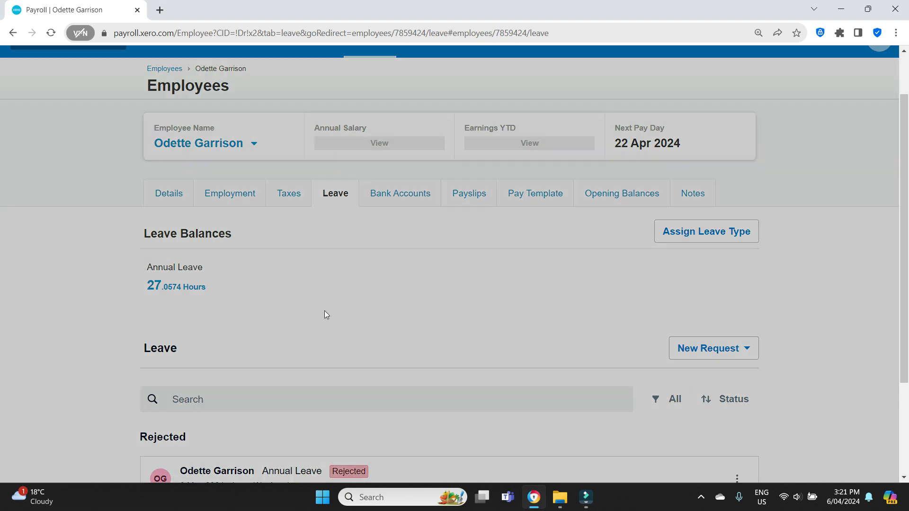
{"action": "left_click", "coordinate": [704, 231]}
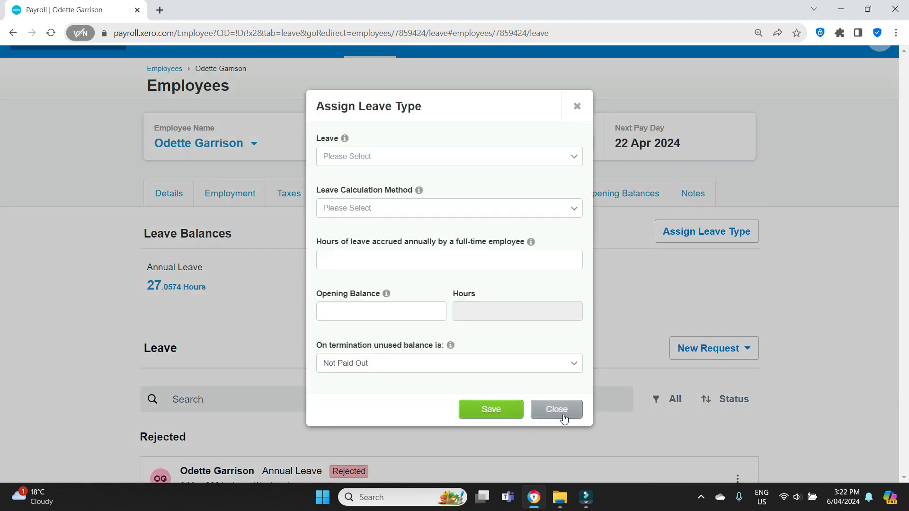
{"action": "mouse_move", "coordinate": [555, 420]}
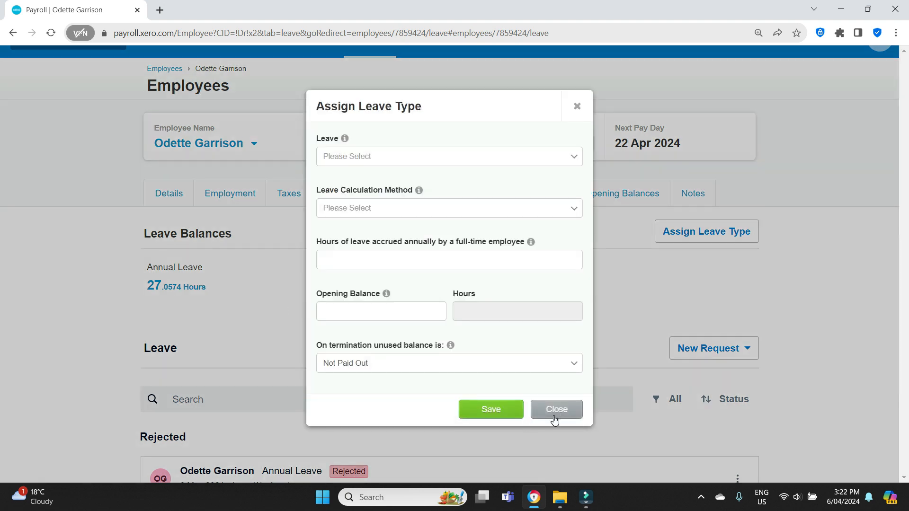
{"action": "mouse_move", "coordinate": [528, 388]}
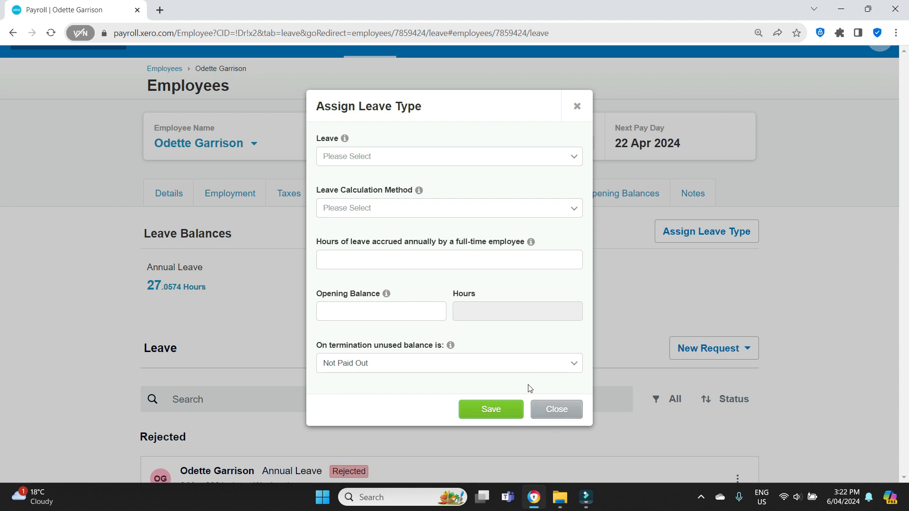
{"action": "mouse_move", "coordinate": [523, 382]}
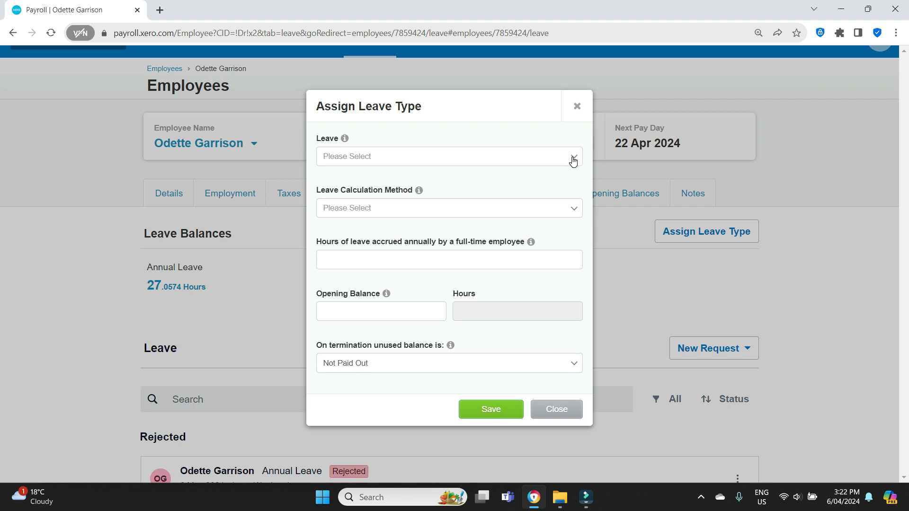
{"action": "left_click", "coordinate": [449, 156]}
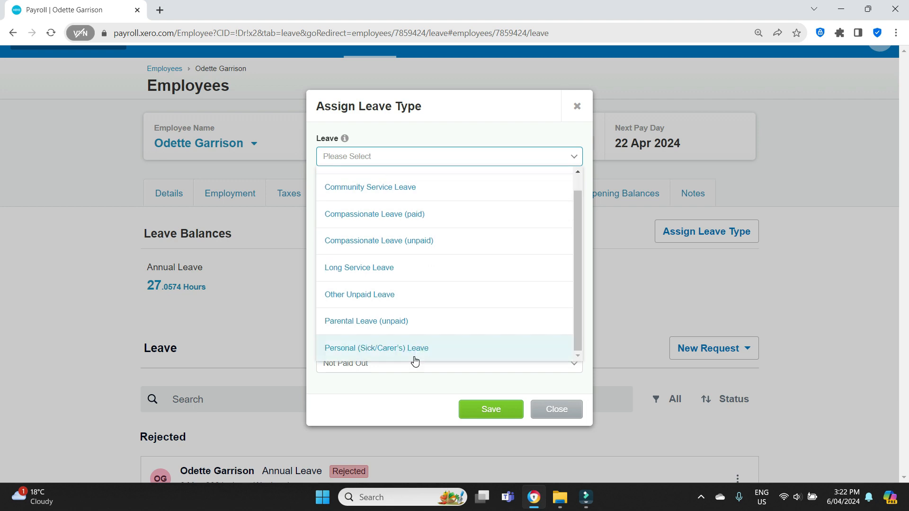
{"action": "mouse_move", "coordinate": [398, 288]}
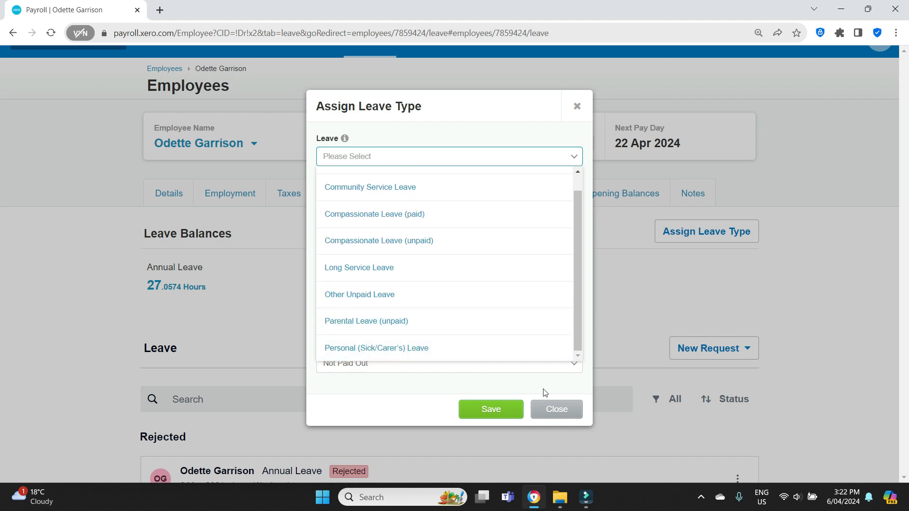
{"action": "right_click", "coordinate": [64, 10]}
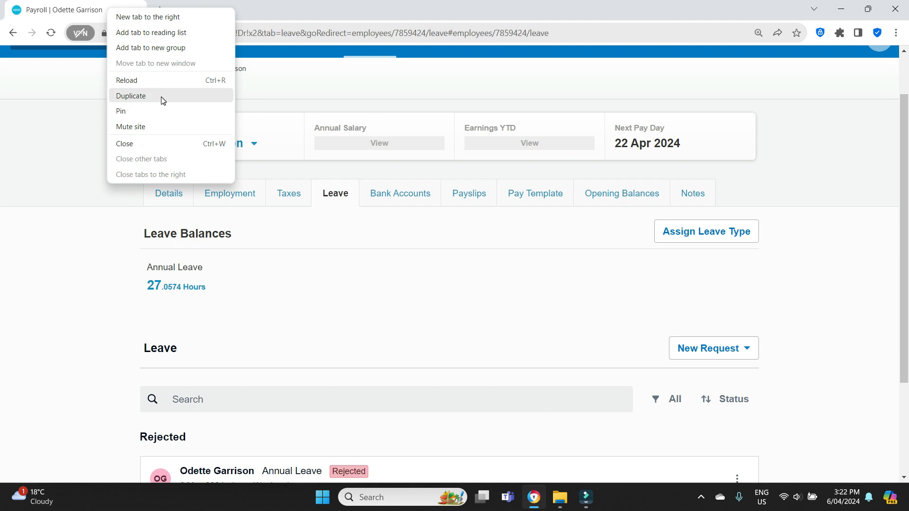
Step: Bring up the payroll settings in a duplicated tab and dismiss the help banner
{"action": "left_click", "coordinate": [131, 95]}
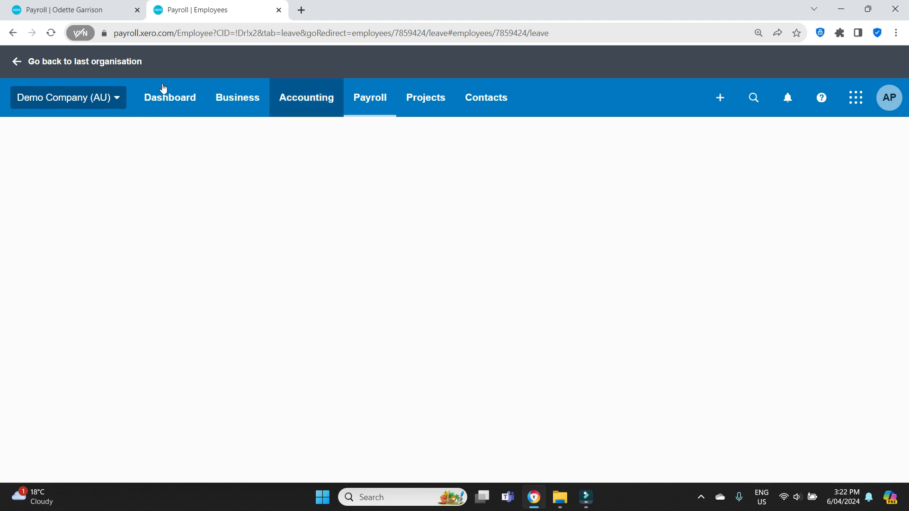
{"action": "left_click", "coordinate": [67, 97]}
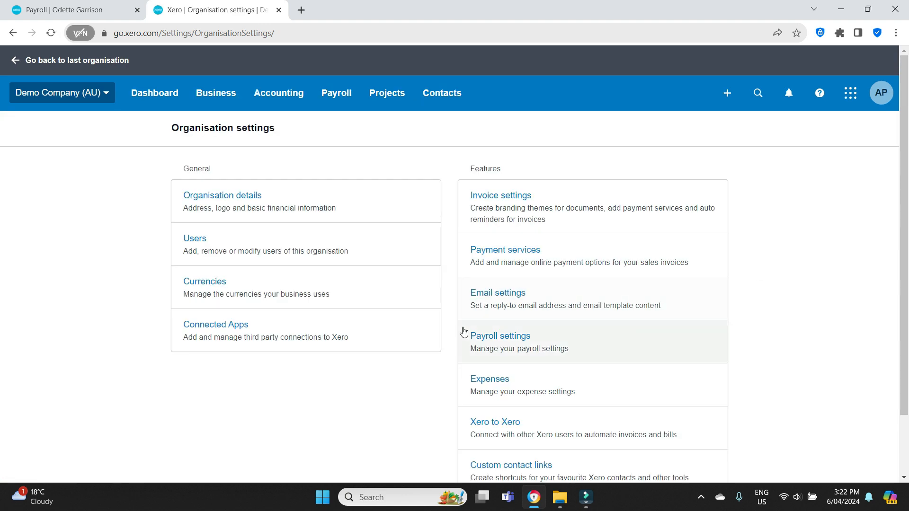
{"action": "left_click", "coordinate": [500, 335]}
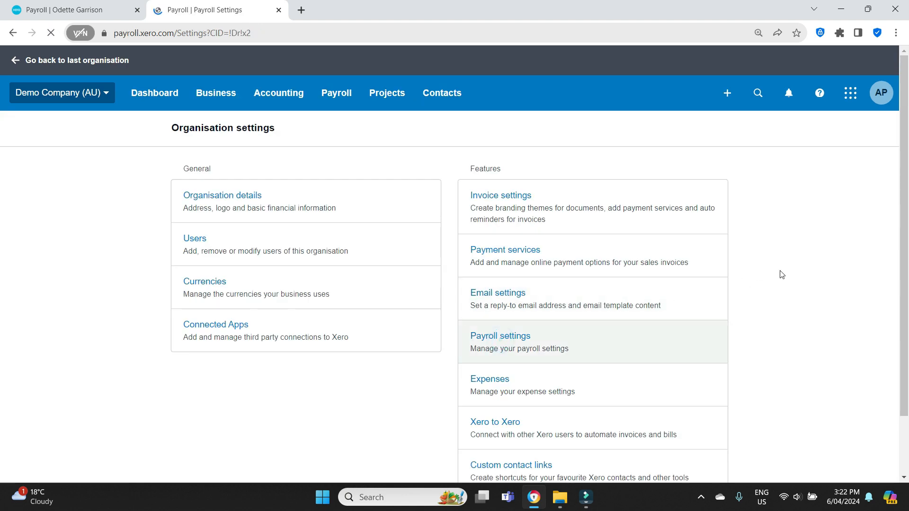
{"action": "left_click", "coordinate": [500, 335]}
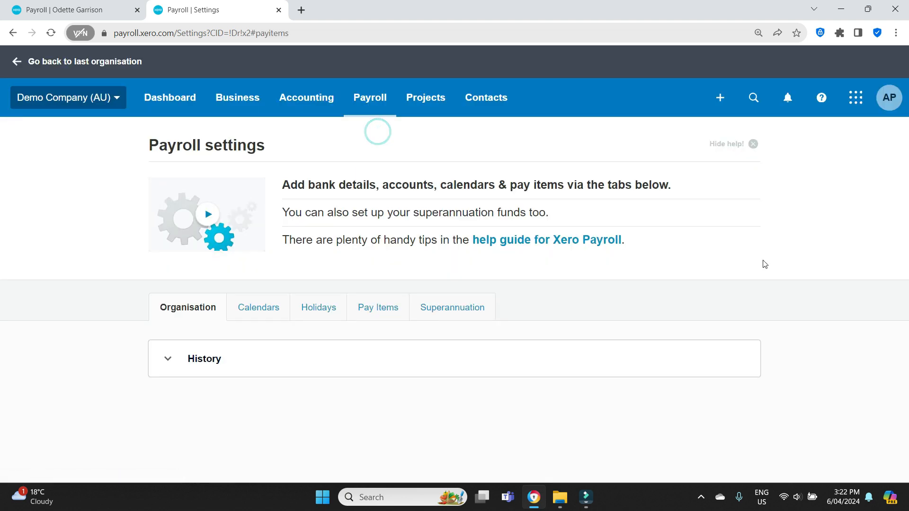
{"action": "left_click", "coordinate": [726, 143]}
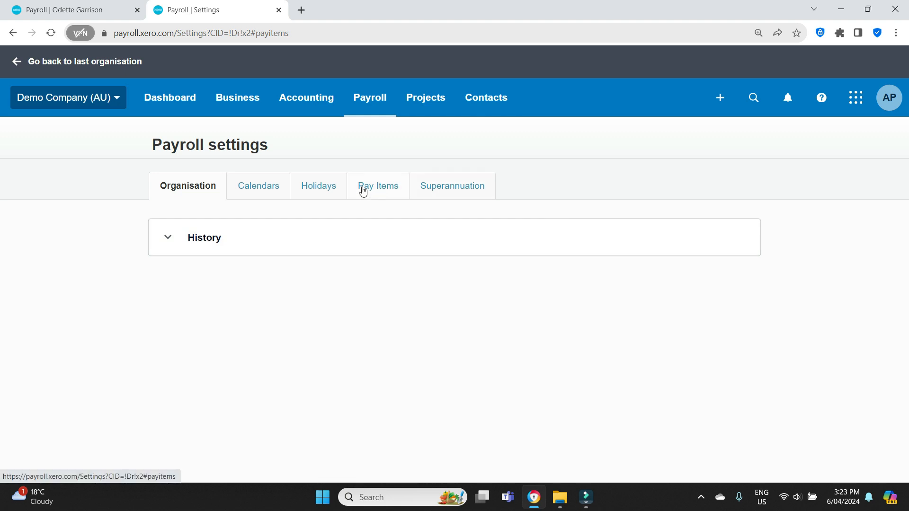
Step: Show the leave pay items list with Annual Leave at 152.00 hours normal entitlement
{"action": "left_click", "coordinate": [377, 185]}
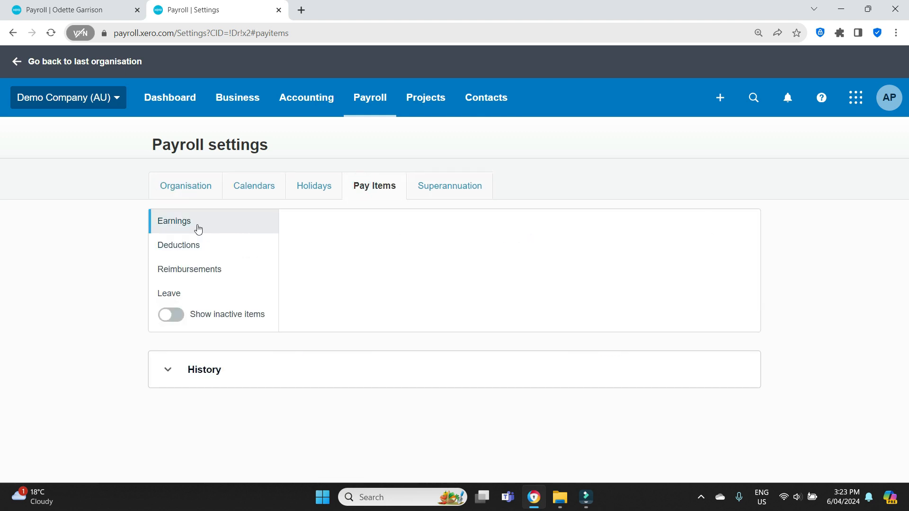
{"action": "left_click", "coordinate": [169, 293]}
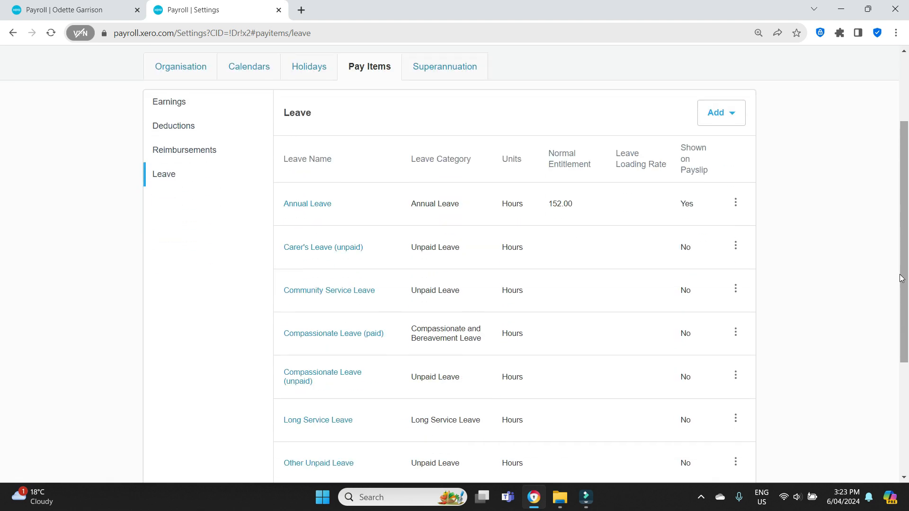
{"action": "scroll", "scroll_direction": "down", "scroll_amount": 3}
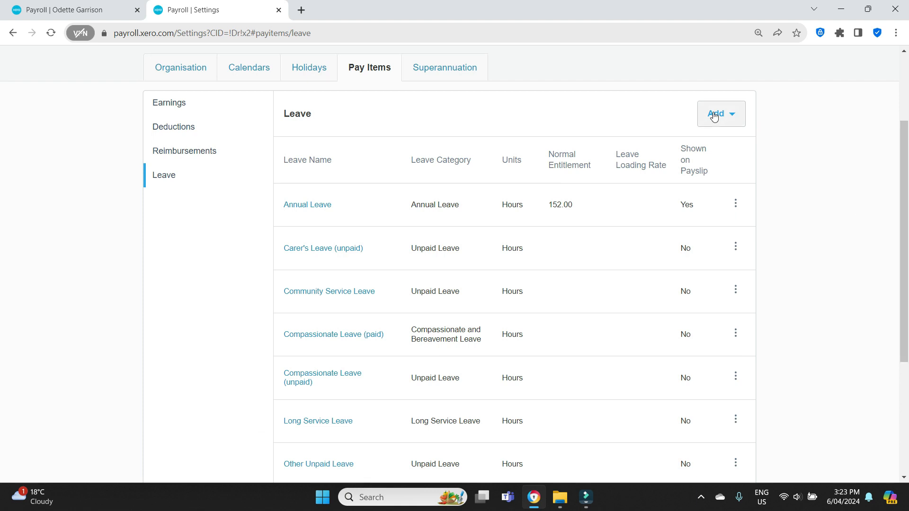
Step: Add a paid leave type 'Time in Lieu' in Hours with its balance shown on payslips
{"action": "left_click", "coordinate": [721, 113]}
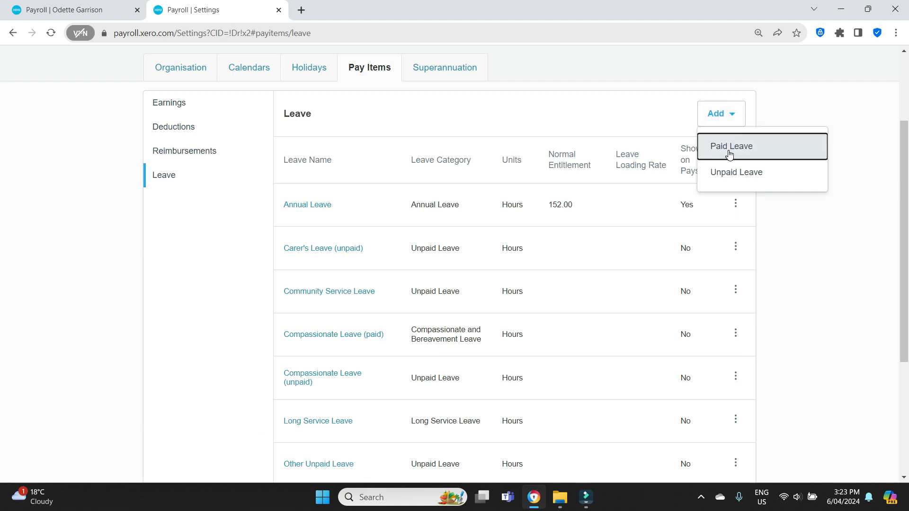
{"action": "left_click", "coordinate": [731, 146]}
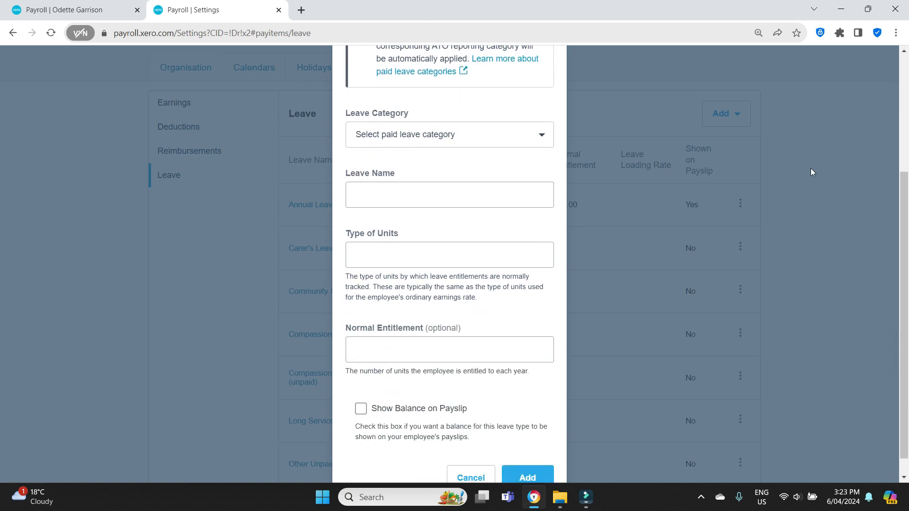
{"action": "left_click", "coordinate": [449, 133]}
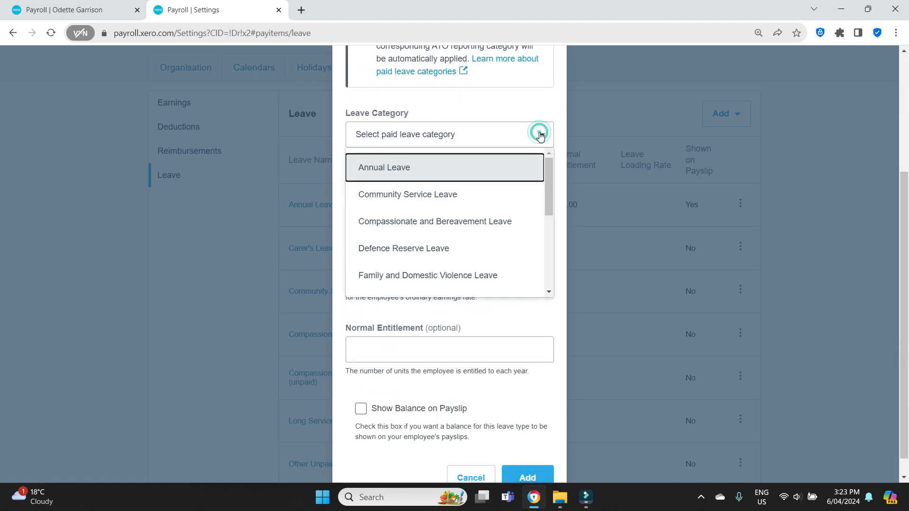
{"action": "scroll", "scroll_direction": "down", "scroll_amount": 3}
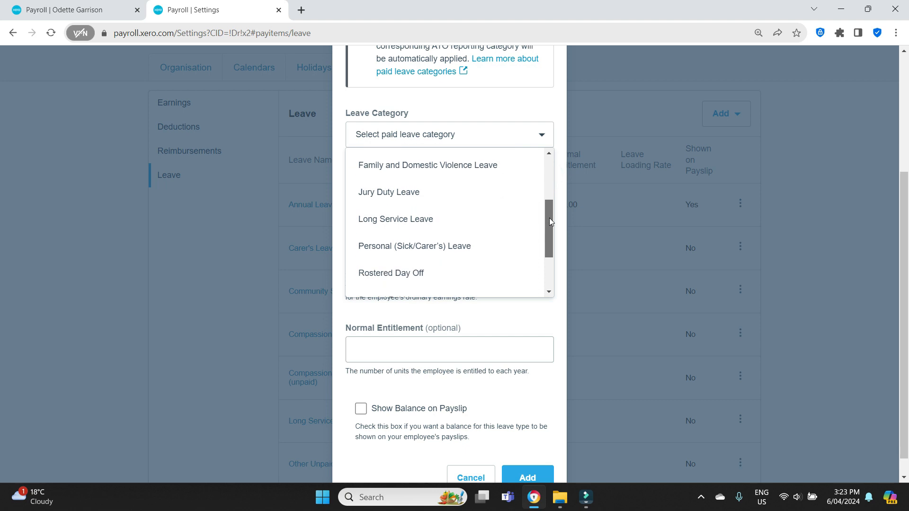
{"action": "scroll", "scroll_direction": "down", "scroll_amount": 3}
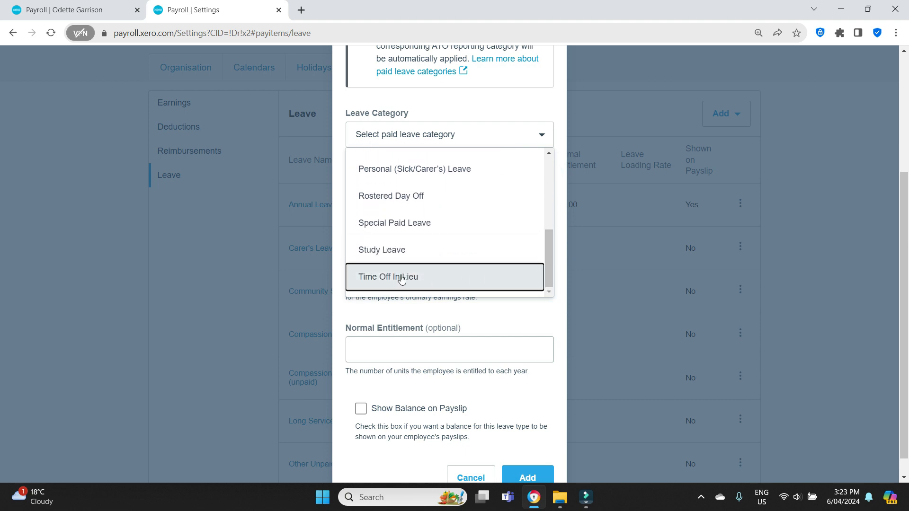
{"action": "left_click", "coordinate": [388, 276]}
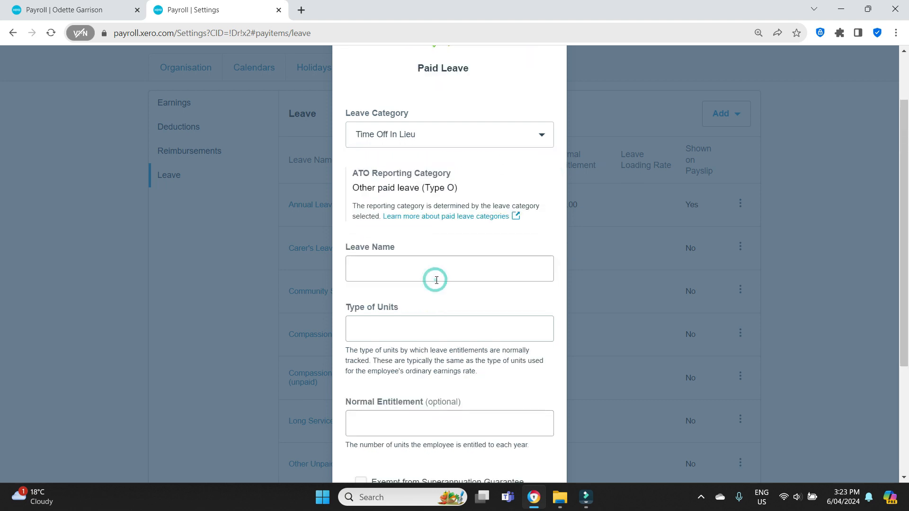
{"action": "left_click", "coordinate": [448, 268]}
{"action": "type", "text": "Time in L"}
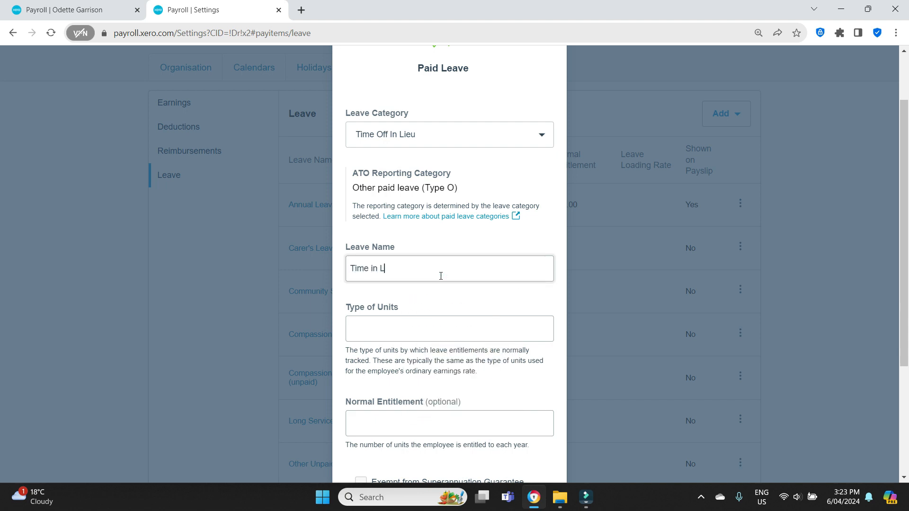
{"action": "type", "text": "ieu"}
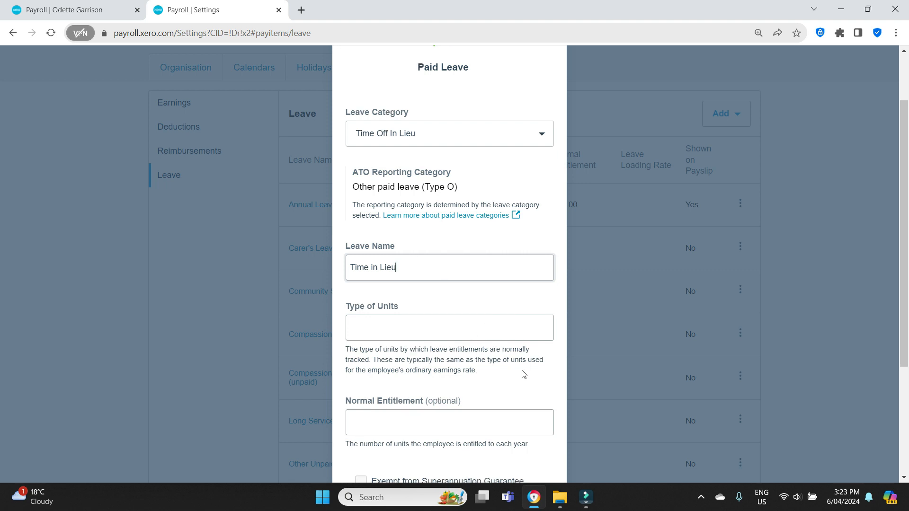
{"action": "type", "text": "Hours"}
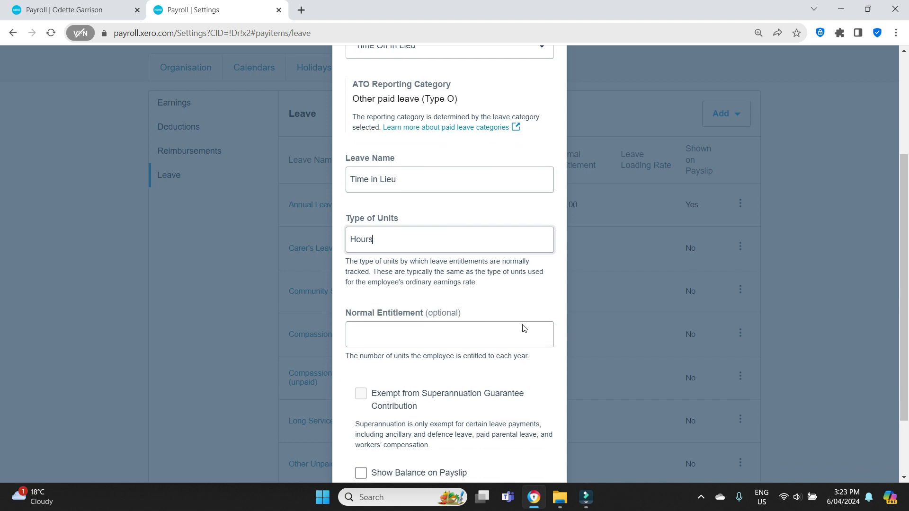
{"action": "scroll", "scroll_direction": "down", "scroll_amount": 3}
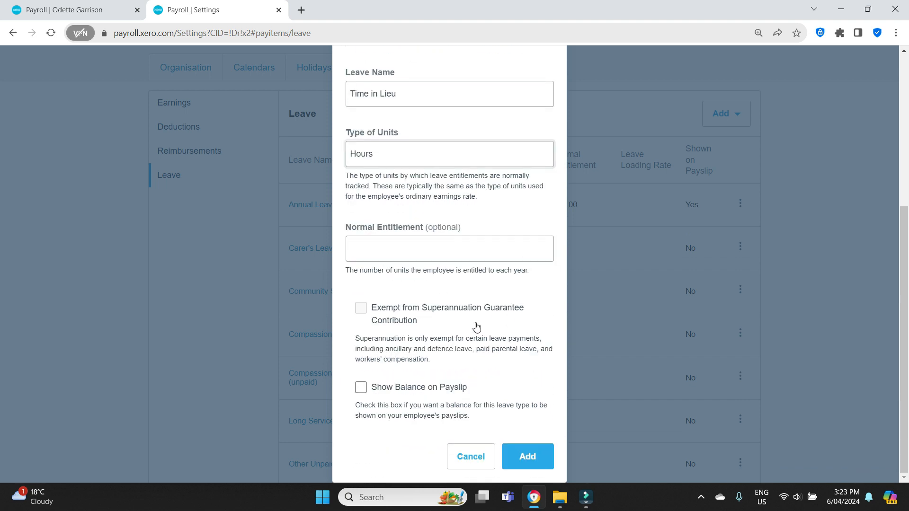
{"action": "mouse_move", "coordinate": [360, 432]}
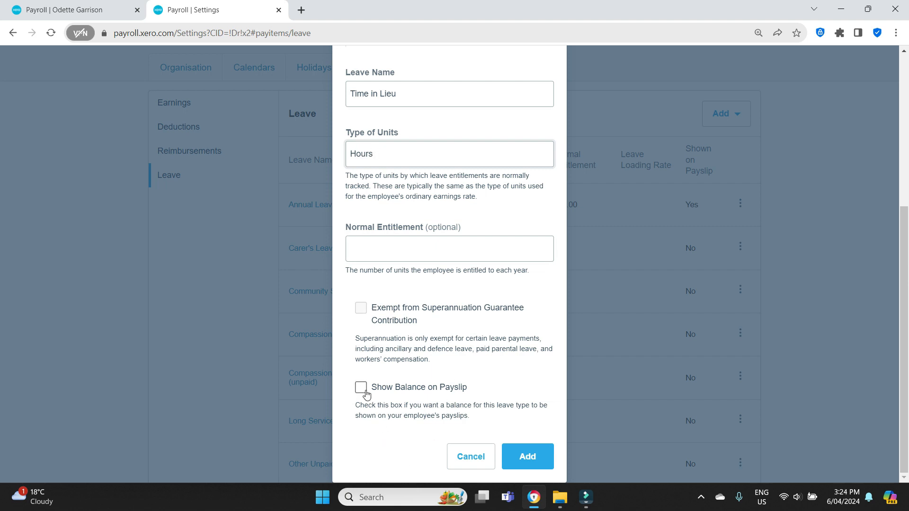
{"action": "left_click", "coordinate": [361, 388]}
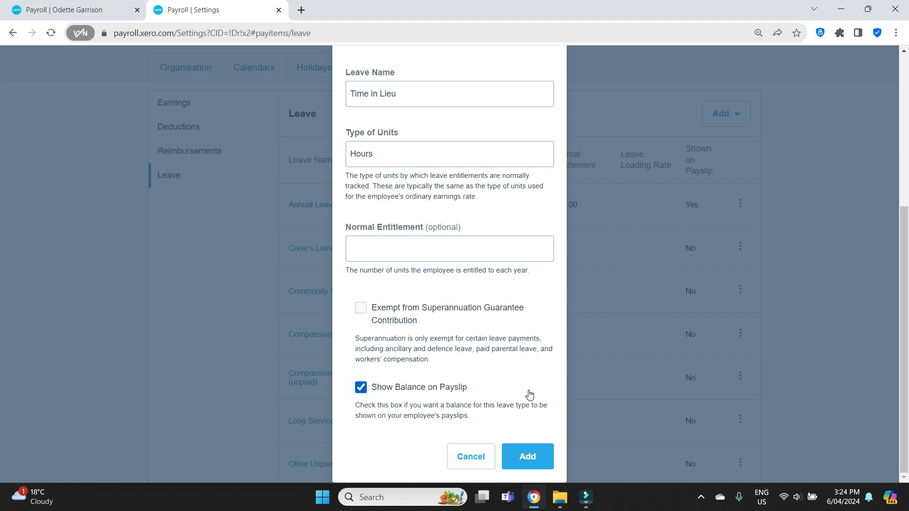
{"action": "mouse_move", "coordinate": [527, 457]}
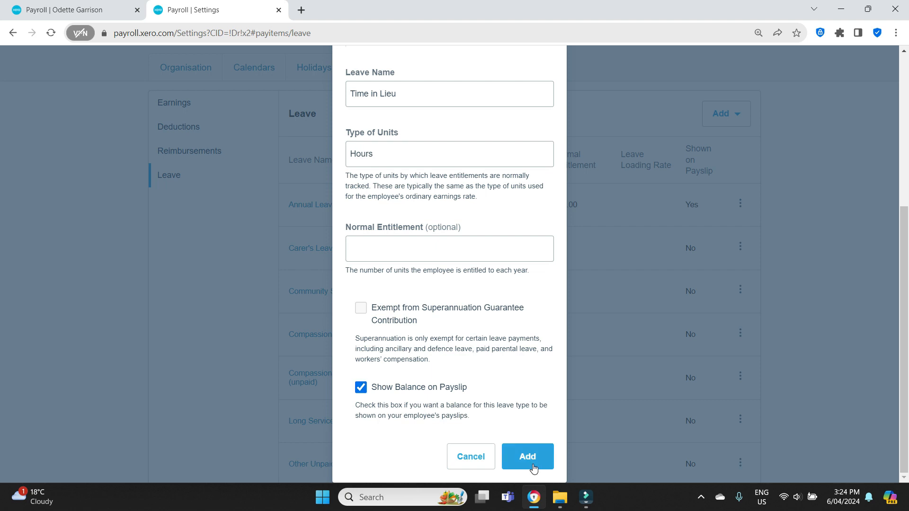
{"action": "left_click", "coordinate": [527, 456]}
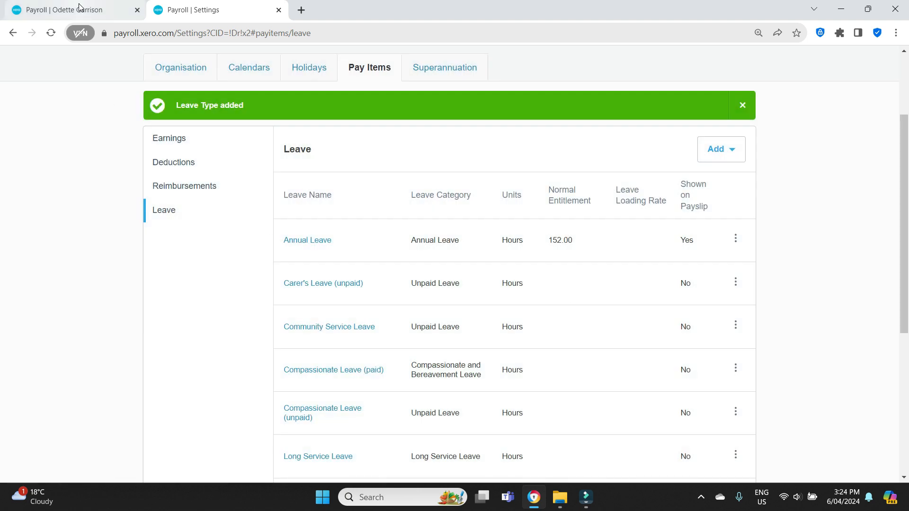
Step: Return to the employee's leave page and reload it
{"action": "left_click", "coordinate": [69, 9]}
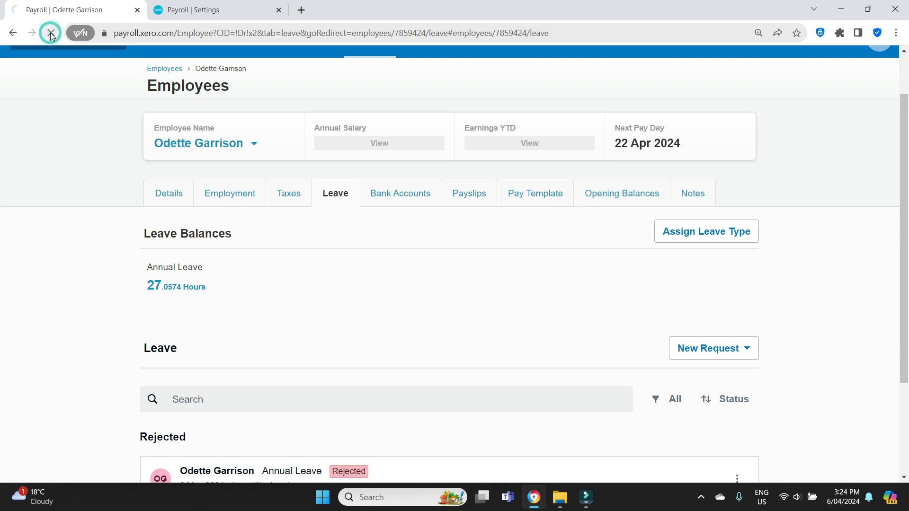
{"action": "left_click", "coordinate": [51, 33]}
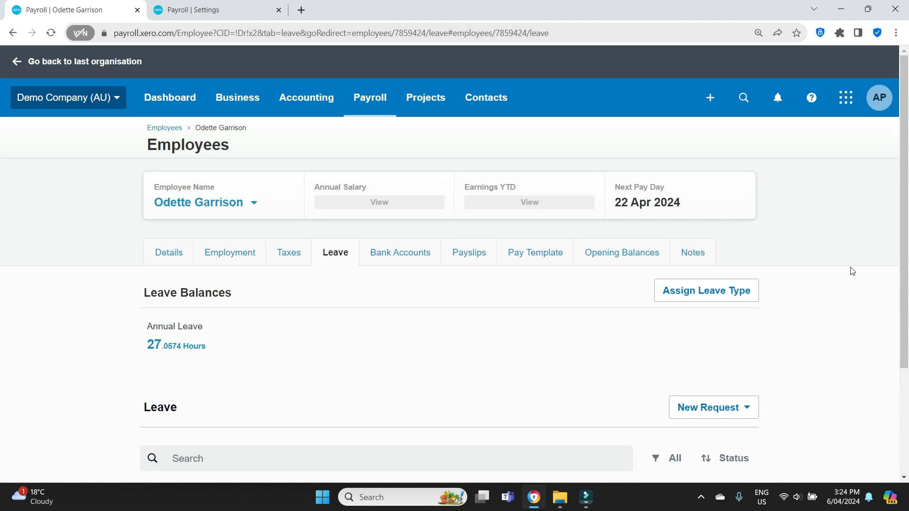
Step: Assign Time in Lieu to the employee with No Calculation Required
{"action": "left_click", "coordinate": [706, 290]}
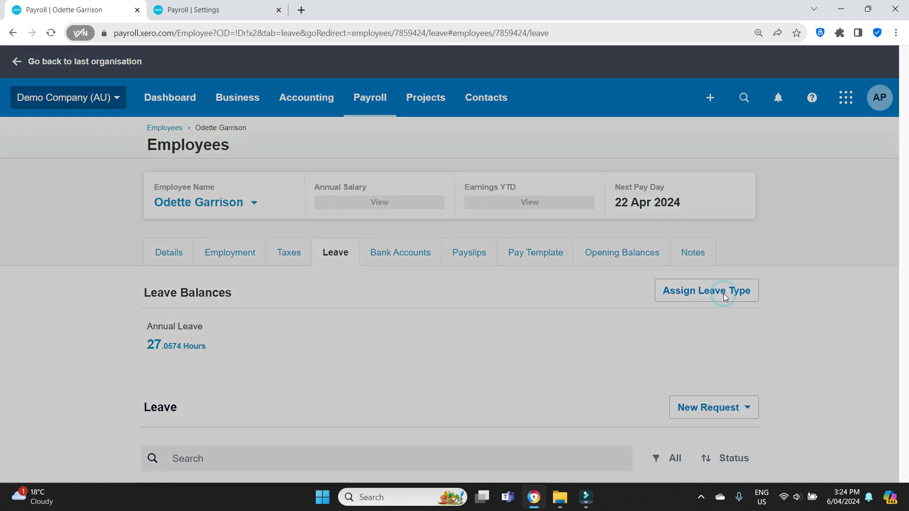
{"action": "left_click", "coordinate": [705, 290]}
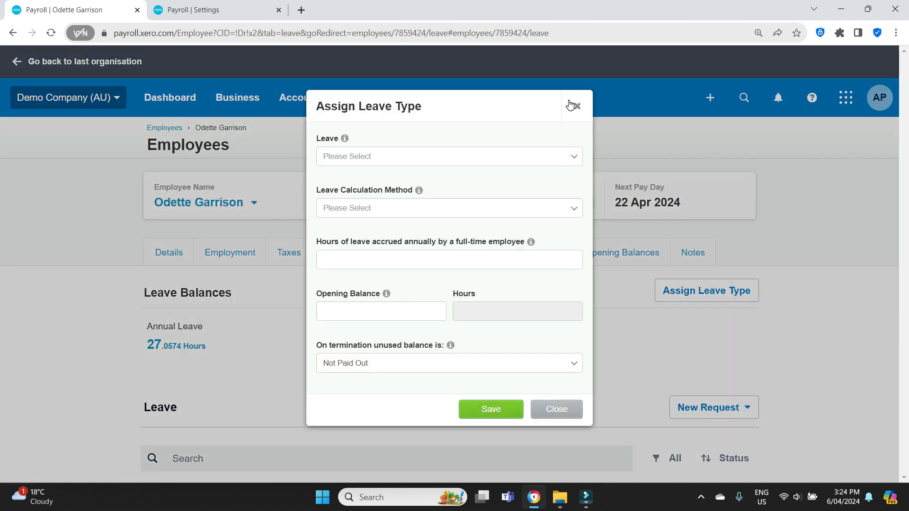
{"action": "left_click", "coordinate": [447, 156]}
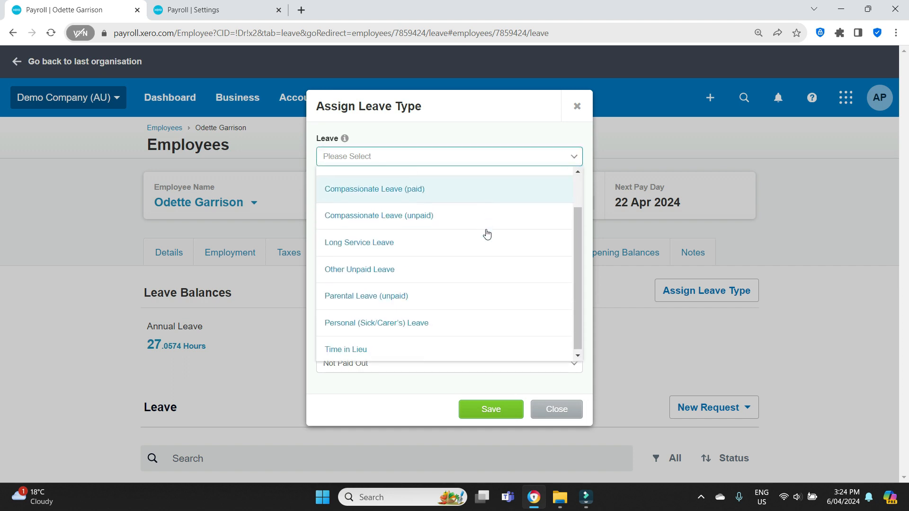
{"action": "left_click", "coordinate": [346, 350]}
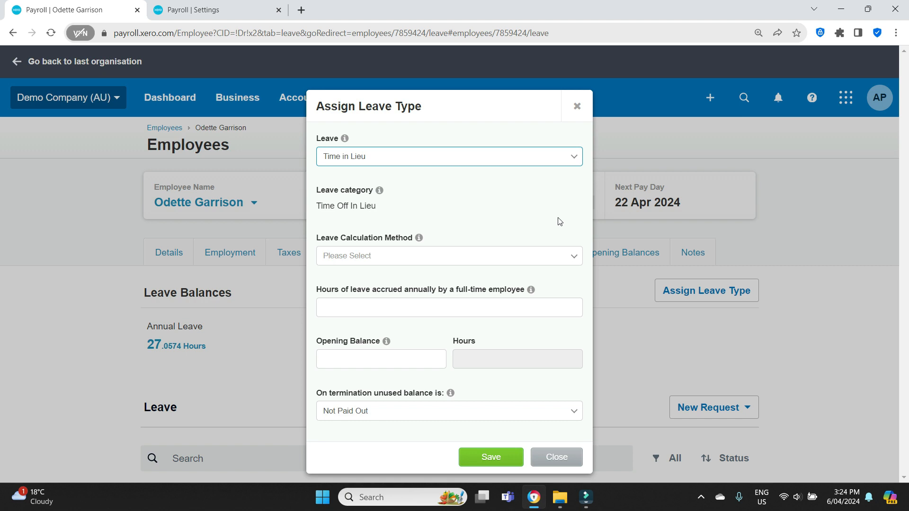
{"action": "left_click", "coordinate": [448, 256]}
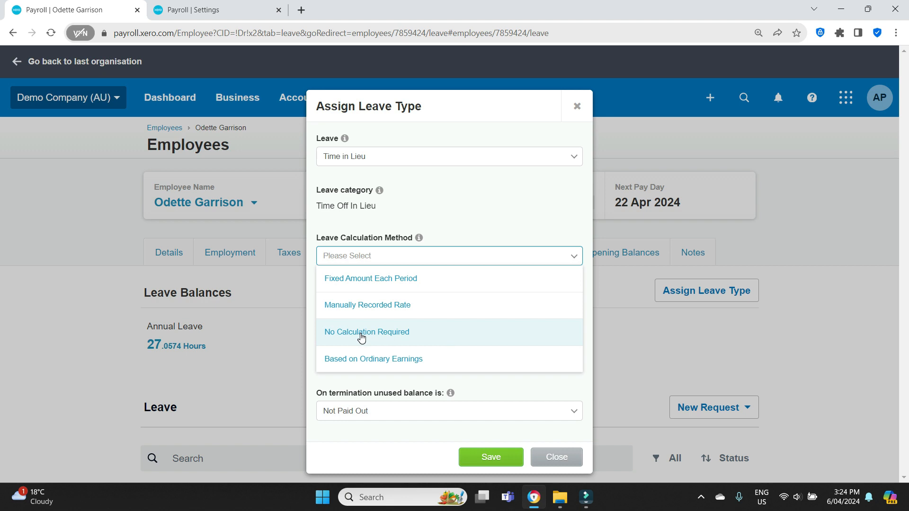
{"action": "left_click", "coordinate": [366, 331]}
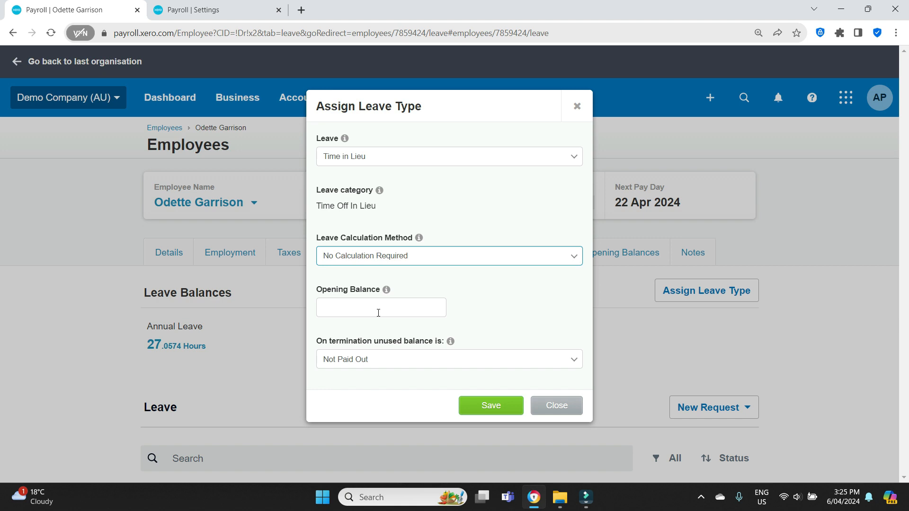
Step: Set unused balance Paid Out on termination including superannuation, and save the assignment
{"action": "left_click", "coordinate": [381, 307]}
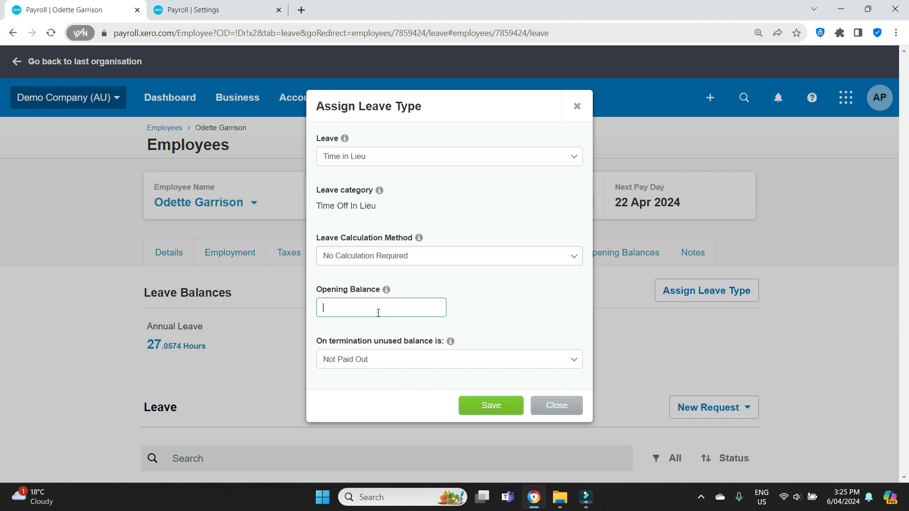
{"action": "left_click", "coordinate": [448, 359]}
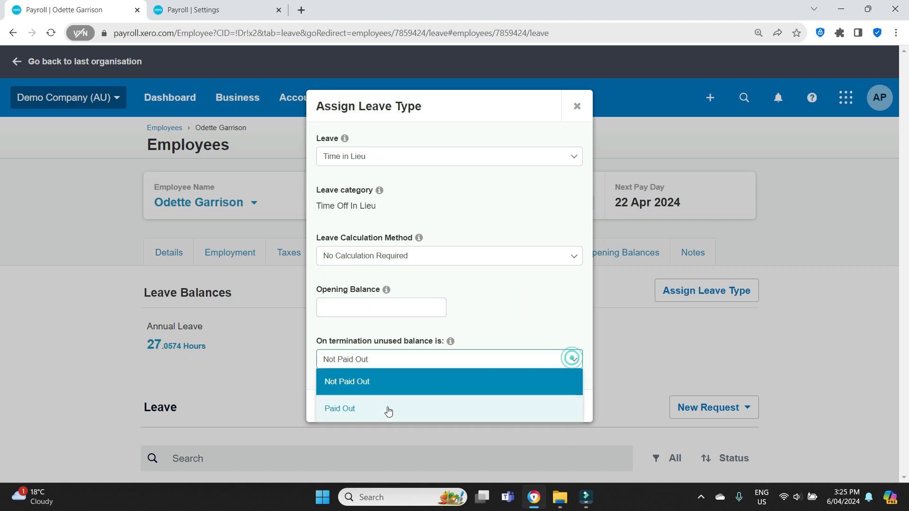
{"action": "left_click", "coordinate": [339, 408]}
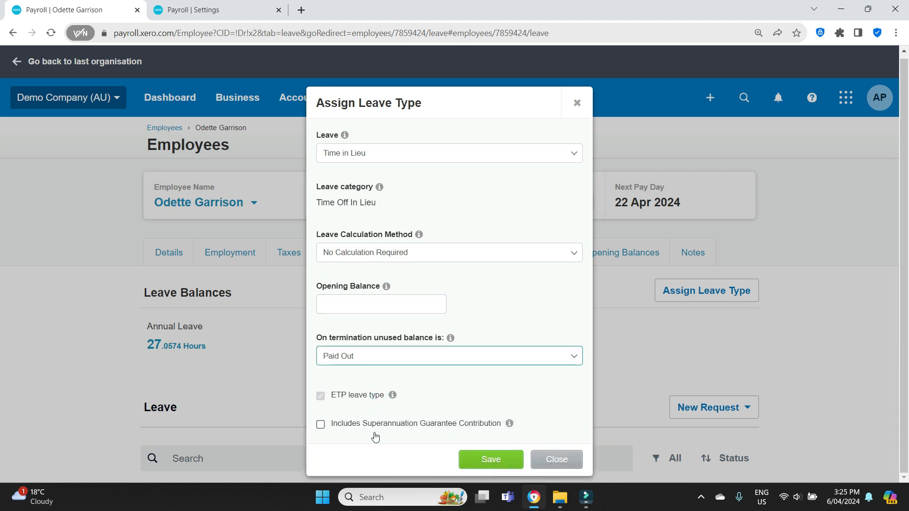
{"action": "left_click", "coordinate": [321, 424]}
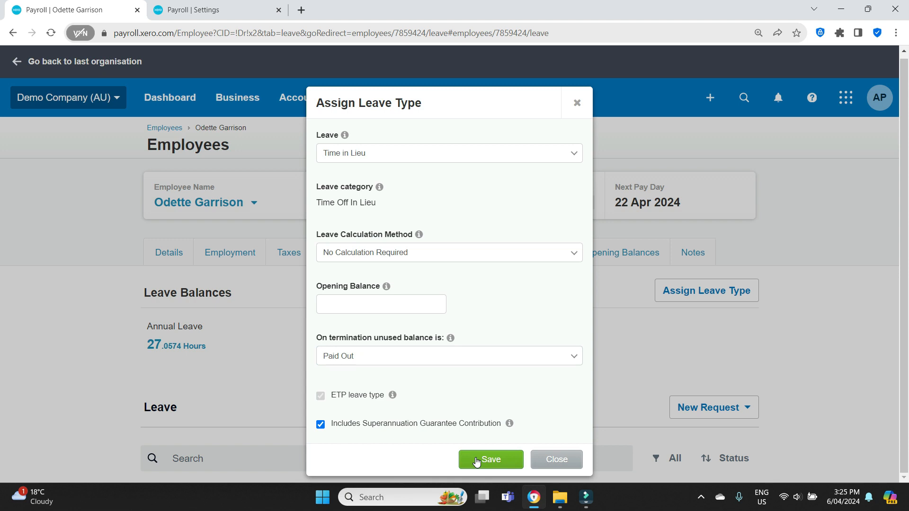
{"action": "left_click", "coordinate": [491, 460]}
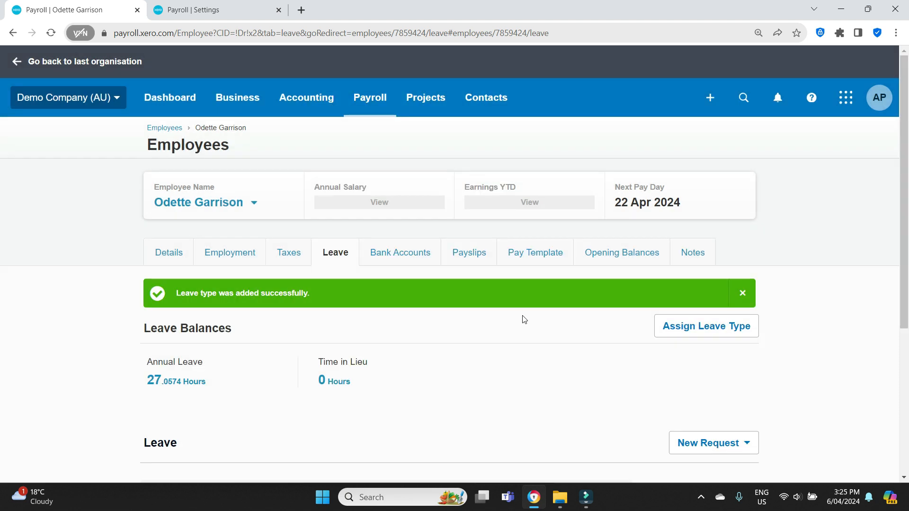
{"action": "mouse_move", "coordinate": [338, 401]}
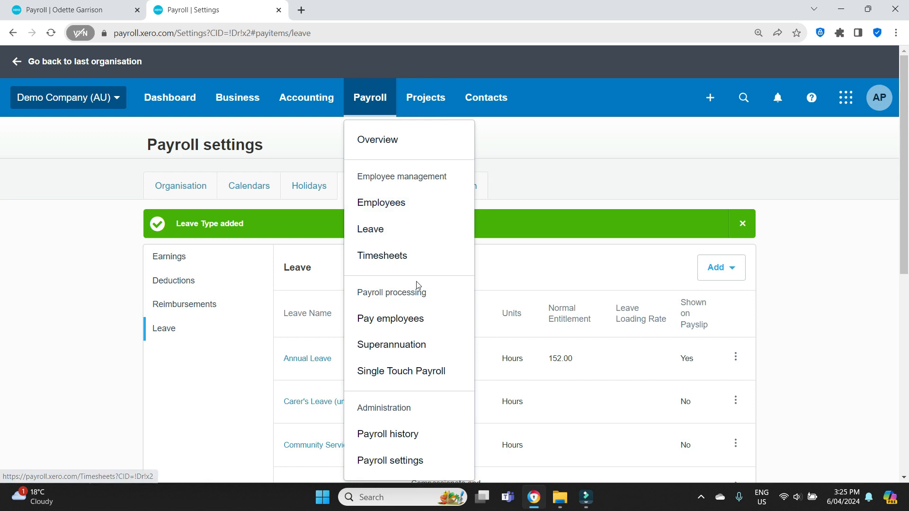
Step: Create a draft pay run for week ending 21 Apr 2024 and view the first employee's payslip
{"action": "left_click", "coordinate": [390, 318]}
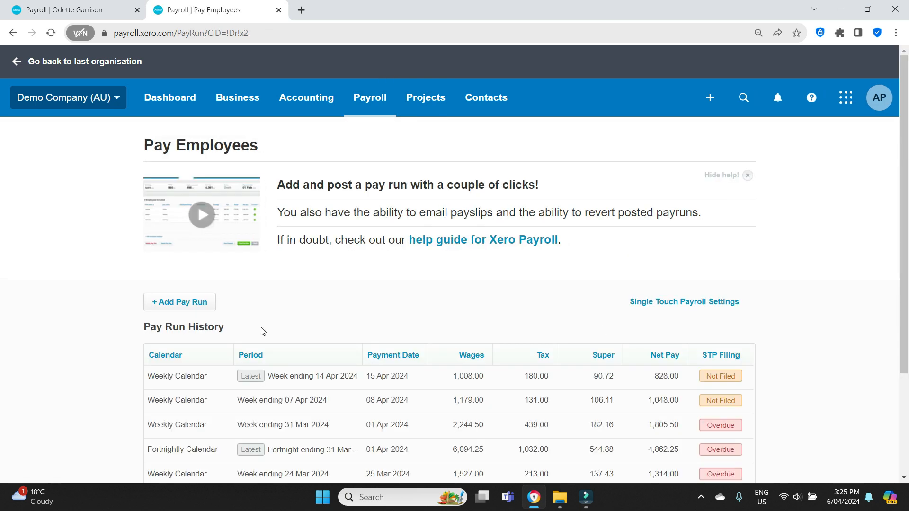
{"action": "left_click", "coordinate": [179, 302]}
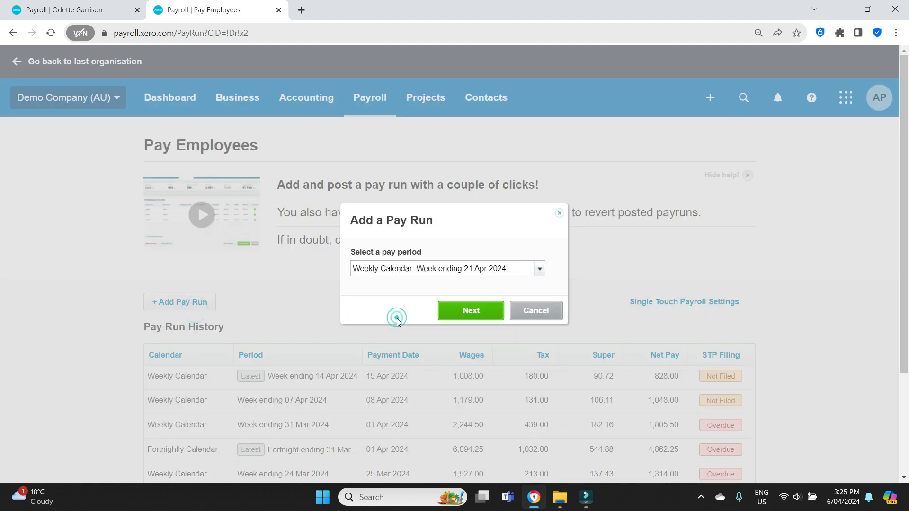
{"action": "left_click", "coordinate": [470, 311]}
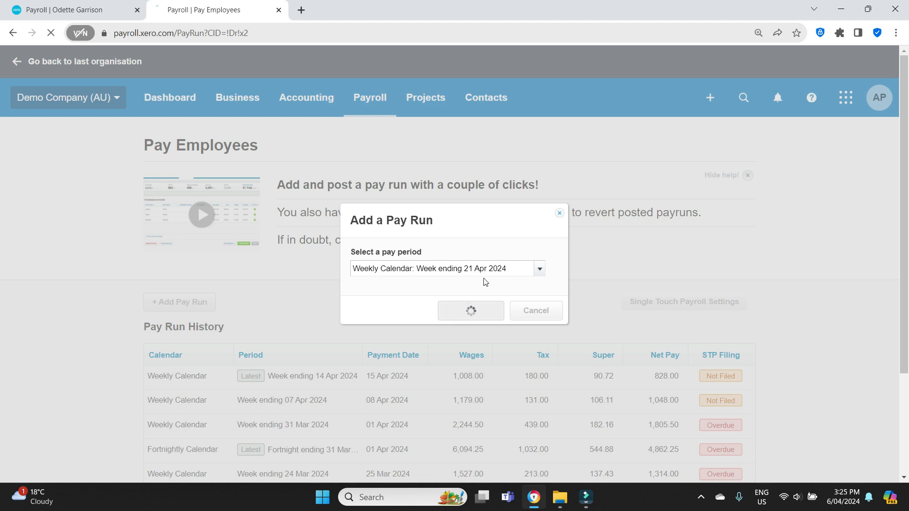
{"action": "left_click", "coordinate": [471, 311]}
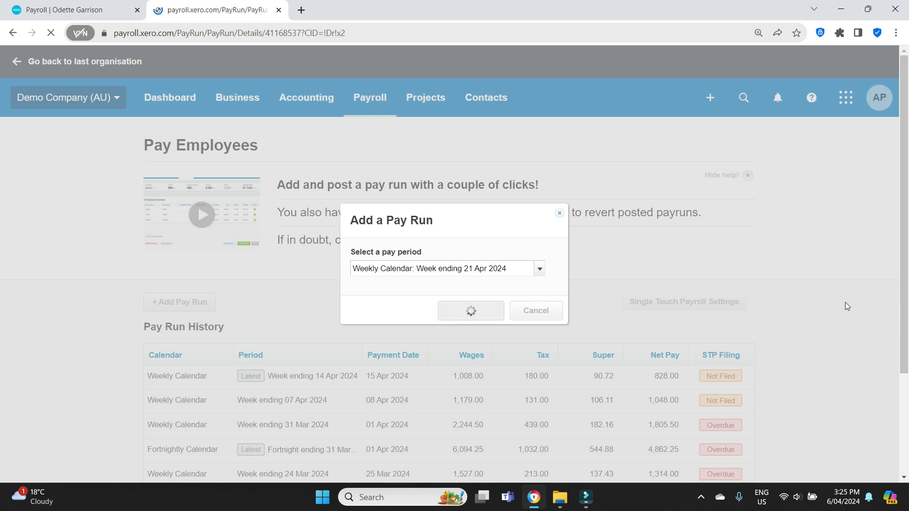
{"action": "left_click", "coordinate": [470, 311]}
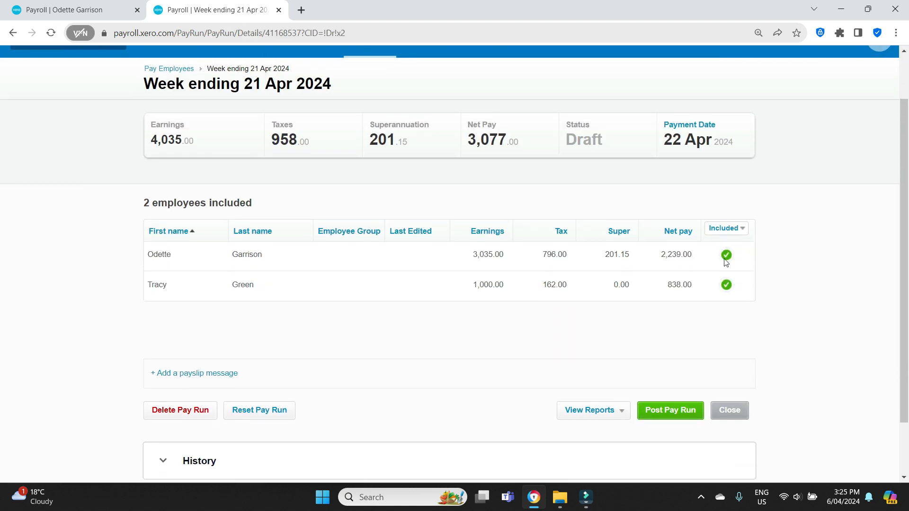
{"action": "mouse_move", "coordinate": [674, 261]}
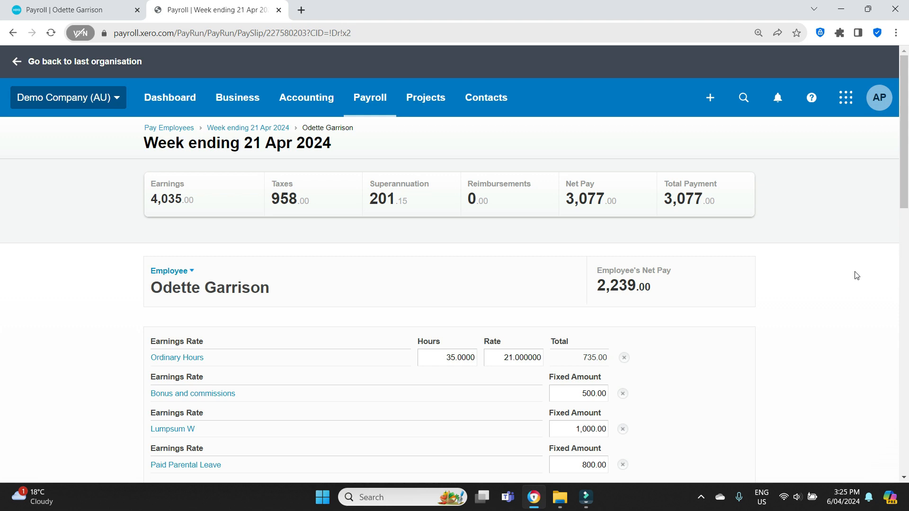
{"action": "scroll", "scroll_direction": "down", "scroll_amount": 3}
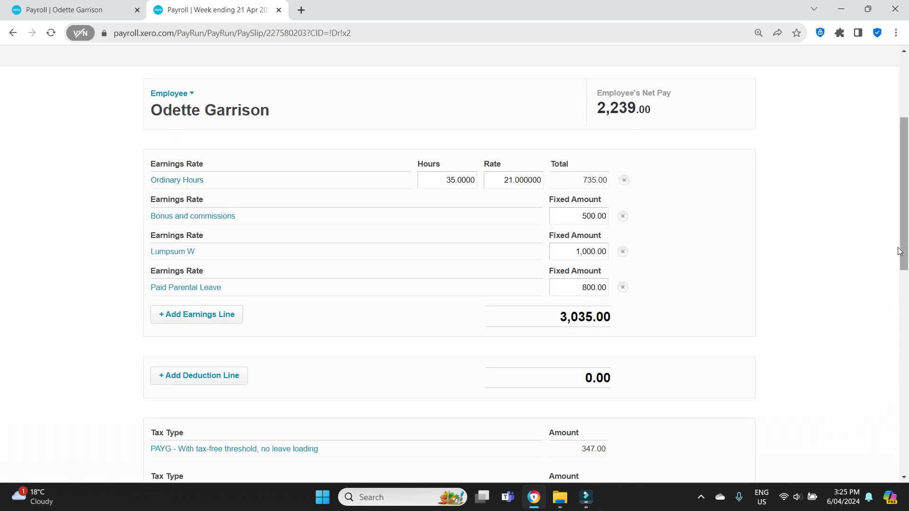
{"action": "mouse_move", "coordinate": [843, 242]}
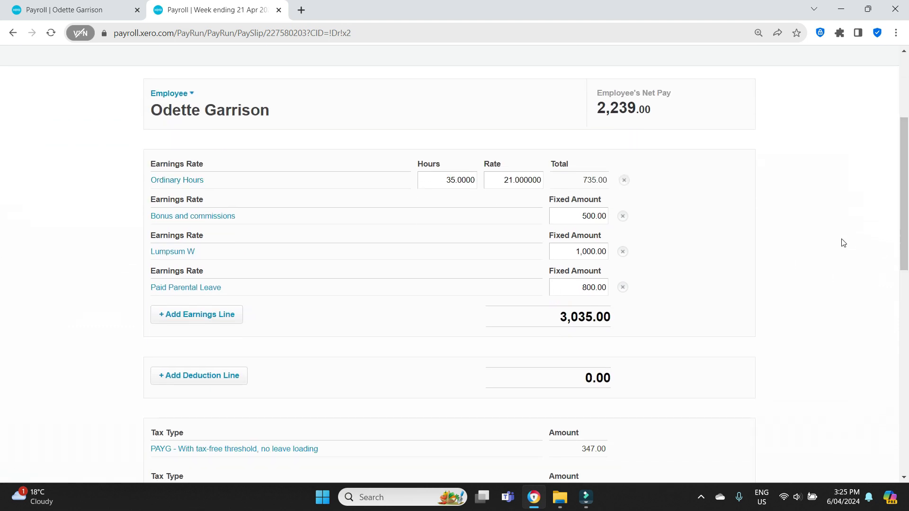
{"action": "scroll", "scroll_direction": "down", "scroll_amount": 3}
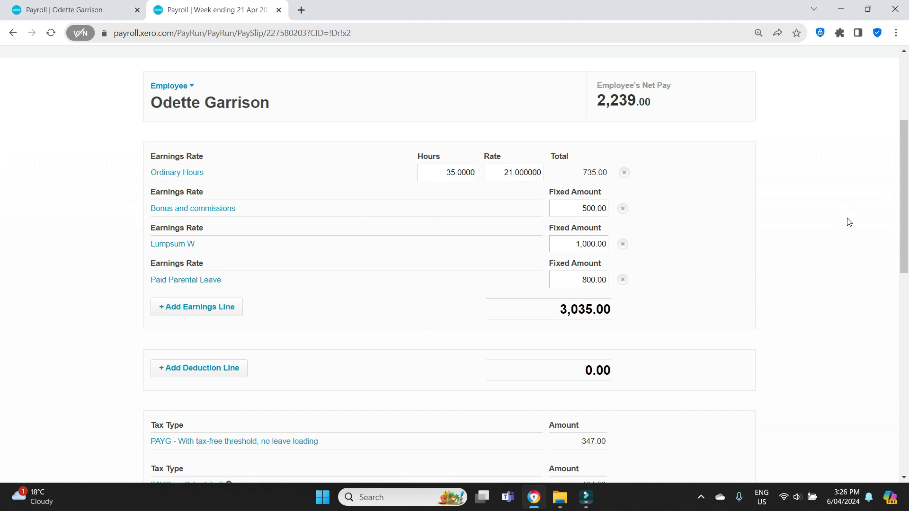
{"action": "scroll", "scroll_direction": "down", "scroll_amount": 3}
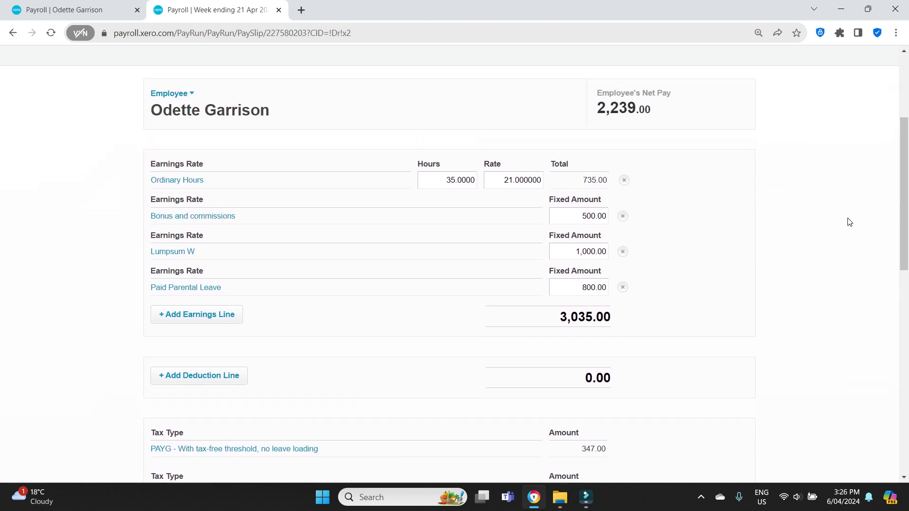
{"action": "mouse_move", "coordinate": [445, 203]}
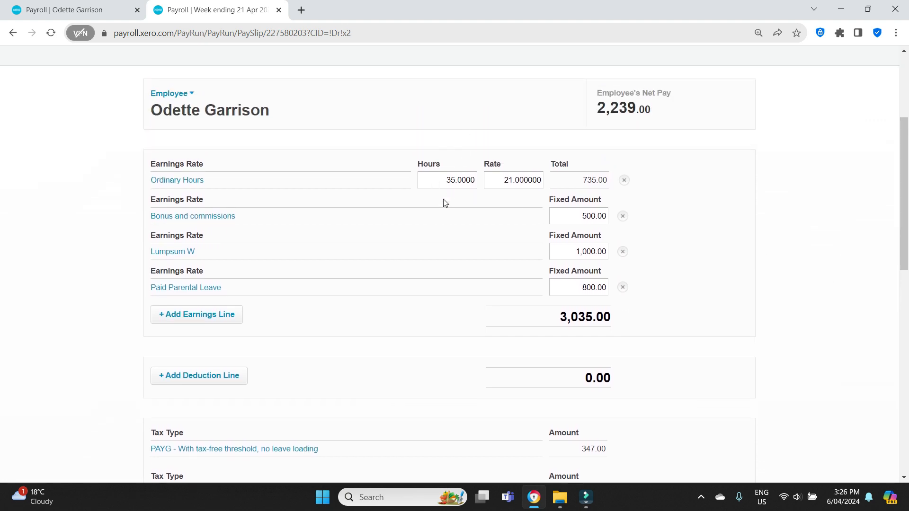
{"action": "mouse_move", "coordinate": [435, 203]}
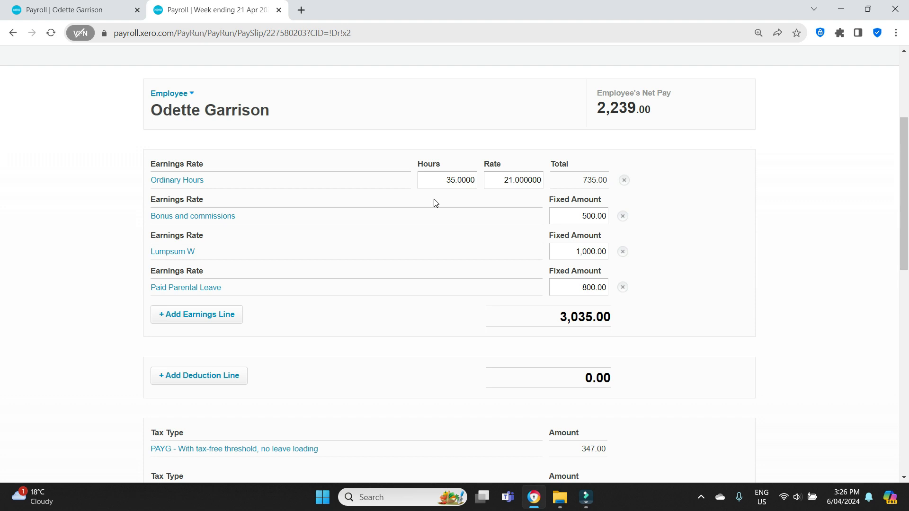
{"action": "mouse_move", "coordinate": [464, 203]}
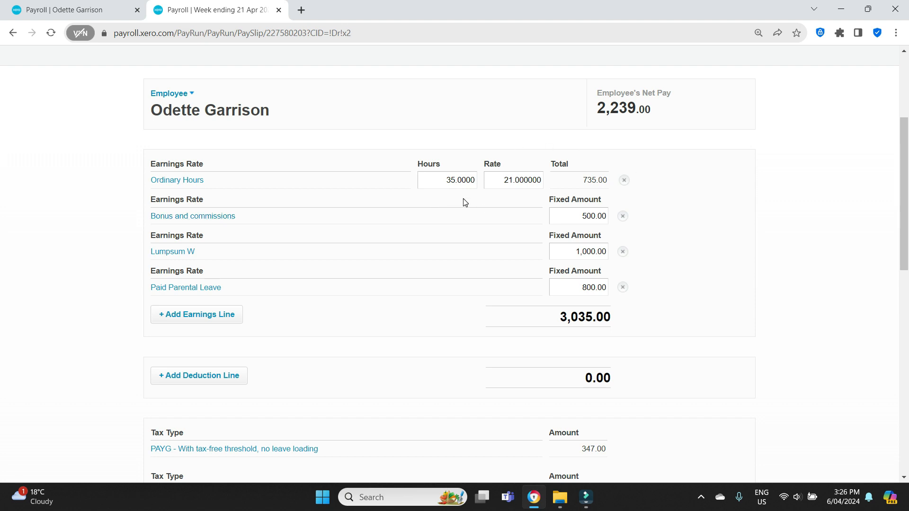
{"action": "scroll", "scroll_direction": "down", "scroll_amount": 3}
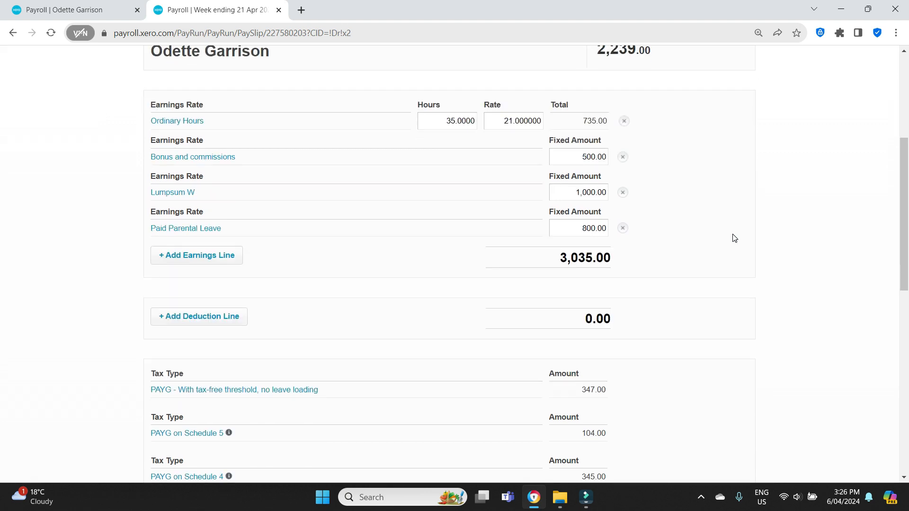
{"action": "mouse_move", "coordinate": [854, 186]}
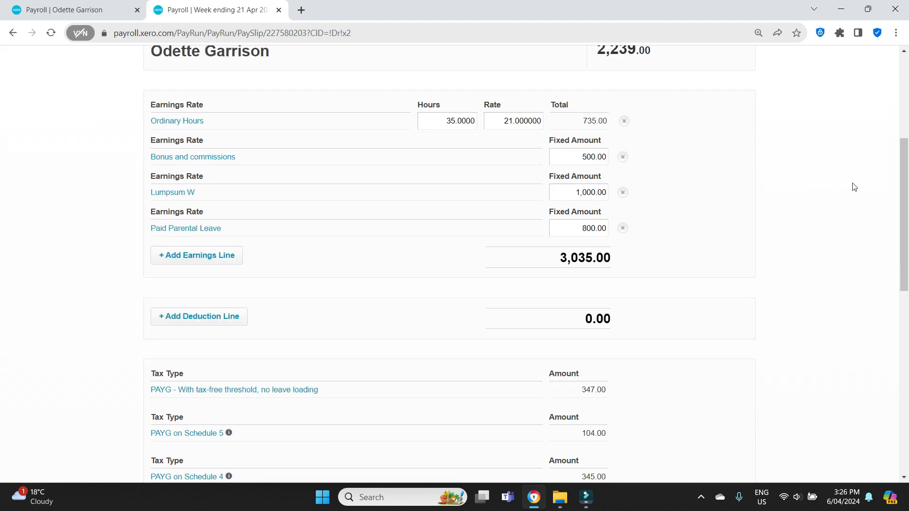
{"action": "mouse_move", "coordinate": [841, 177]}
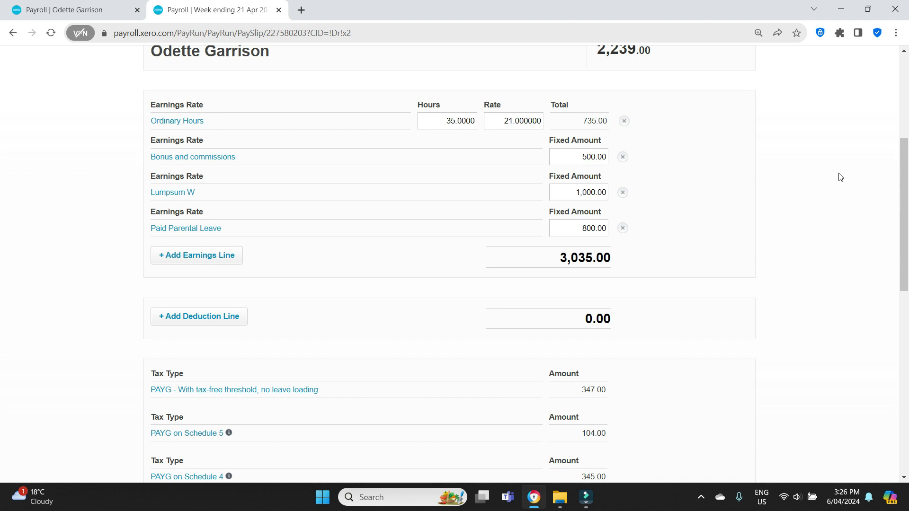
{"action": "mouse_move", "coordinate": [712, 183]}
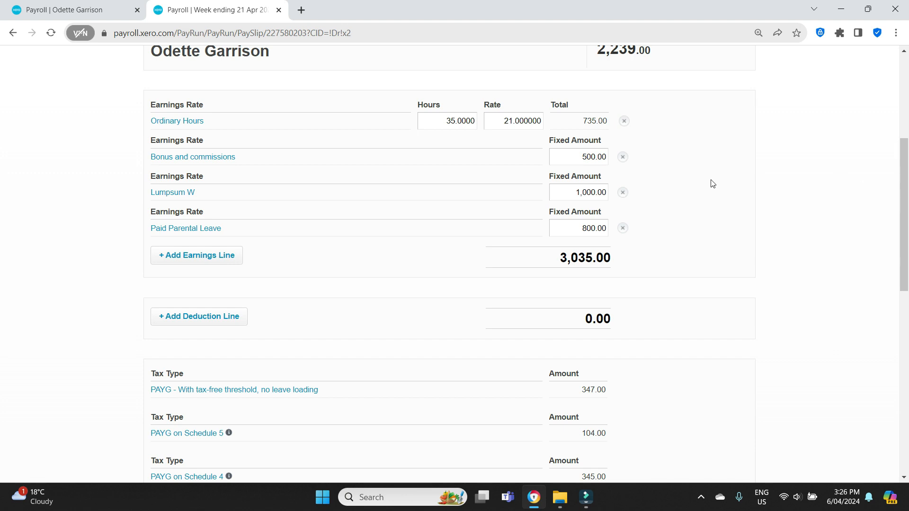
{"action": "mouse_move", "coordinate": [825, 190]}
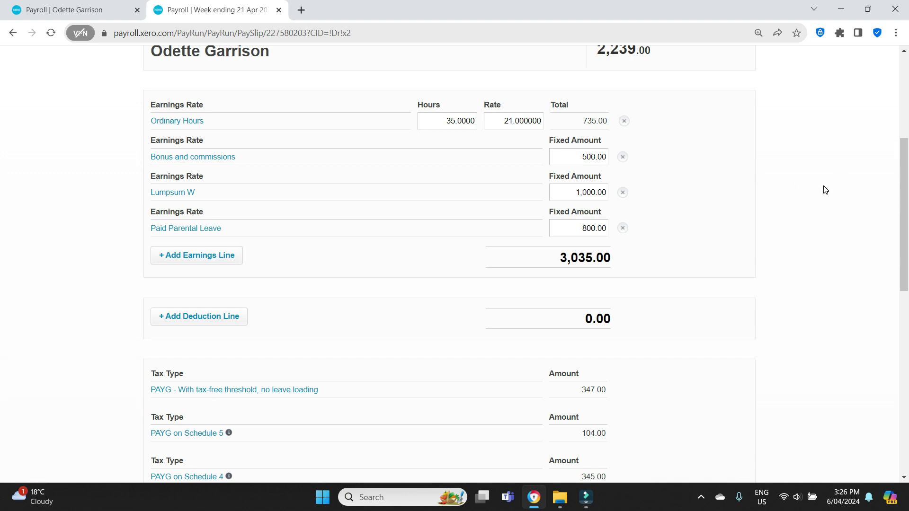
{"action": "scroll", "scroll_direction": "down", "scroll_amount": 3}
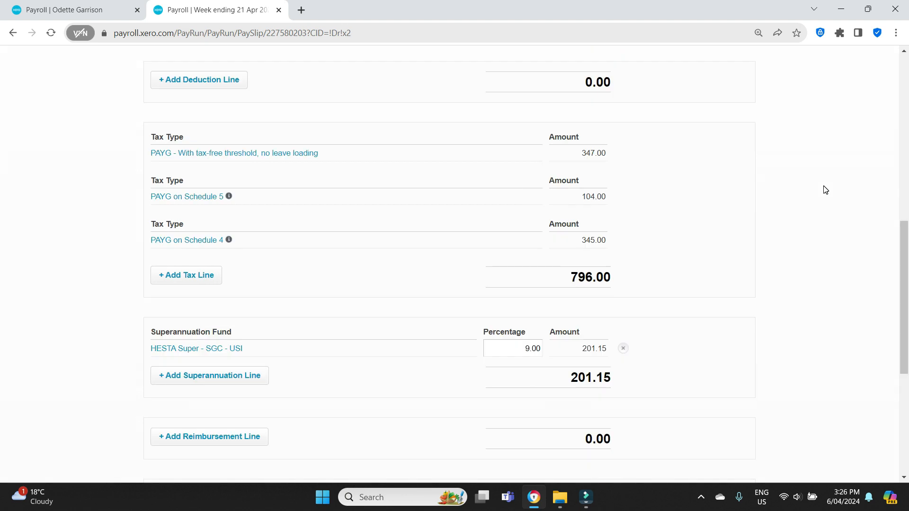
{"action": "scroll", "scroll_direction": "down", "scroll_amount": 3}
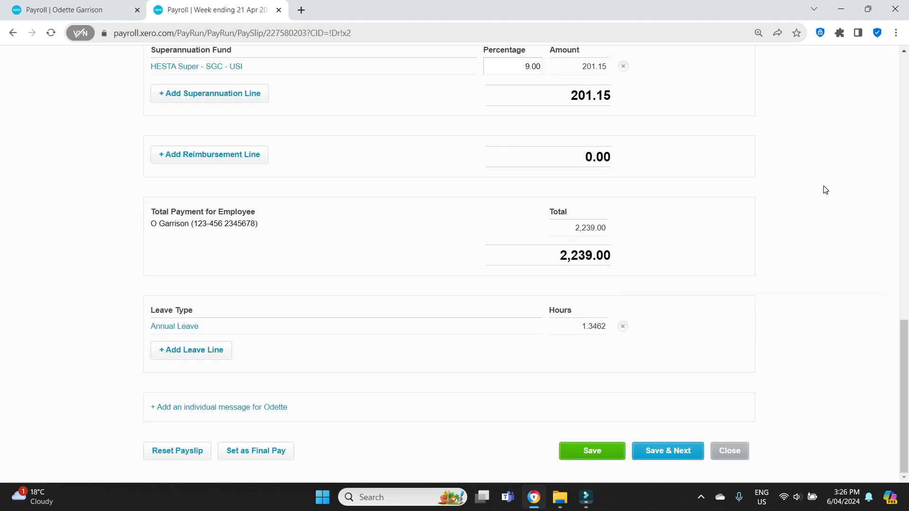
{"action": "mouse_move", "coordinate": [191, 349]}
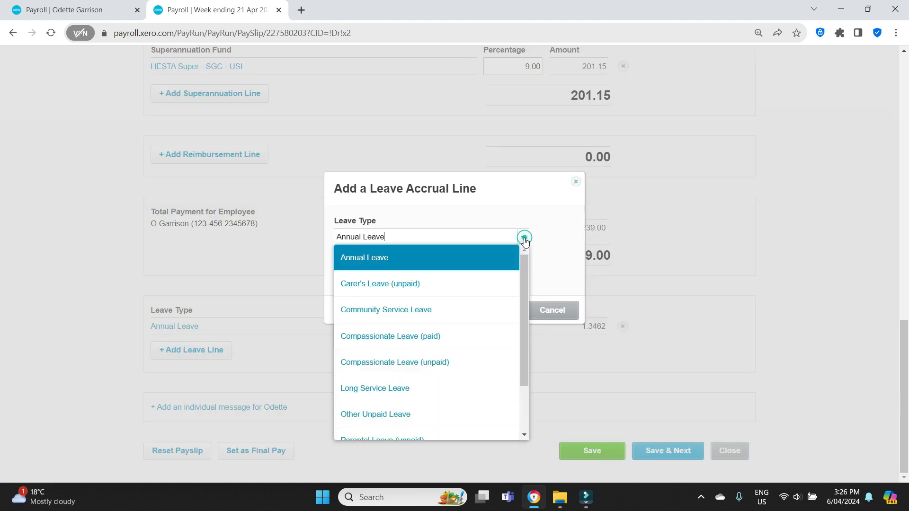
Step: Add a Time in Lieu leave line of 5 hours to the payslip and save it
{"action": "scroll", "scroll_direction": "down", "scroll_amount": 3}
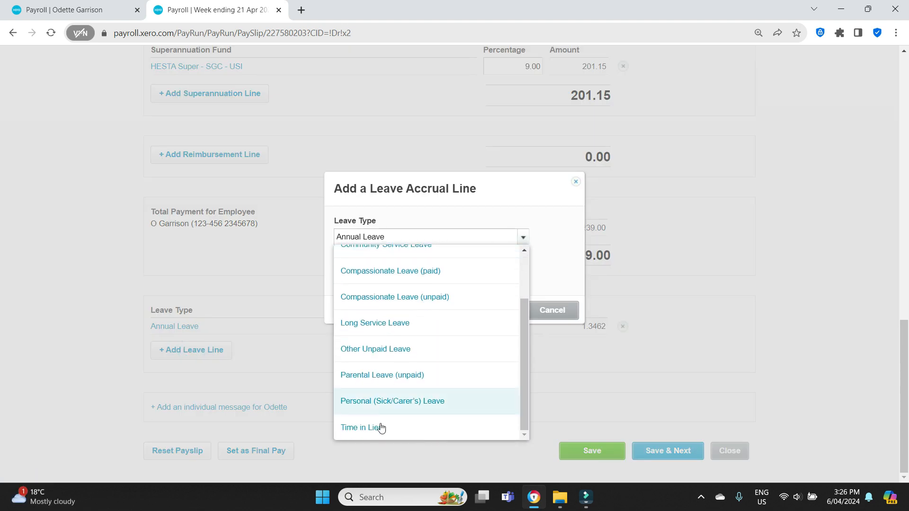
{"action": "left_click", "coordinate": [363, 427]}
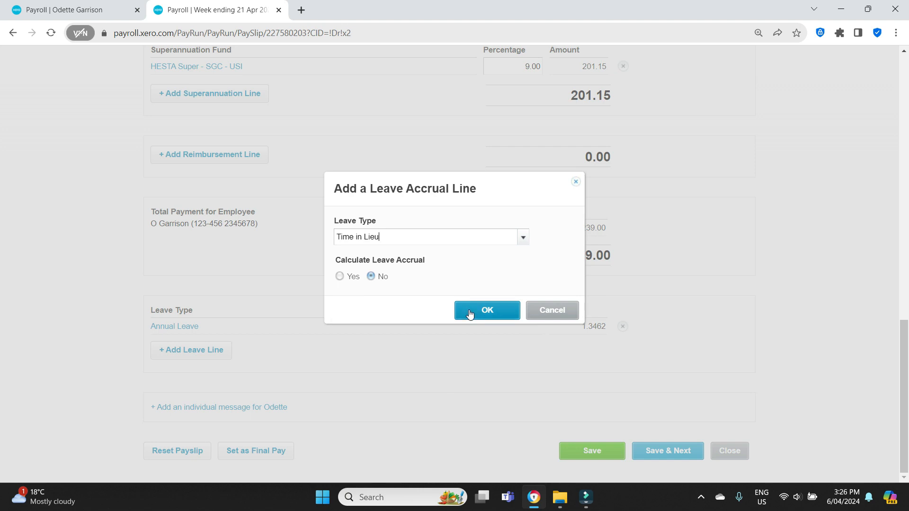
{"action": "left_click", "coordinate": [486, 311]}
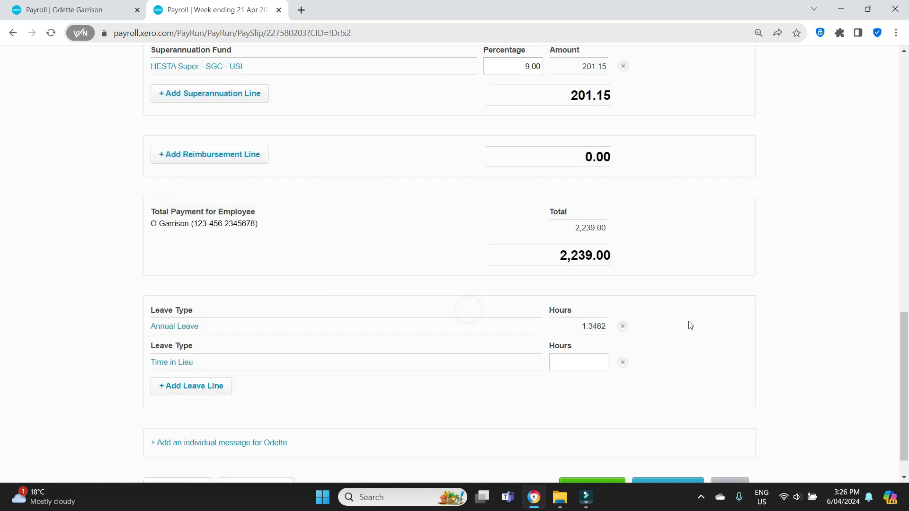
{"action": "type", "text": "5.0000"}
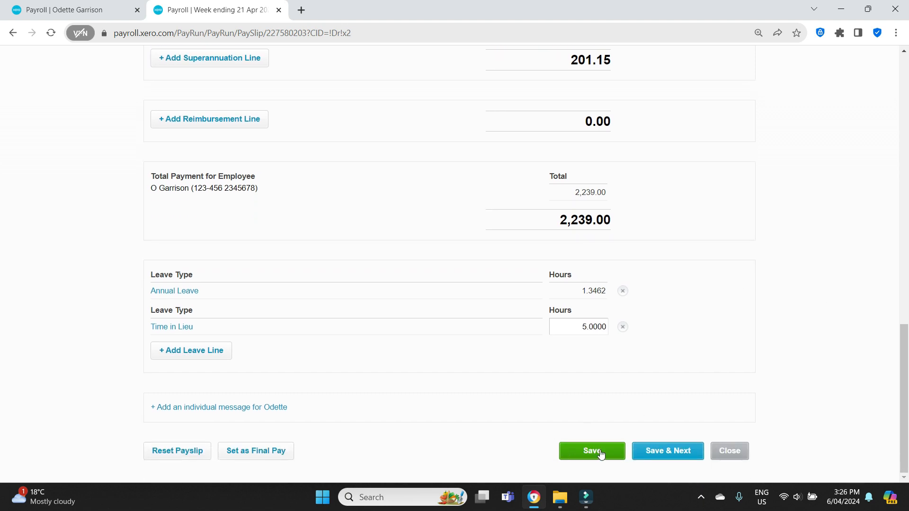
{"action": "left_click", "coordinate": [590, 451]}
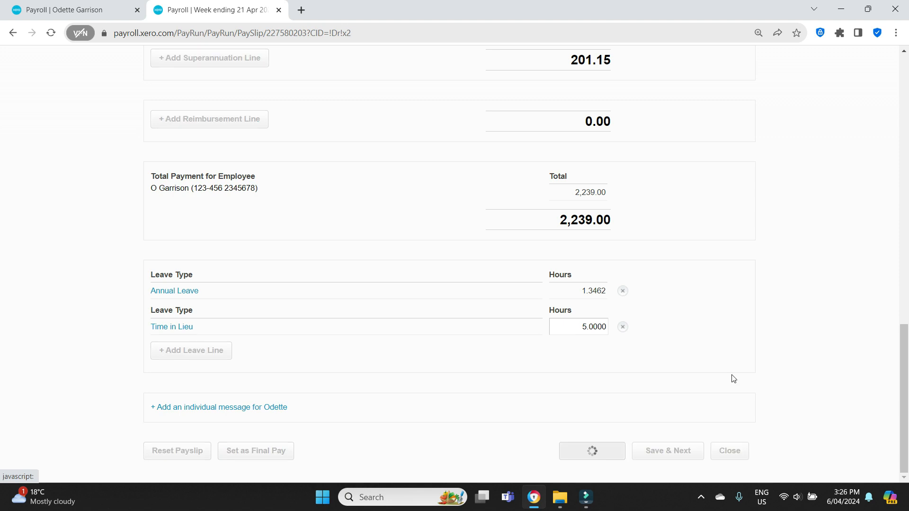
{"action": "left_click", "coordinate": [665, 451]}
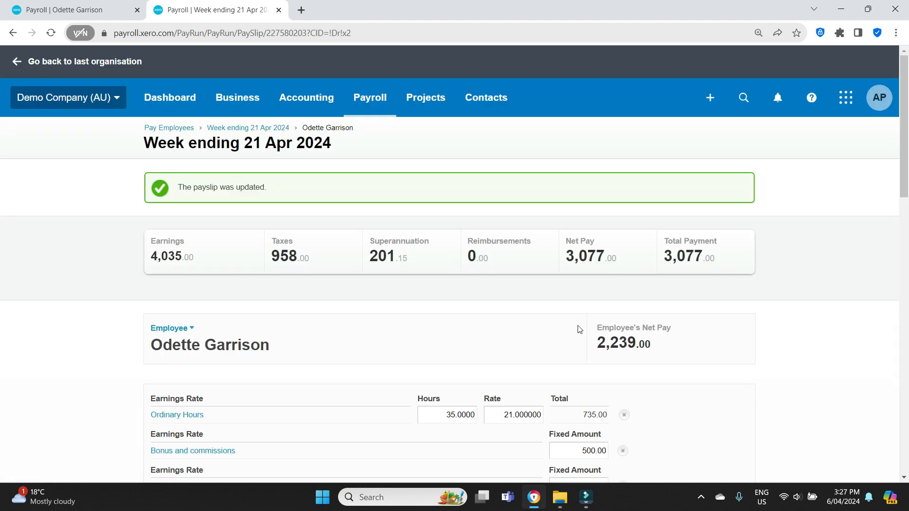
{"action": "scroll", "scroll_direction": "down", "scroll_amount": 3}
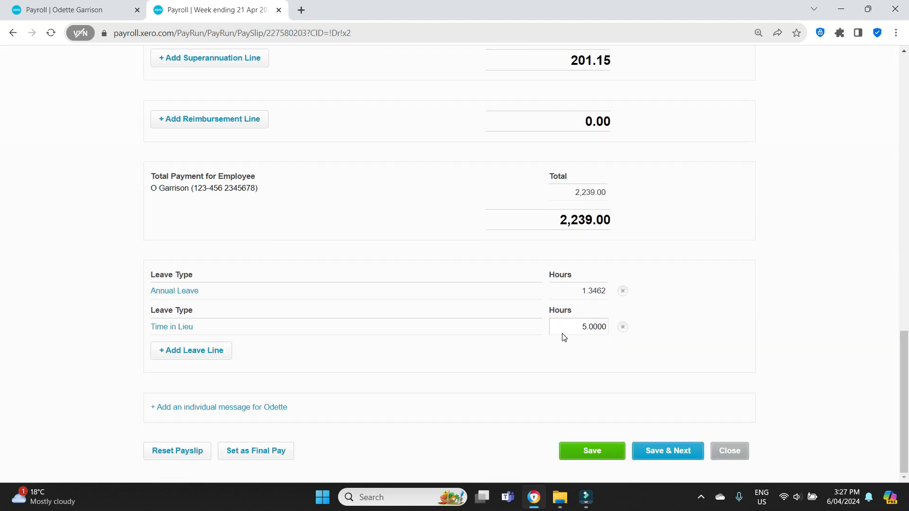
{"action": "mouse_move", "coordinate": [694, 337]}
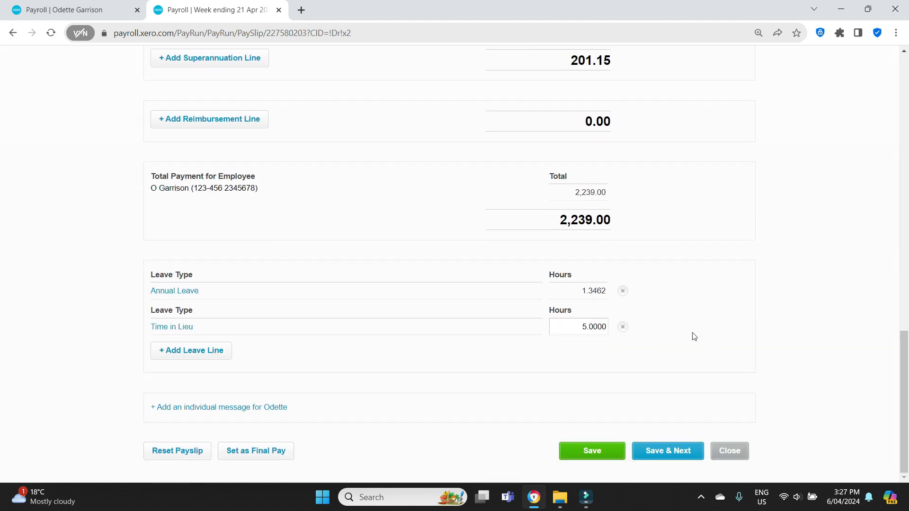
{"action": "scroll", "scroll_direction": "up", "scroll_amount": 3}
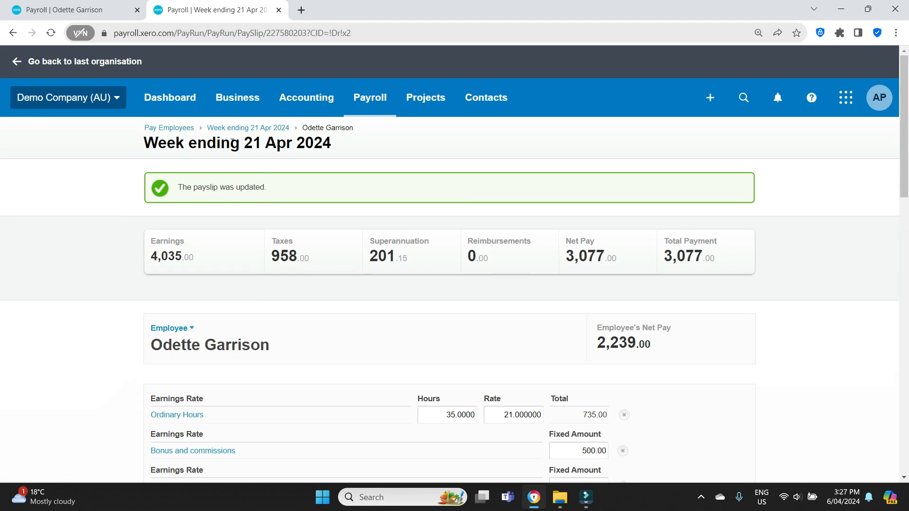
Step: Exclude the second employee and post the week ending 21 Apr 2024 pay run
{"action": "left_click", "coordinate": [247, 128]}
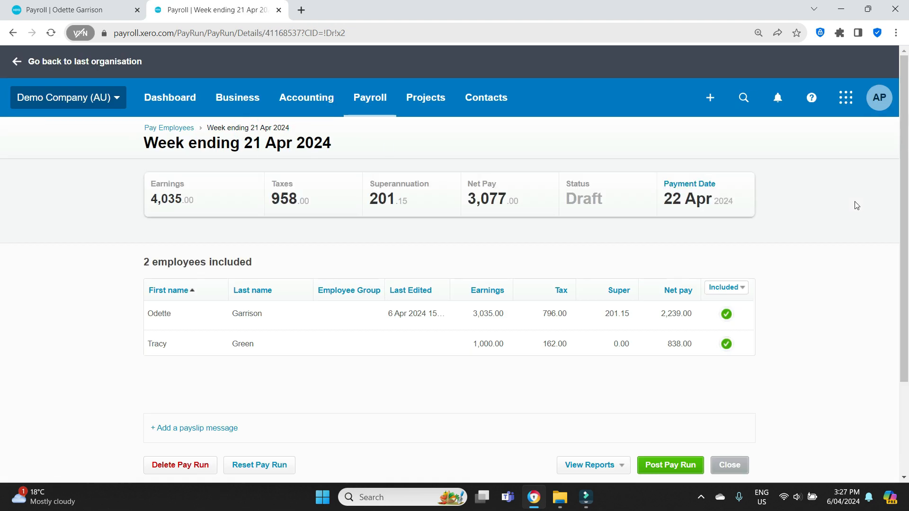
{"action": "scroll", "scroll_direction": "down", "scroll_amount": 3}
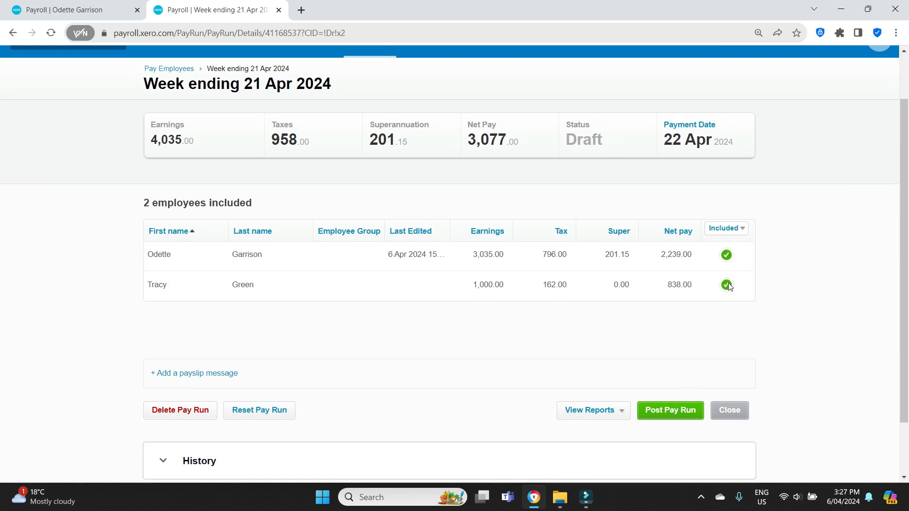
{"action": "left_click", "coordinate": [726, 285]}
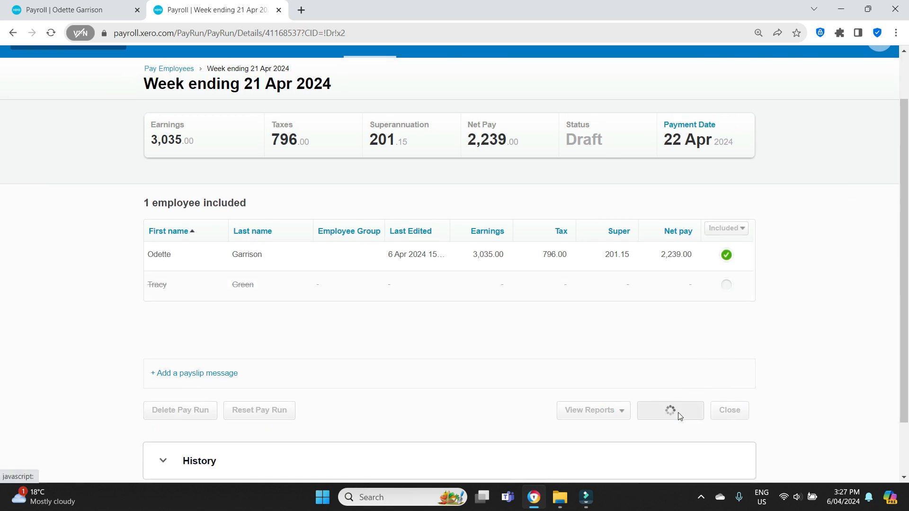
{"action": "left_click", "coordinate": [670, 410]}
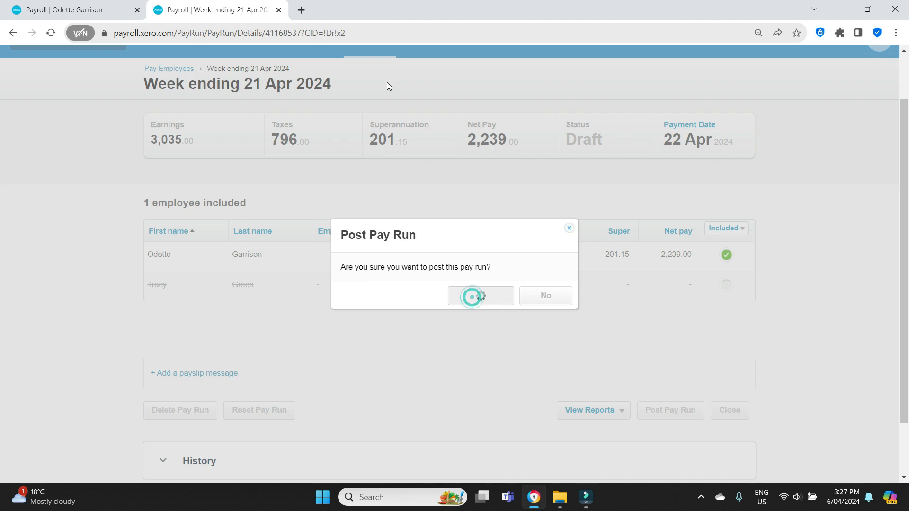
{"action": "left_click", "coordinate": [480, 296]}
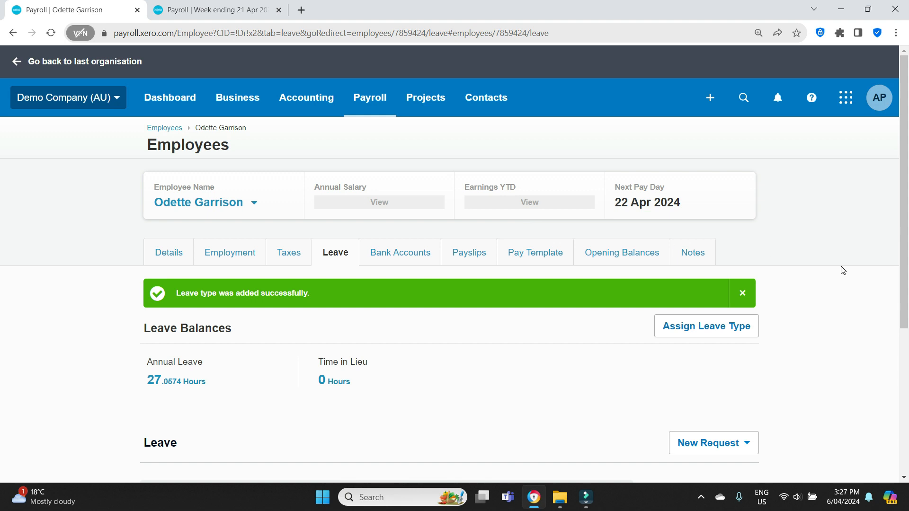
Step: Refresh the employee's leave page to see Time in Lieu at 5 hours after posting
{"action": "scroll", "scroll_direction": "down", "scroll_amount": 3}
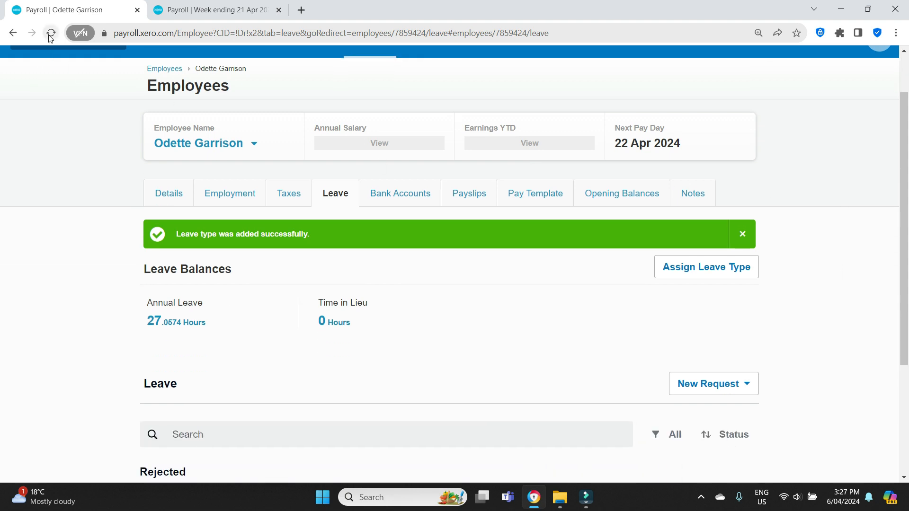
{"action": "left_click", "coordinate": [50, 33]}
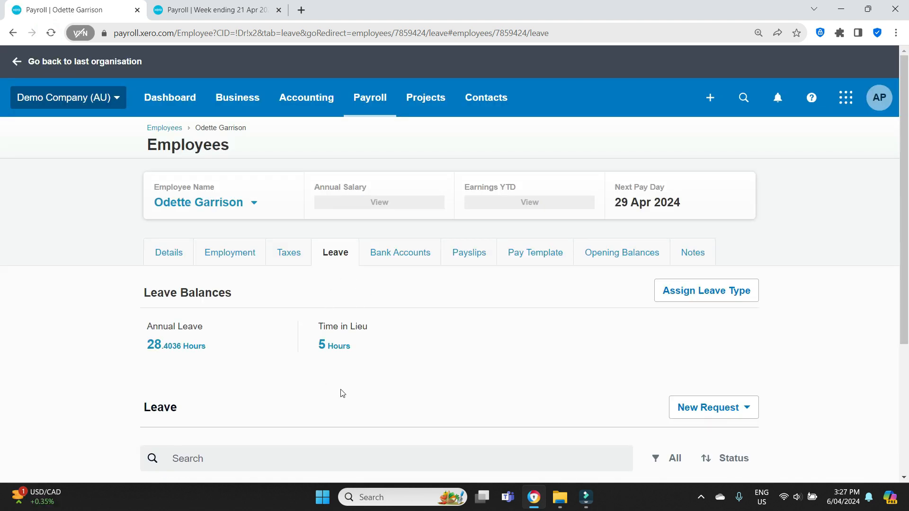
{"action": "mouse_move", "coordinate": [403, 398]}
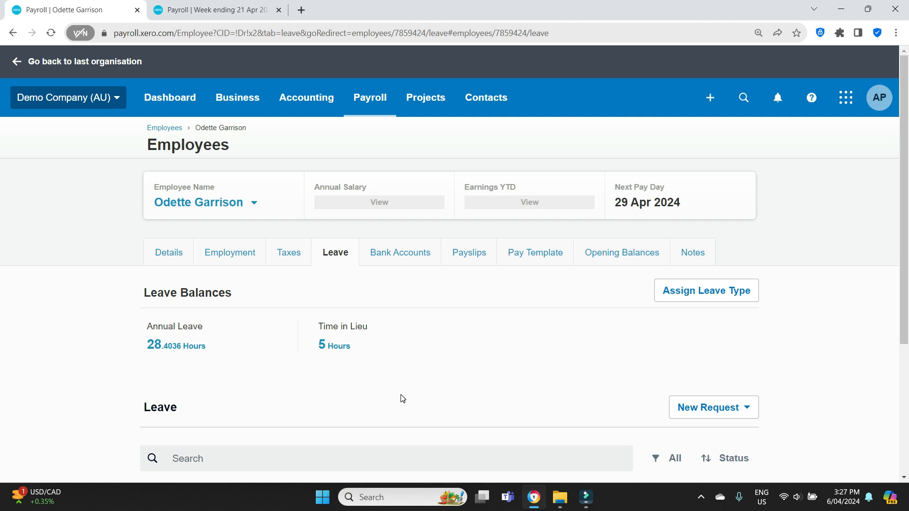
{"action": "left_click", "coordinate": [213, 10]}
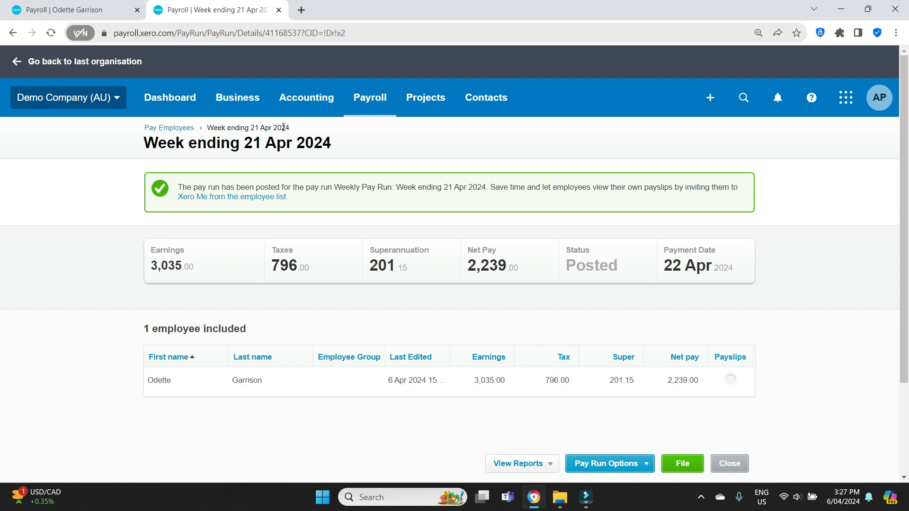
{"action": "left_click", "coordinate": [729, 463]}
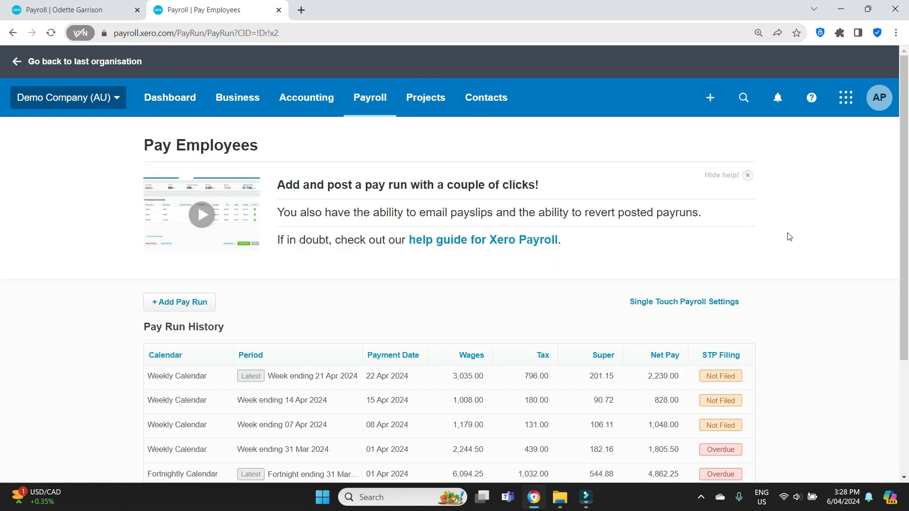
{"action": "left_click", "coordinate": [70, 10]}
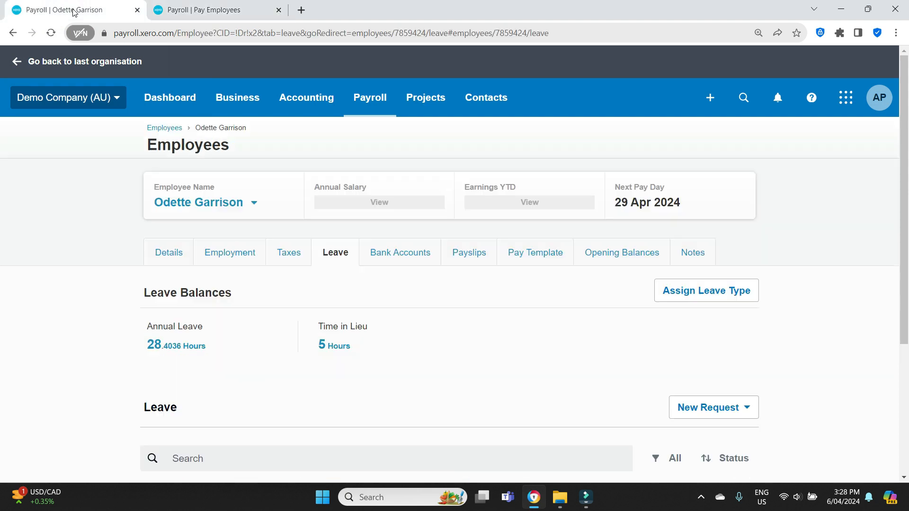
{"action": "mouse_move", "coordinate": [313, 330]}
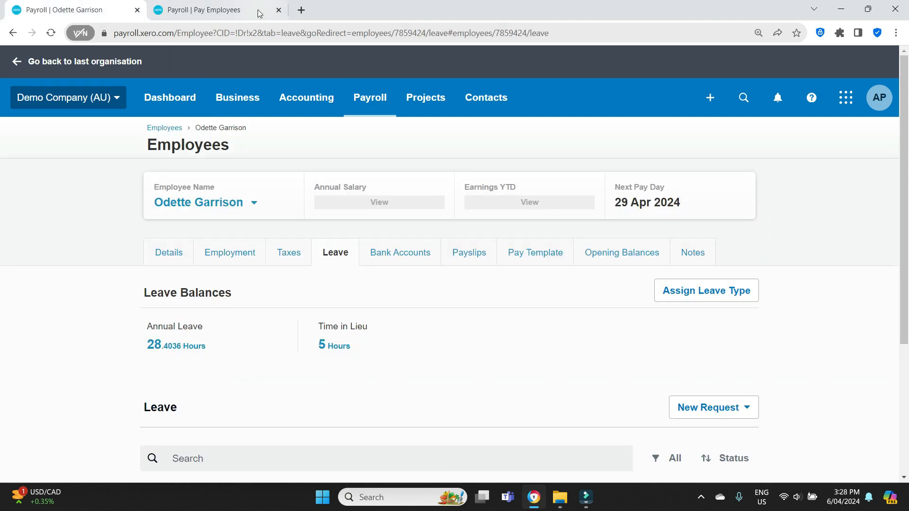
Step: Start a new pay run and bring up the pay period choices
{"action": "left_click", "coordinate": [202, 10]}
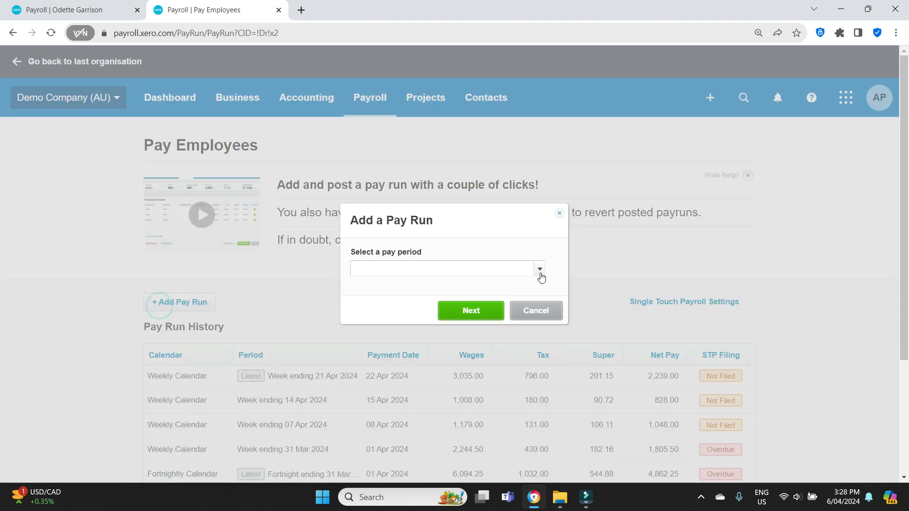
{"action": "left_click", "coordinate": [537, 268]}
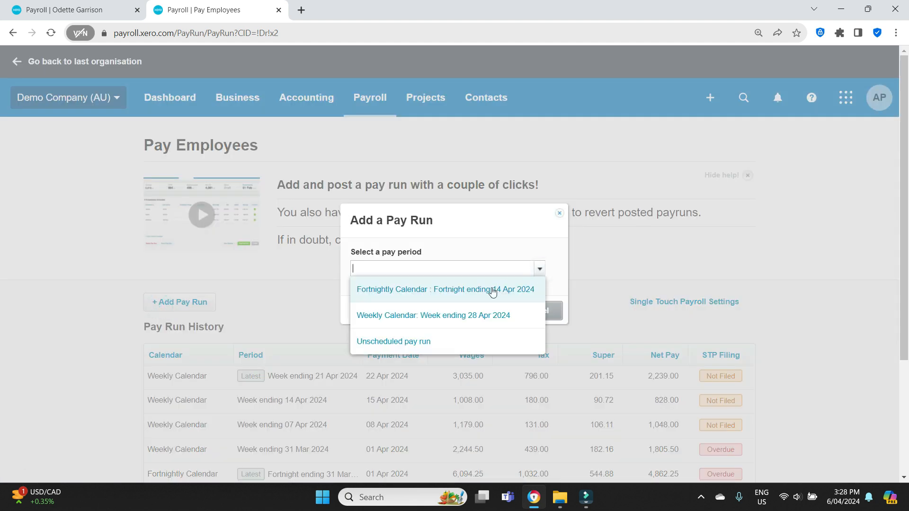
{"action": "mouse_move", "coordinate": [495, 325]}
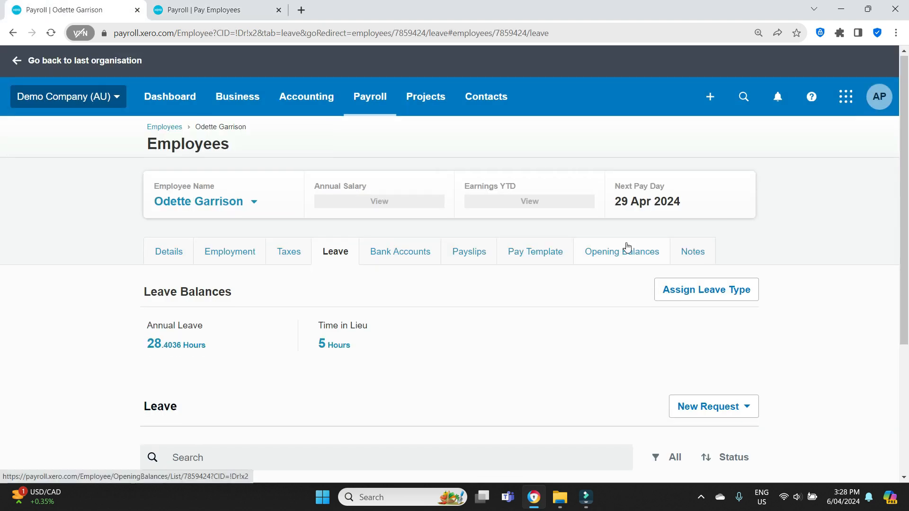
Step: Begin a Time in Lieu leave request described 'TIL WE 28/4'
{"action": "left_click", "coordinate": [713, 348]}
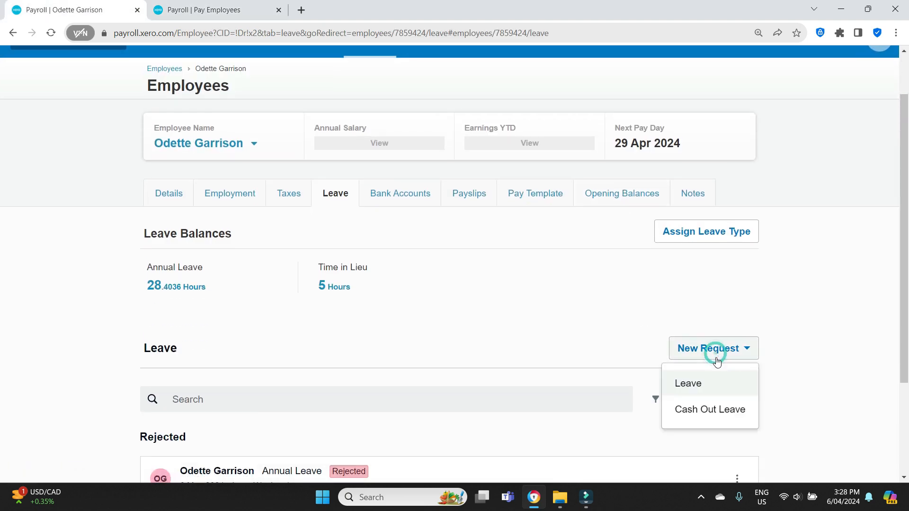
{"action": "left_click", "coordinate": [688, 384]}
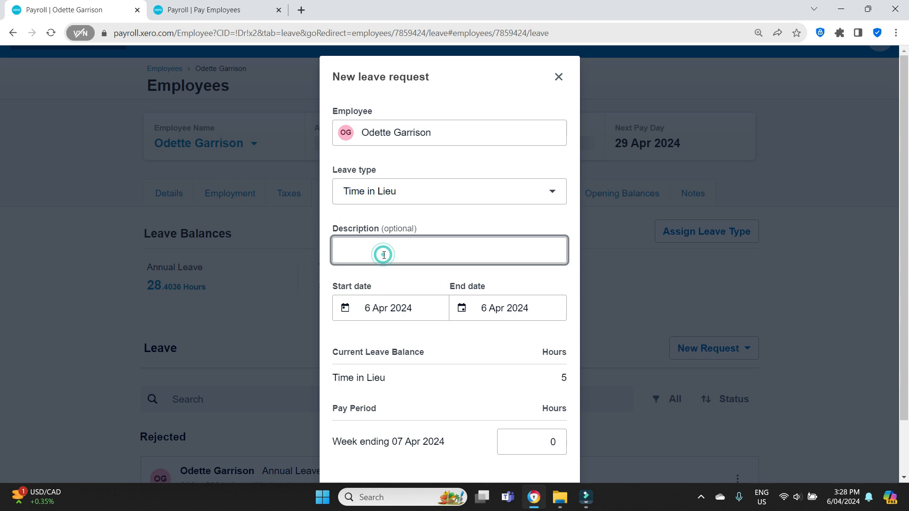
{"action": "type", "text": "TIL WE 2"}
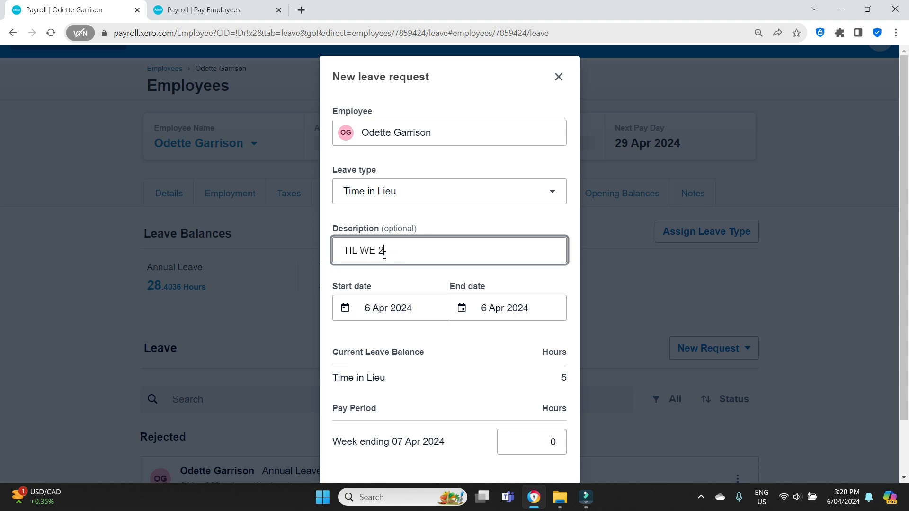
{"action": "type", "text": "8/4"}
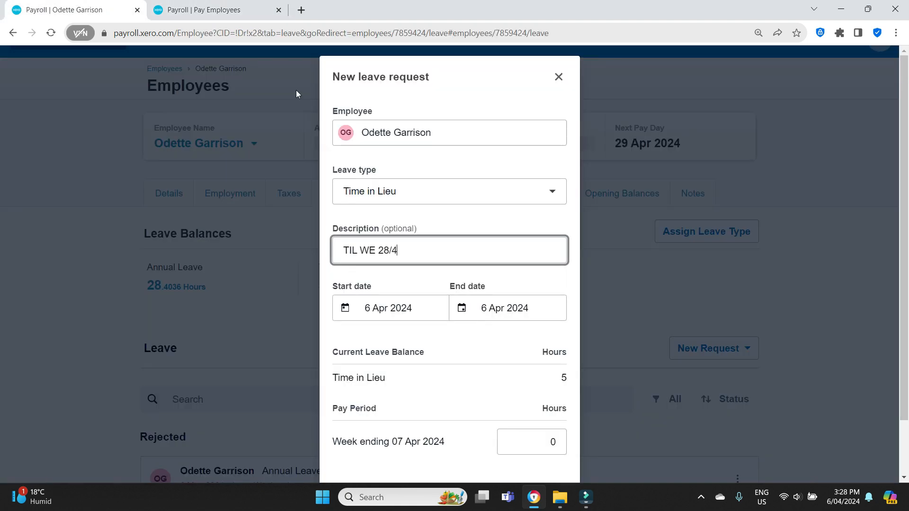
Step: Set the leave date to 28 Apr 2024 for 5 hours and approve the request
{"action": "left_click", "coordinate": [389, 308]}
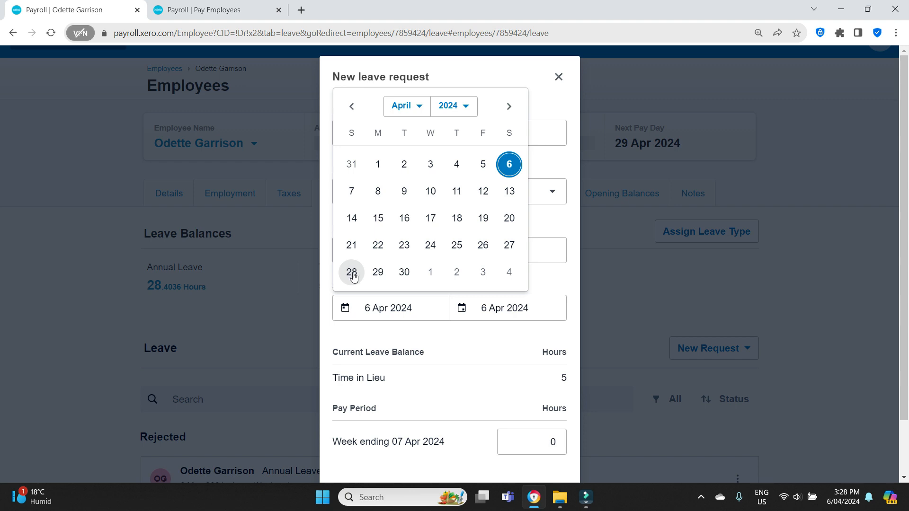
{"action": "left_click", "coordinate": [351, 272]}
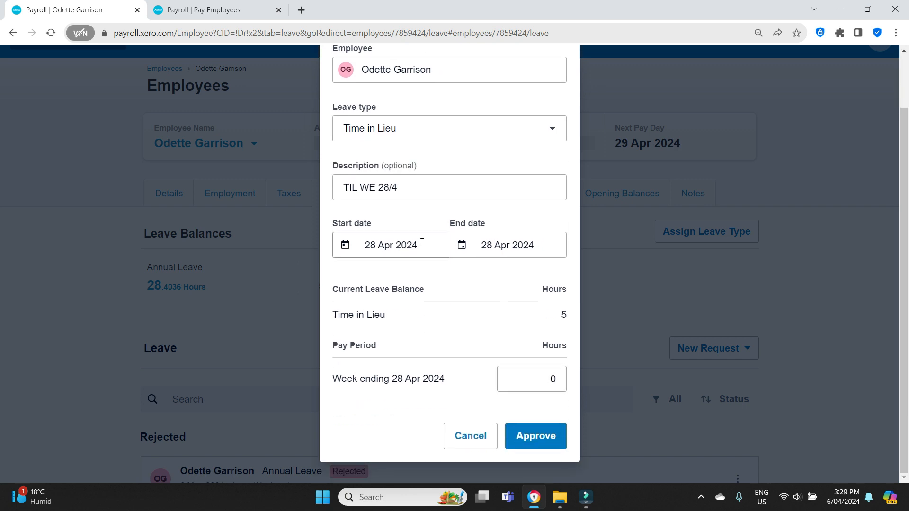
{"action": "mouse_move", "coordinate": [534, 436]}
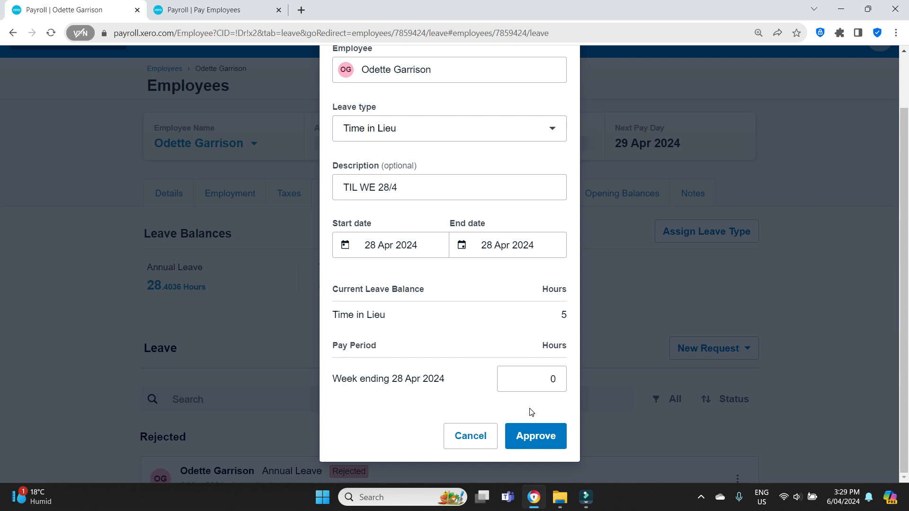
{"action": "left_click", "coordinate": [531, 379]}
{"action": "type", "text": "5"}
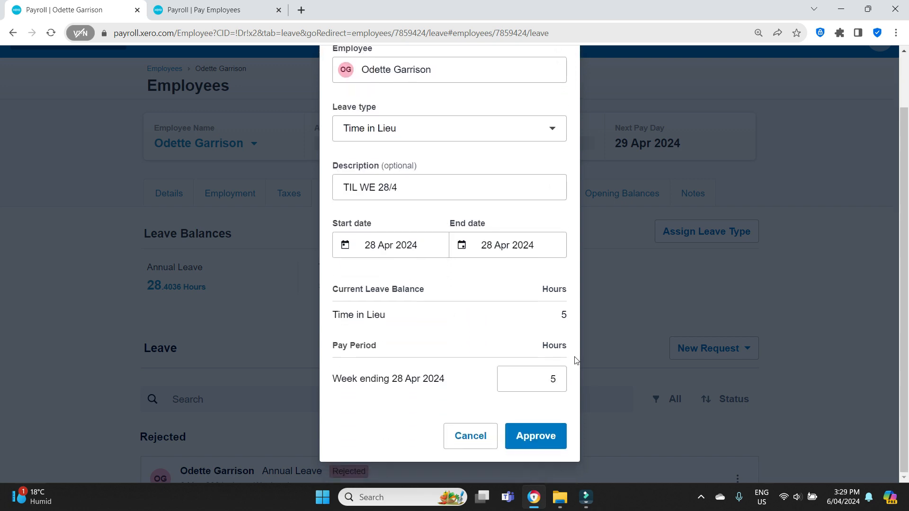
{"action": "left_click", "coordinate": [534, 436]}
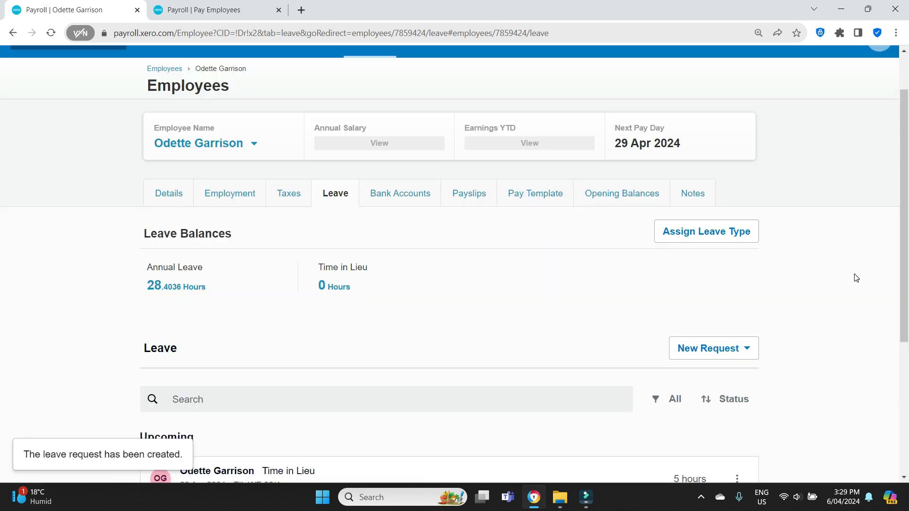
{"action": "mouse_move", "coordinate": [316, 317]}
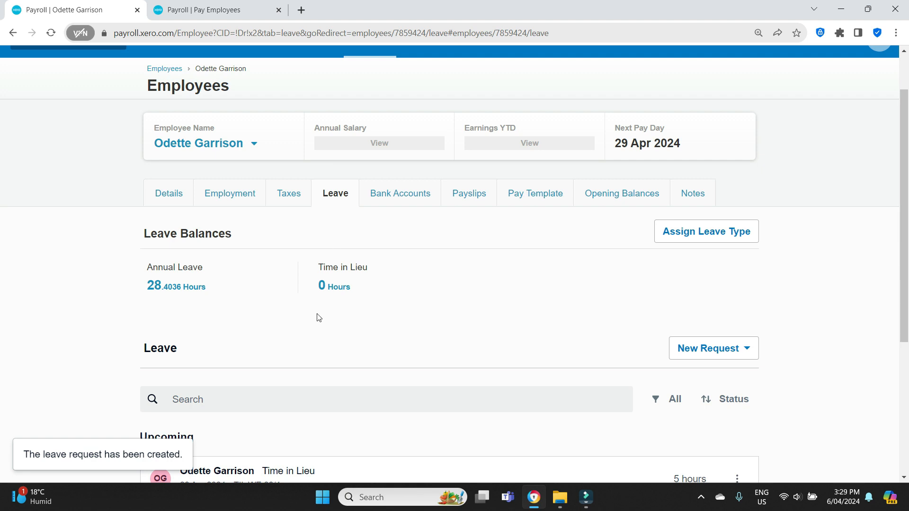
{"action": "mouse_move", "coordinate": [417, 315]}
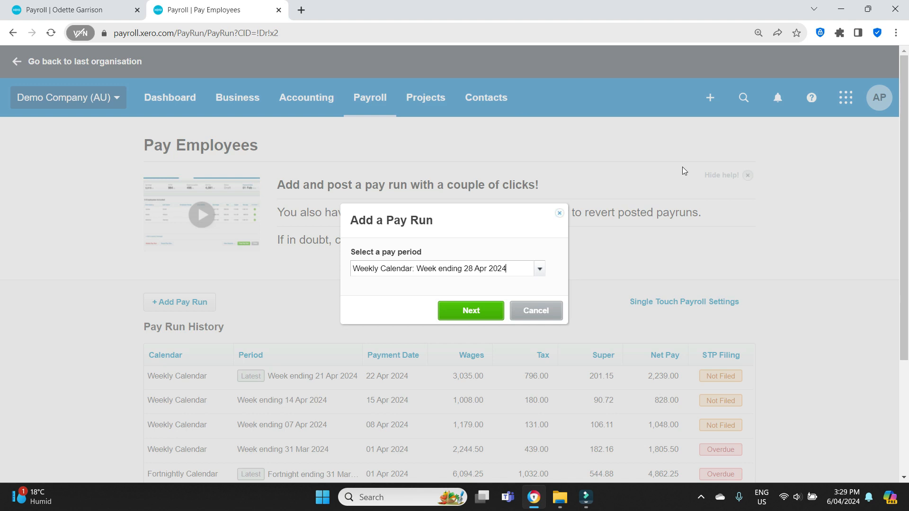
Step: Create the week ending 28 Apr 2024 pay run with only the first employee and view their payslip
{"action": "left_click", "coordinate": [470, 311]}
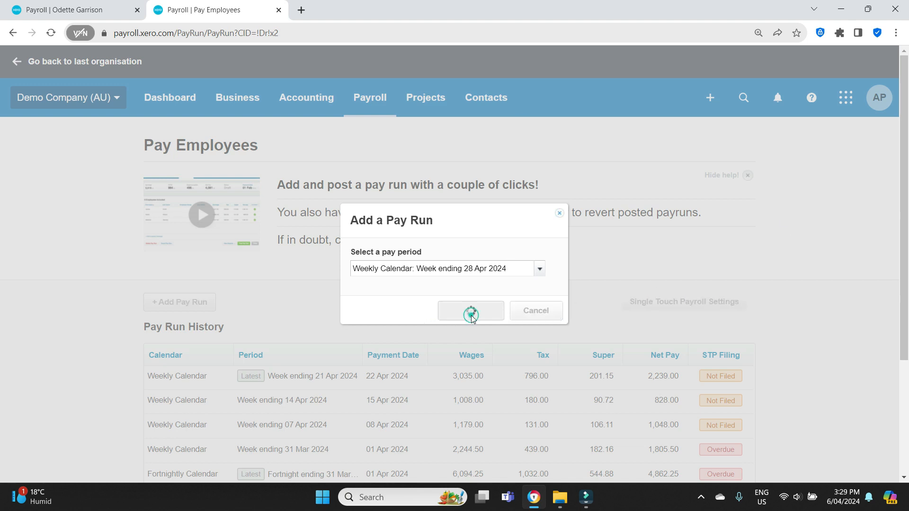
{"action": "left_click", "coordinate": [471, 311]}
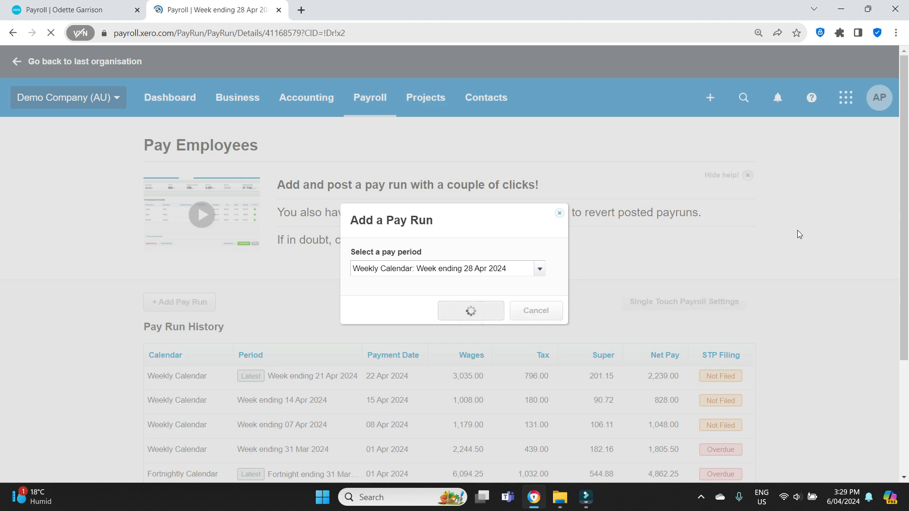
{"action": "left_click", "coordinate": [470, 311]}
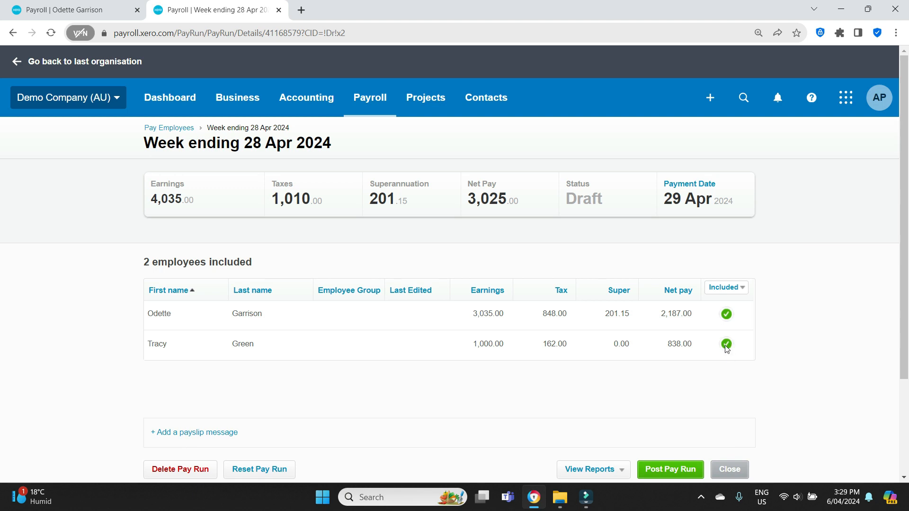
{"action": "left_click", "coordinate": [726, 343]}
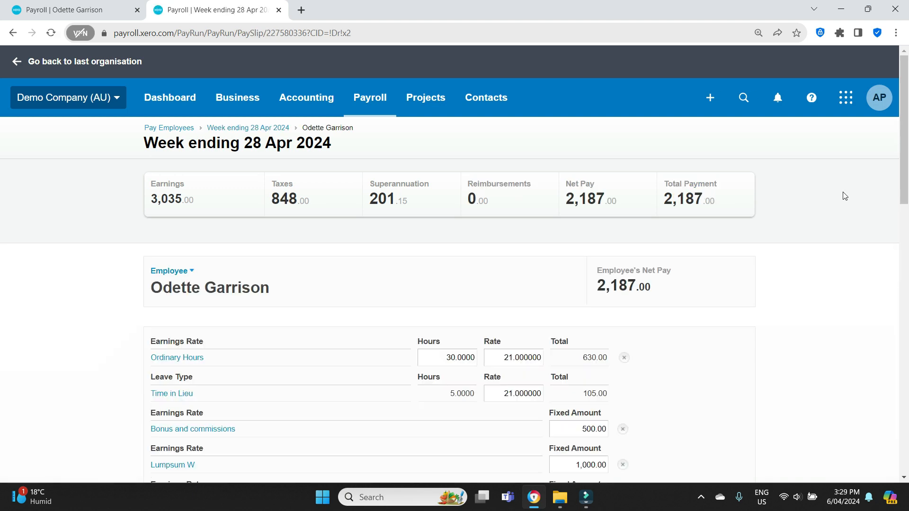
Step: Review the payslip's 5 Time in Lieu hours worth 105.00 and taxes of 848, then save it
{"action": "scroll", "scroll_direction": "down", "scroll_amount": 3}
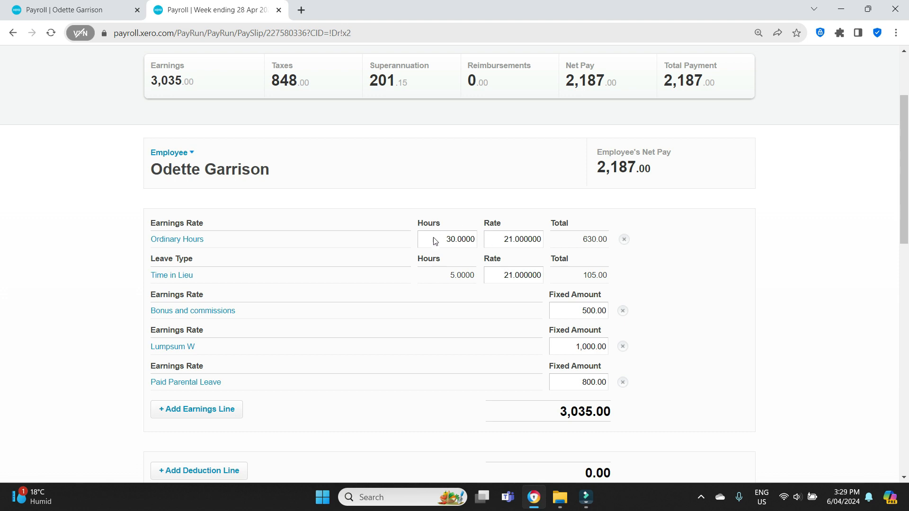
{"action": "mouse_move", "coordinate": [476, 253]}
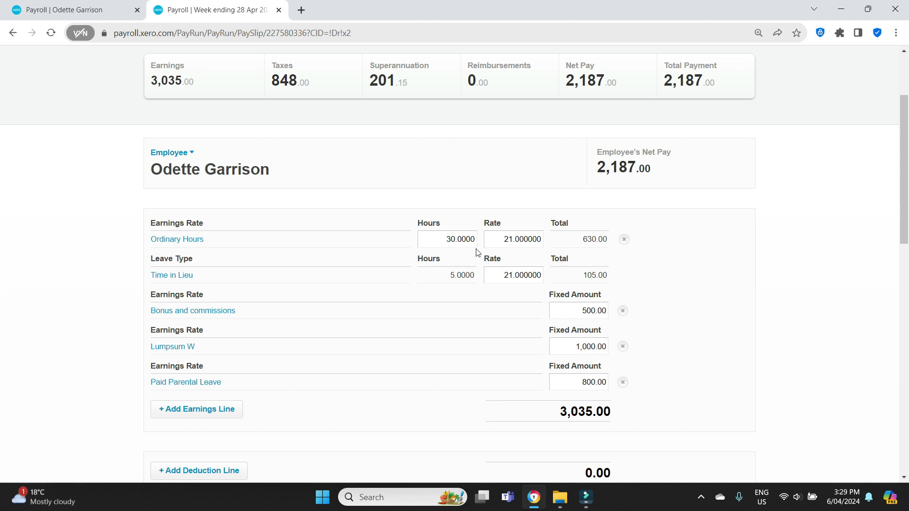
{"action": "mouse_move", "coordinate": [490, 245]}
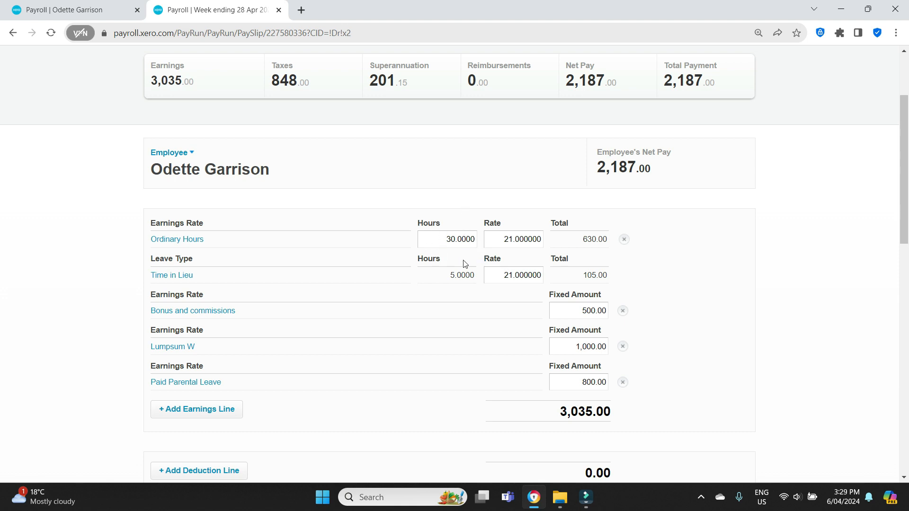
{"action": "mouse_move", "coordinate": [483, 284]}
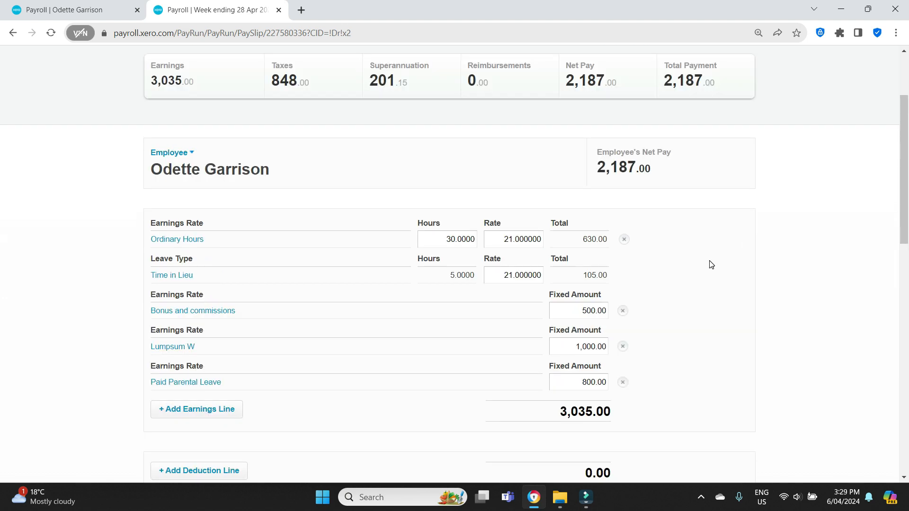
{"action": "mouse_move", "coordinate": [812, 226]}
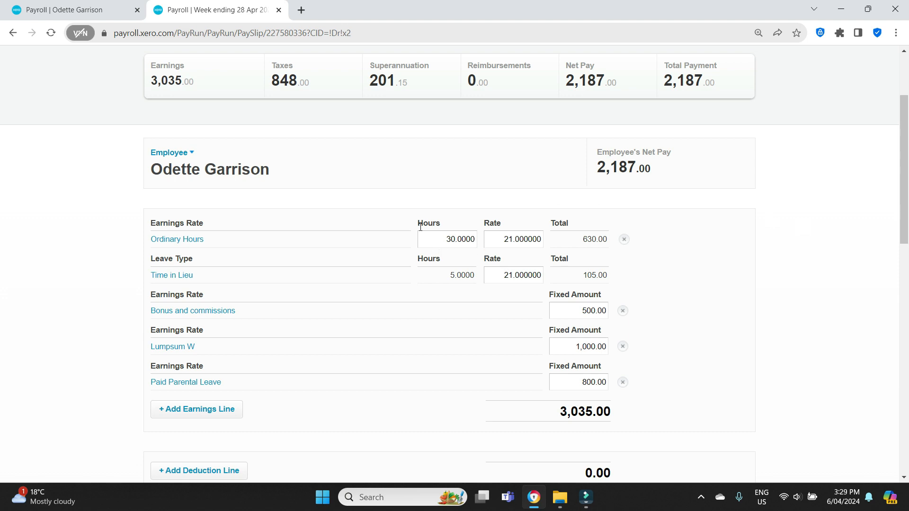
{"action": "mouse_move", "coordinate": [468, 255]}
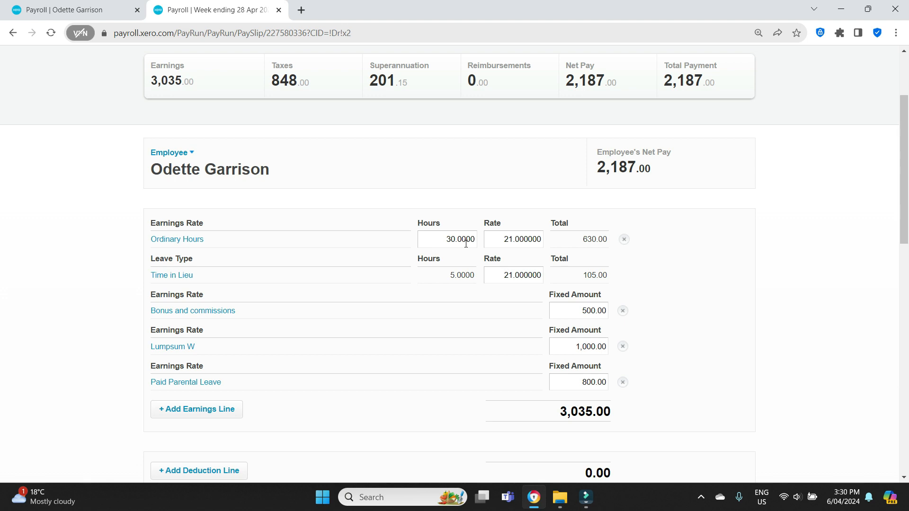
{"action": "scroll", "scroll_direction": "down", "scroll_amount": 3}
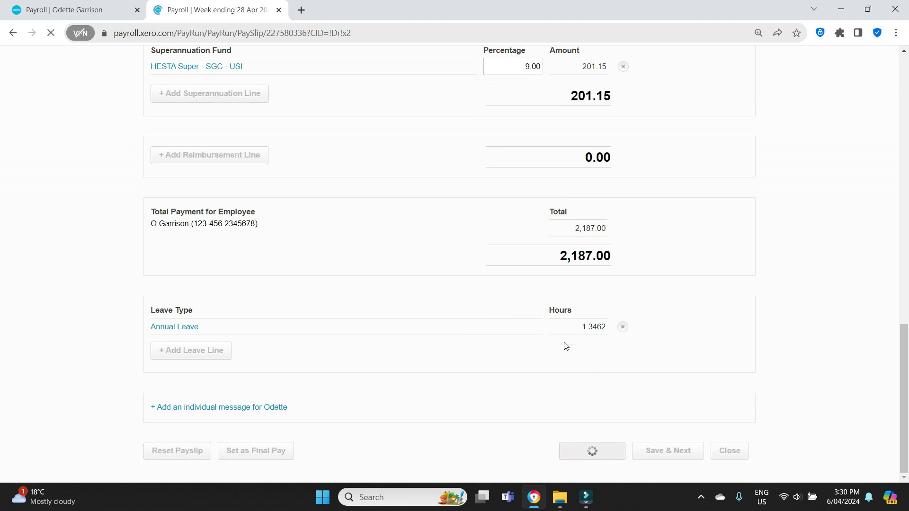
{"action": "left_click", "coordinate": [666, 451]}
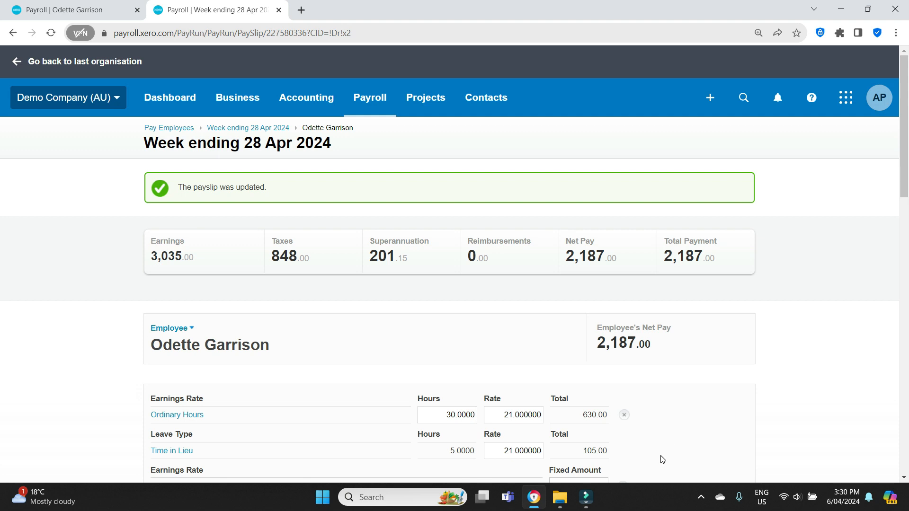
{"action": "left_click", "coordinate": [247, 128]}
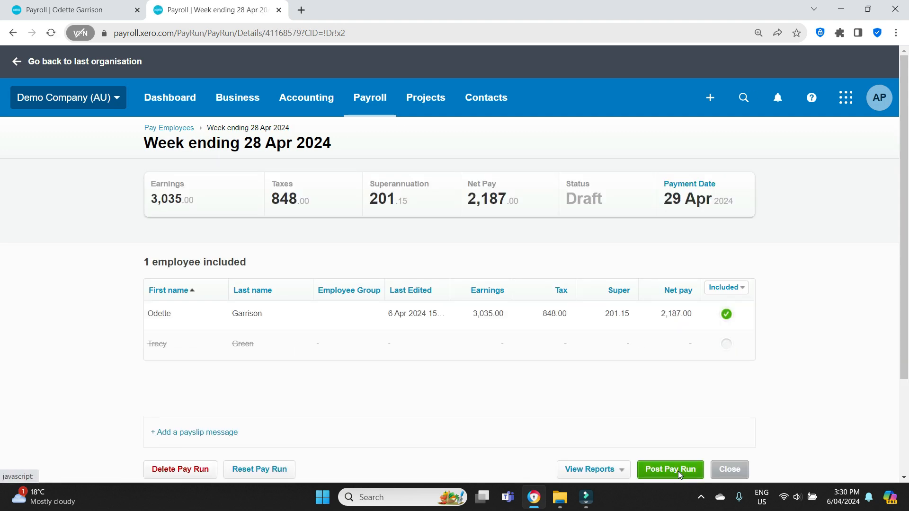
Step: Post the week ending 28 Apr 2024 pay run and reopen it from Pay Run History
{"action": "left_click", "coordinate": [669, 469]}
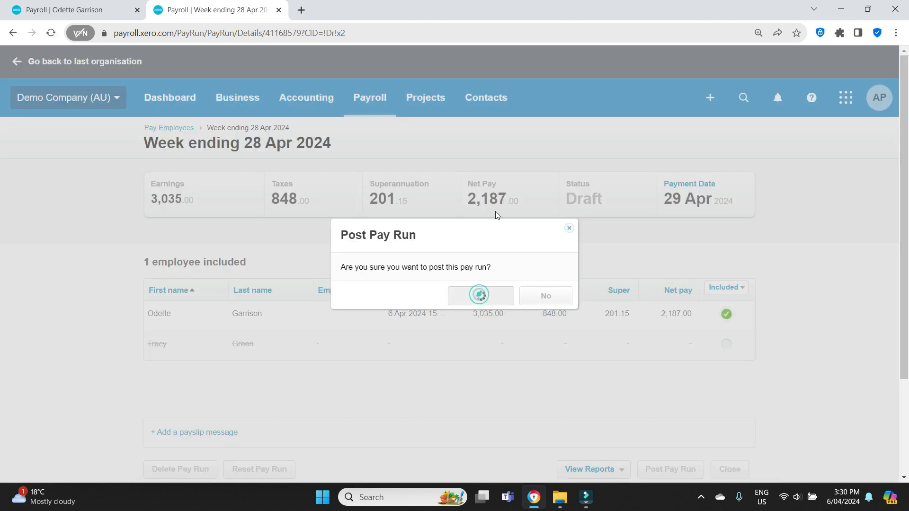
{"action": "left_click", "coordinate": [479, 295]}
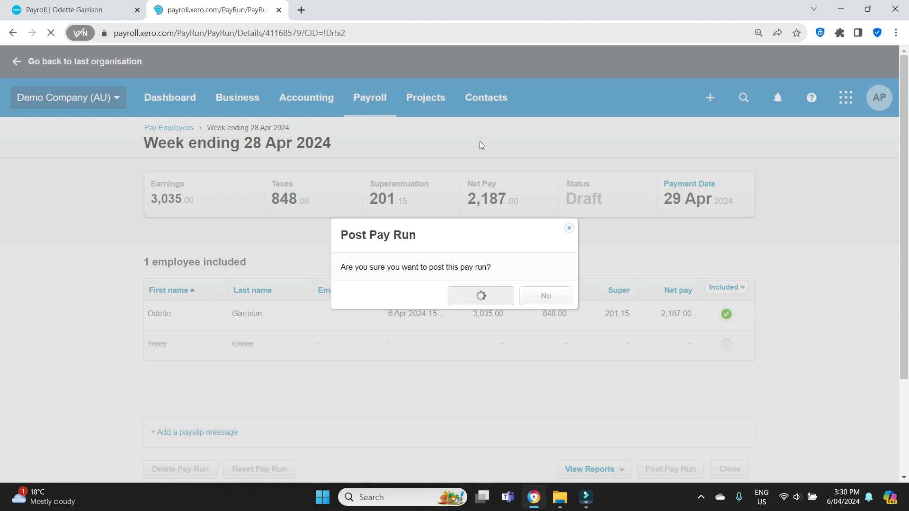
{"action": "left_click", "coordinate": [480, 295]}
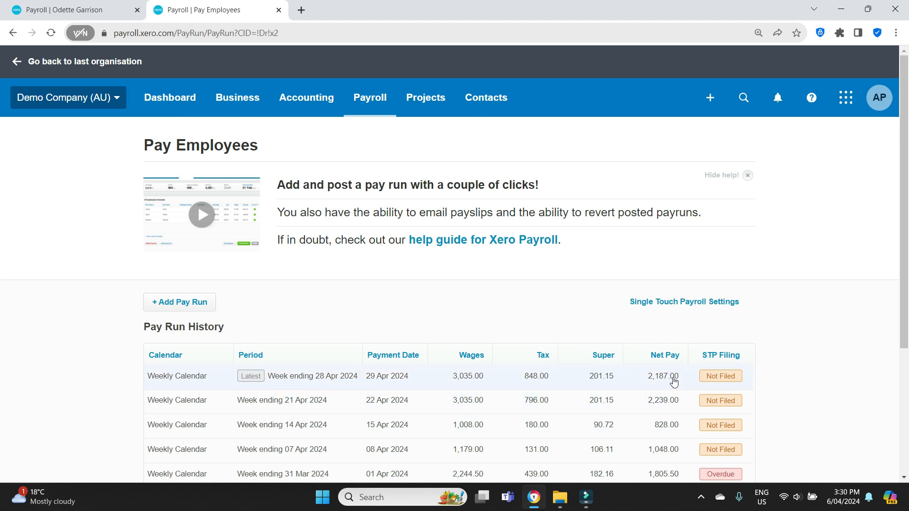
{"action": "mouse_move", "coordinate": [671, 384]}
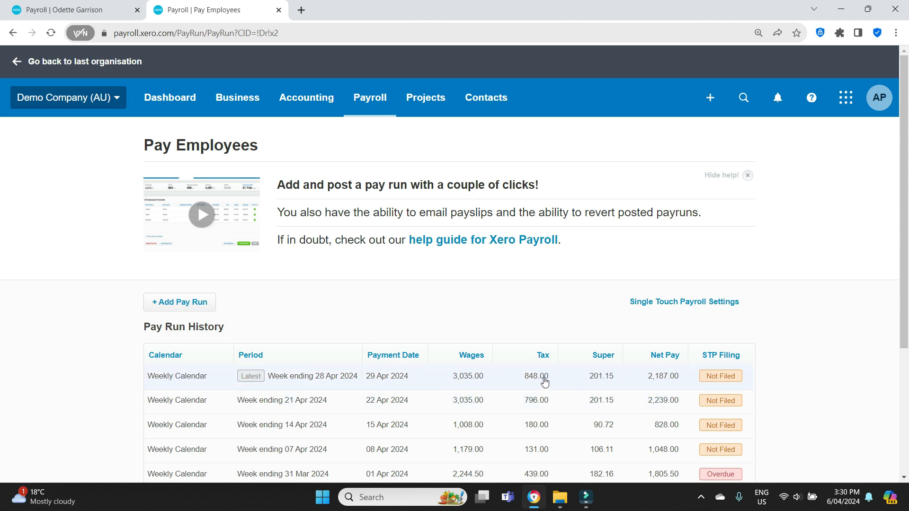
{"action": "mouse_move", "coordinate": [545, 407]}
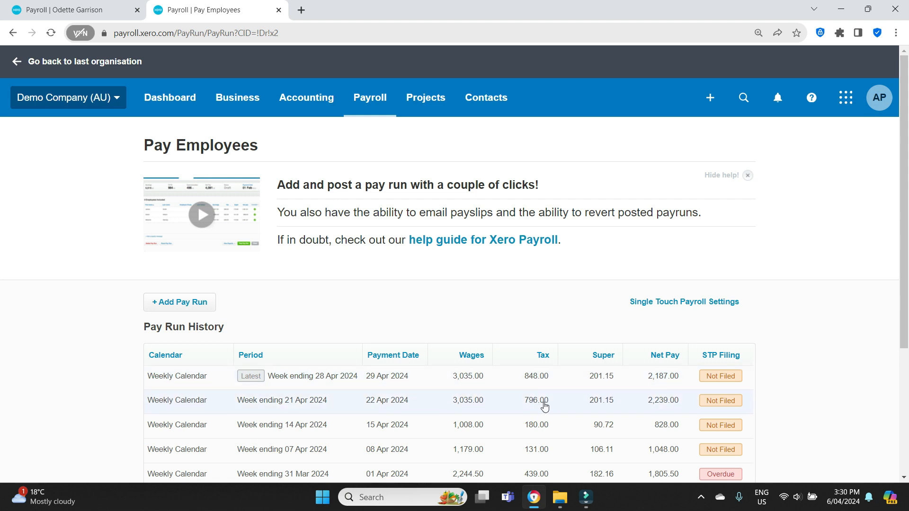
{"action": "mouse_move", "coordinate": [542, 383]}
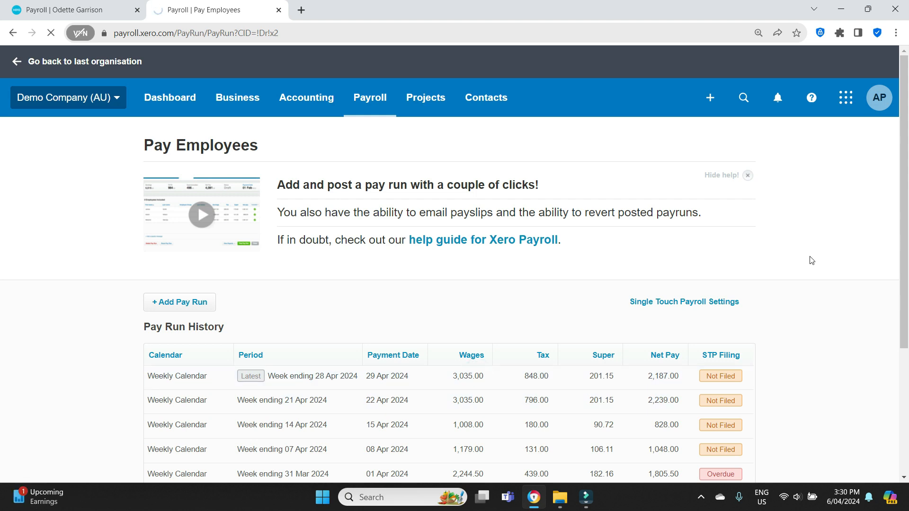
{"action": "left_click", "coordinate": [312, 376]}
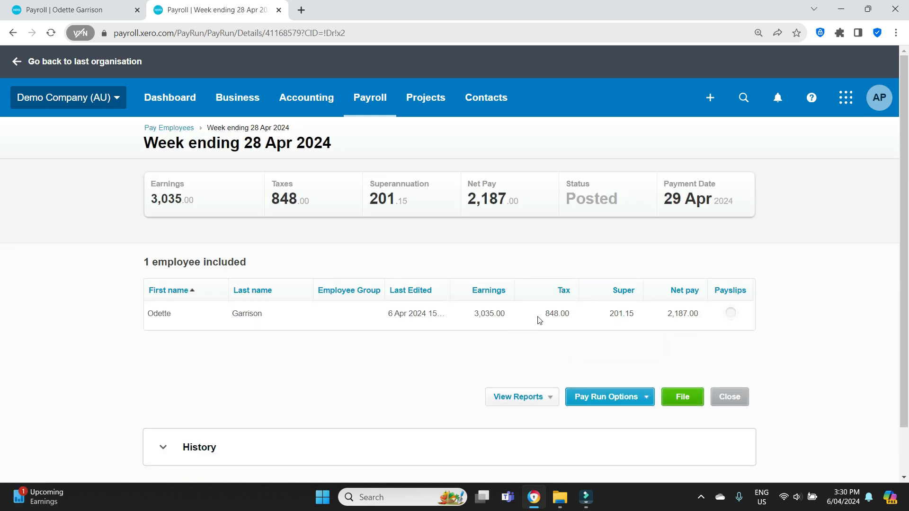
Step: View Odette's 28 Apr payslip (tax 848.00) and duplicate it into a second browser tab
{"action": "left_click", "coordinate": [730, 314]}
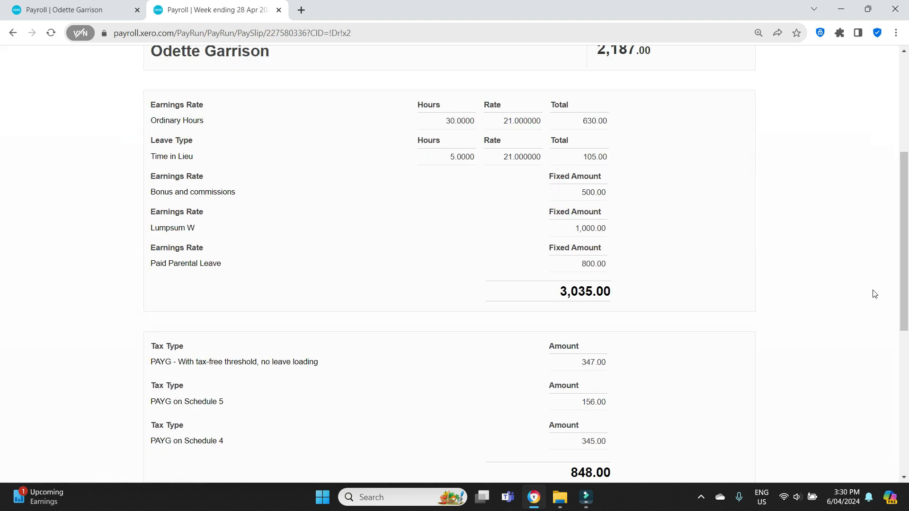
{"action": "scroll", "scroll_direction": "down", "scroll_amount": 3}
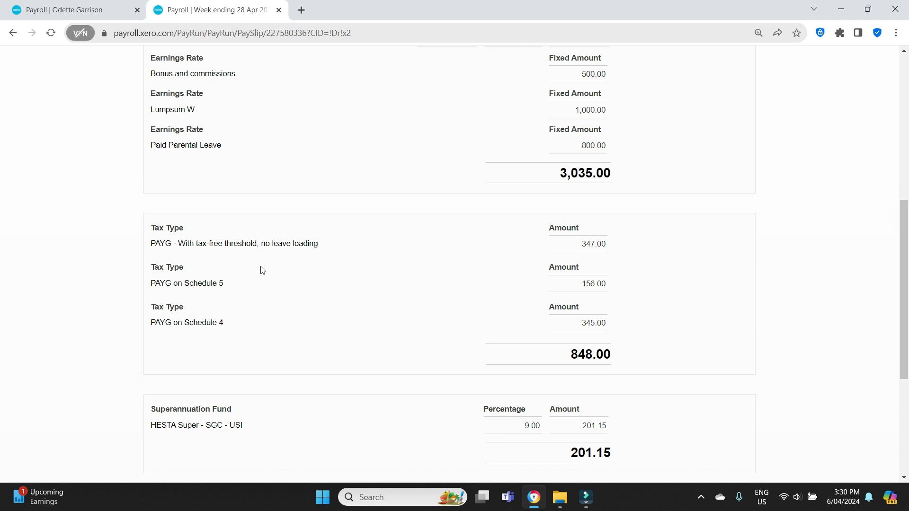
{"action": "mouse_move", "coordinate": [218, 4]}
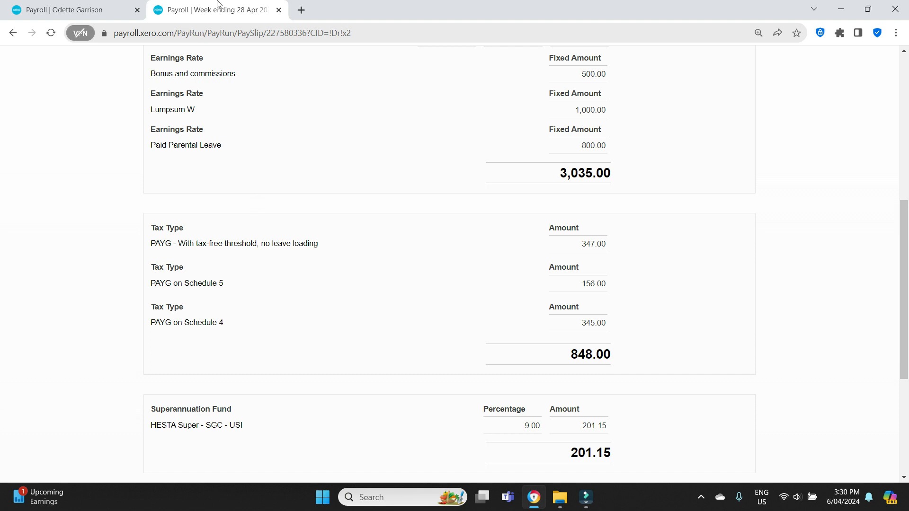
{"action": "right_click", "coordinate": [214, 10]}
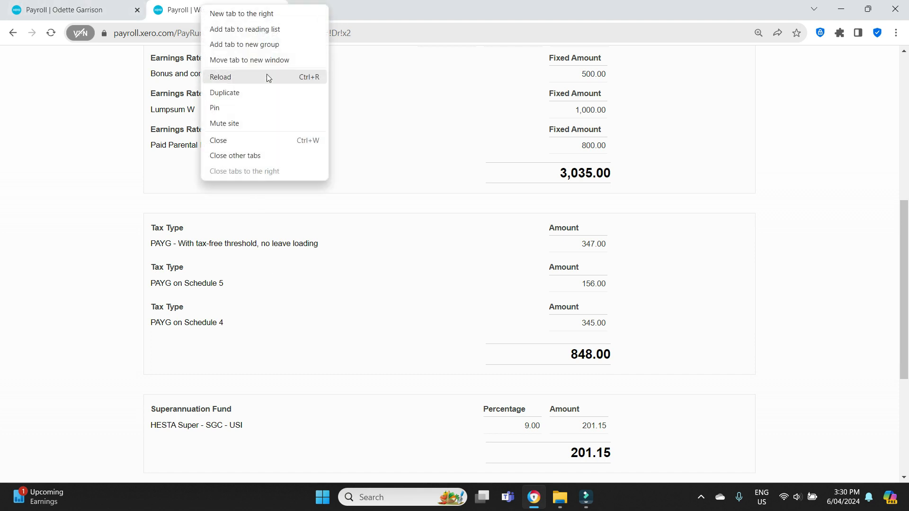
{"action": "left_click", "coordinate": [225, 92]}
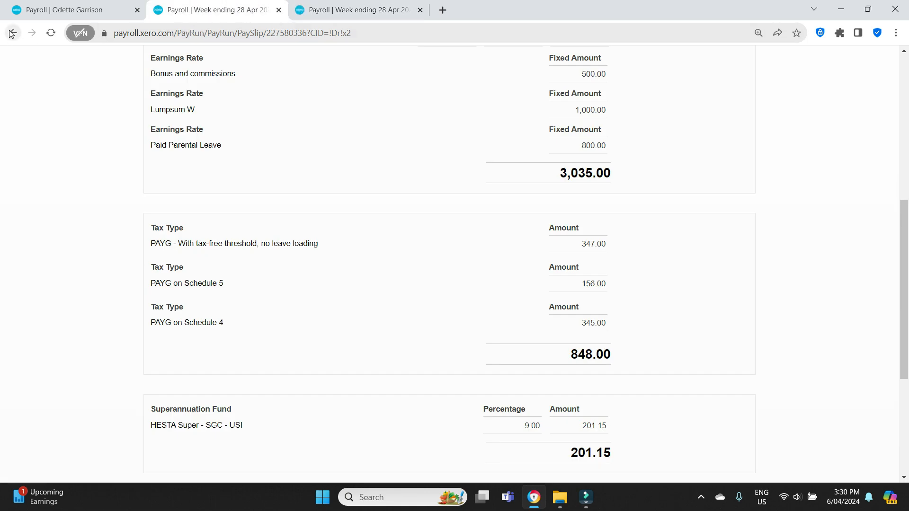
Step: Bring up the 21 Apr payslip (tax 796.00) in the other tab for side-by-side comparison
{"action": "left_click", "coordinate": [12, 33]}
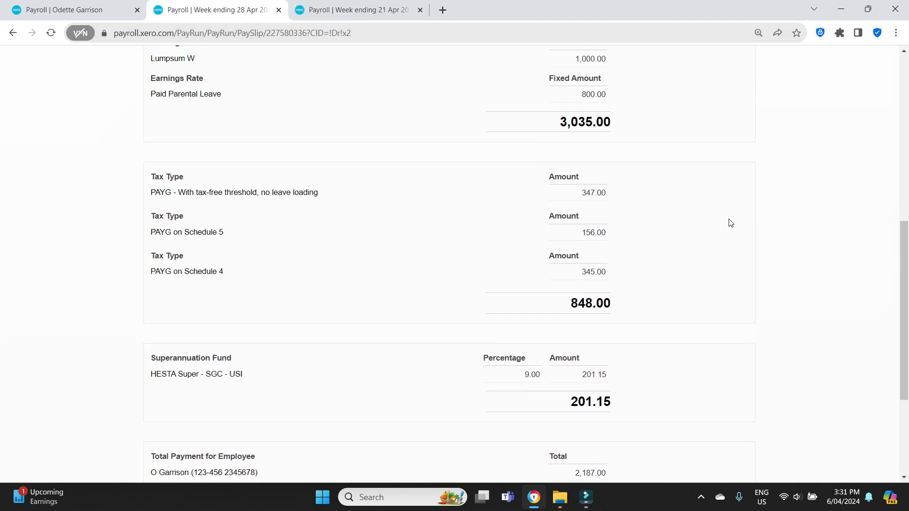
{"action": "left_click", "coordinate": [354, 10]}
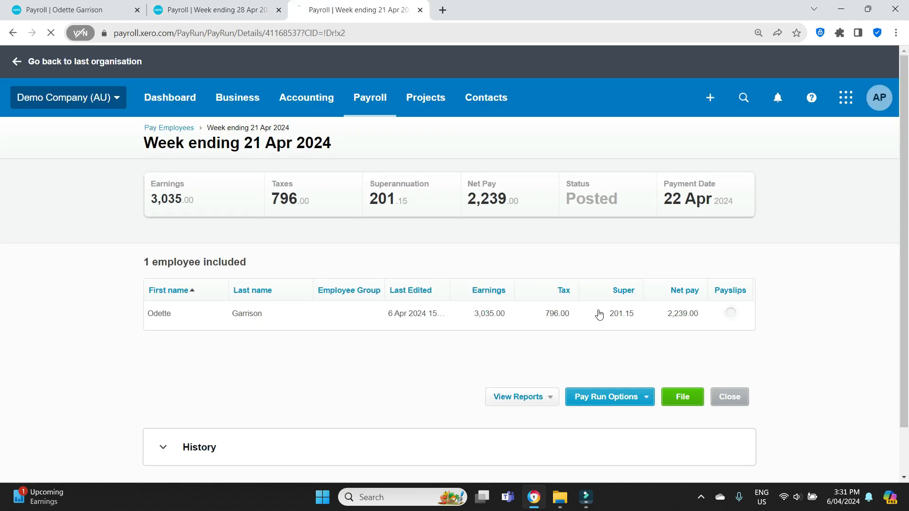
{"action": "left_click", "coordinate": [730, 313]}
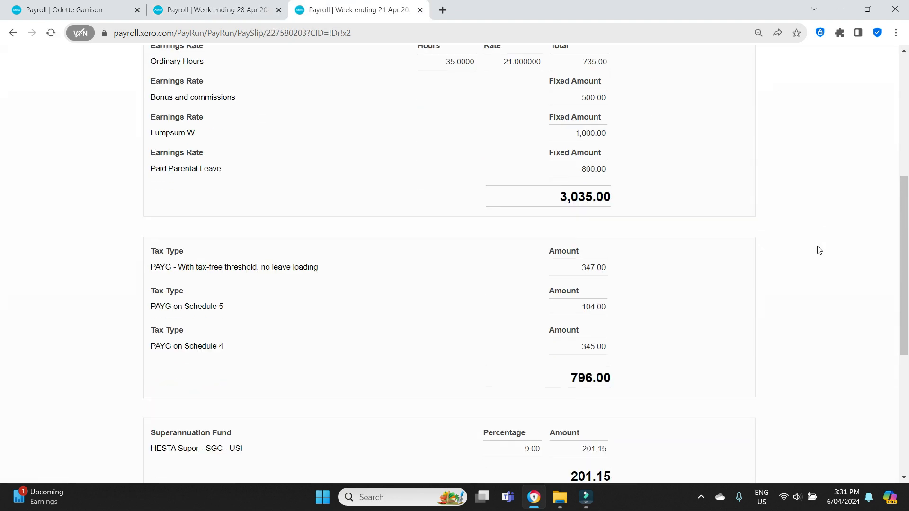
{"action": "left_click", "coordinate": [215, 9]}
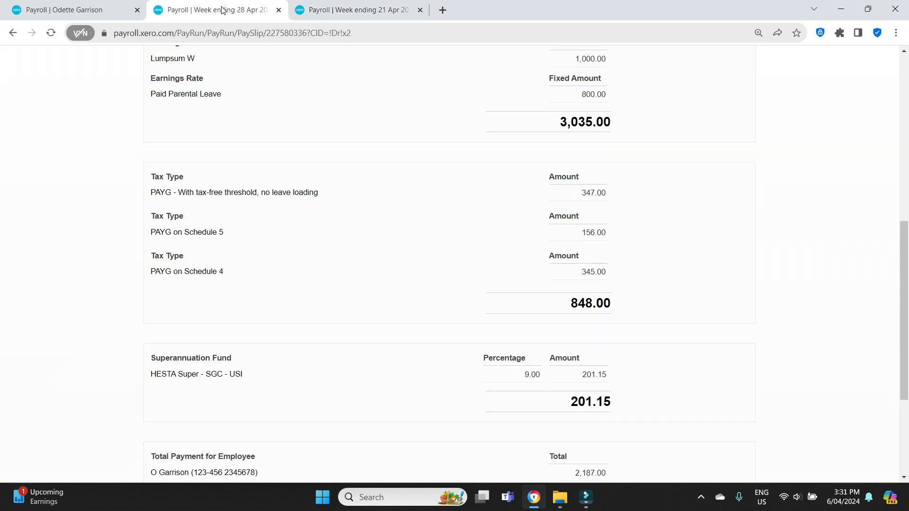
{"action": "left_click", "coordinate": [353, 10]}
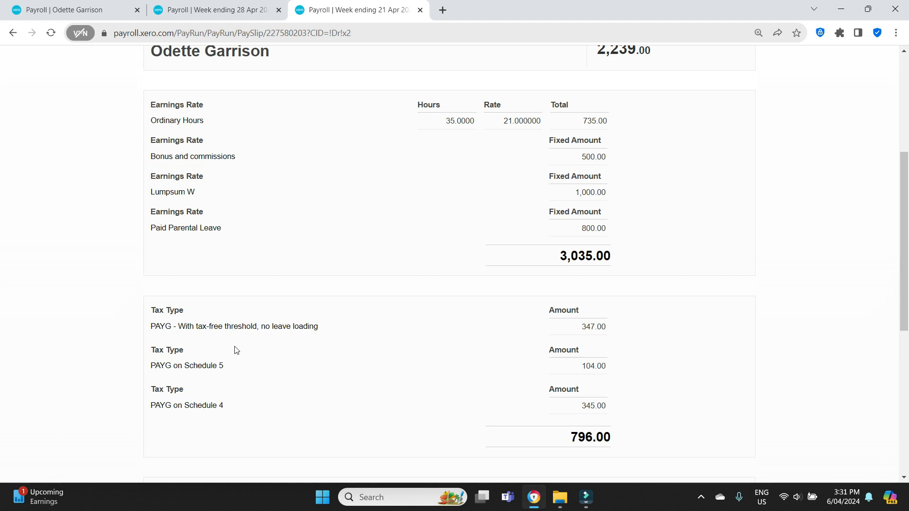
{"action": "mouse_move", "coordinate": [549, 391]}
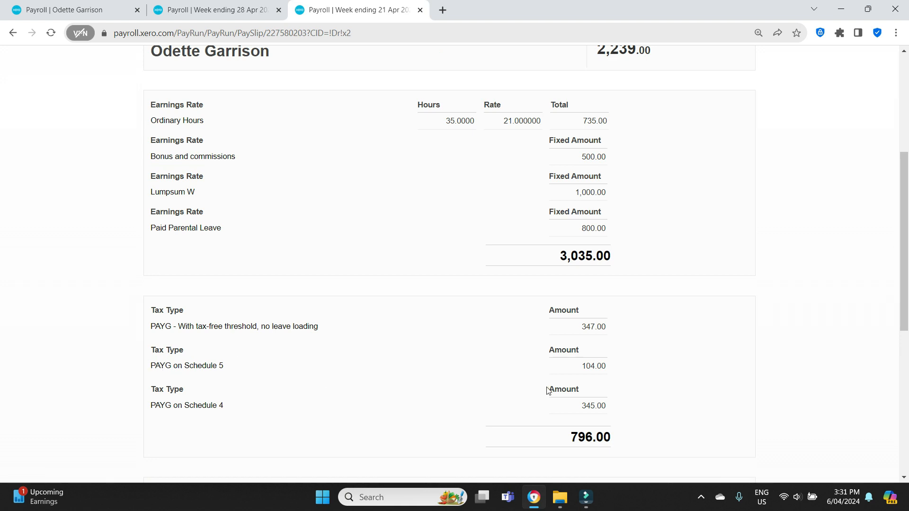
{"action": "mouse_move", "coordinate": [365, 121]}
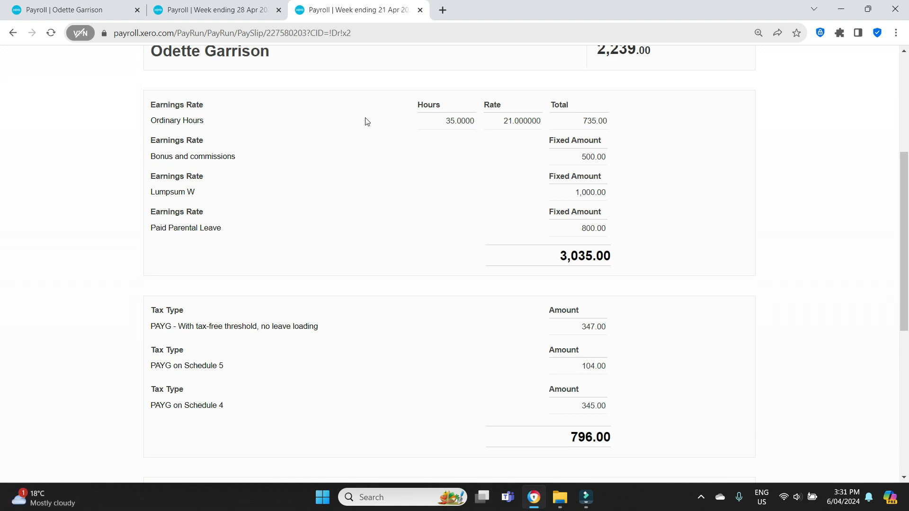
{"action": "left_click", "coordinate": [215, 9]}
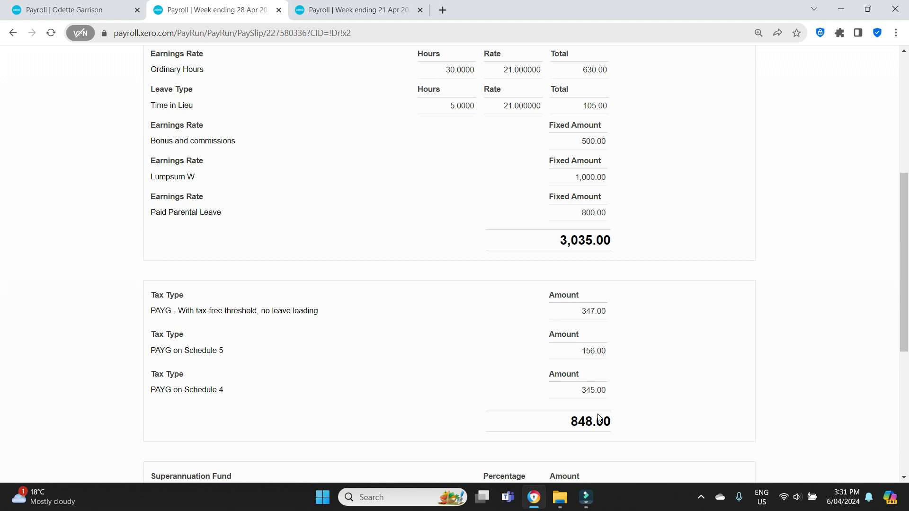
{"action": "mouse_move", "coordinate": [590, 363]}
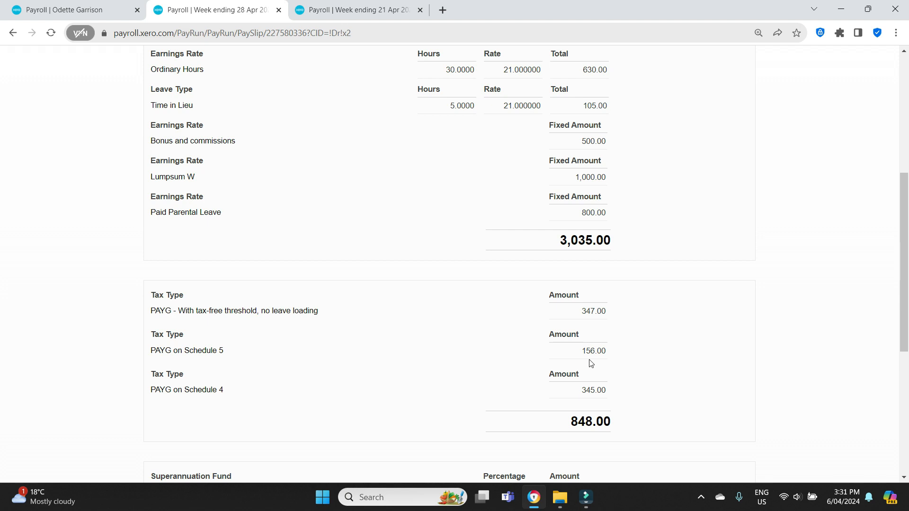
{"action": "scroll", "scroll_direction": "down", "scroll_amount": 3}
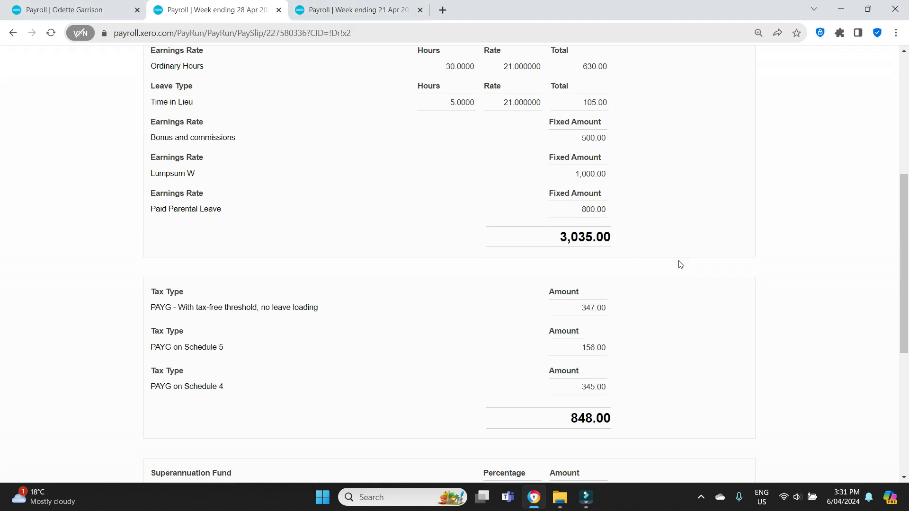
{"action": "left_click", "coordinate": [357, 10]}
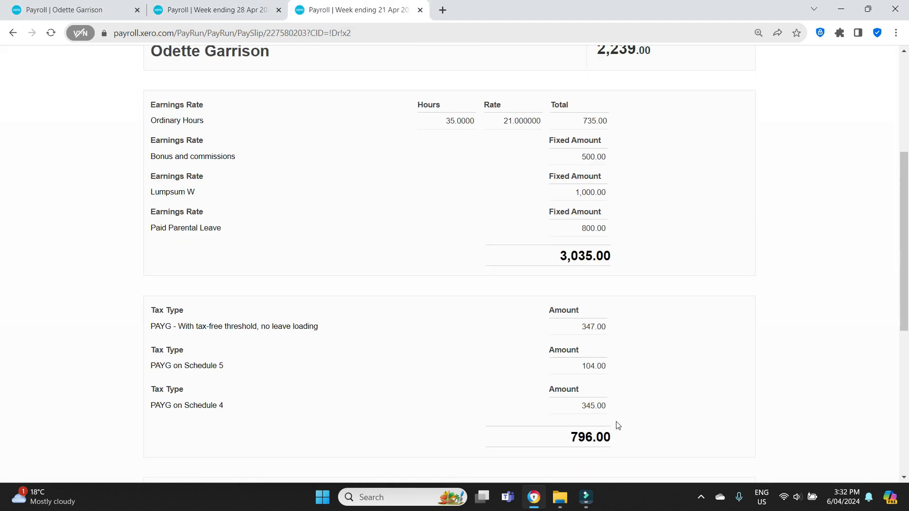
{"action": "scroll", "scroll_direction": "up", "scroll_amount": 3}
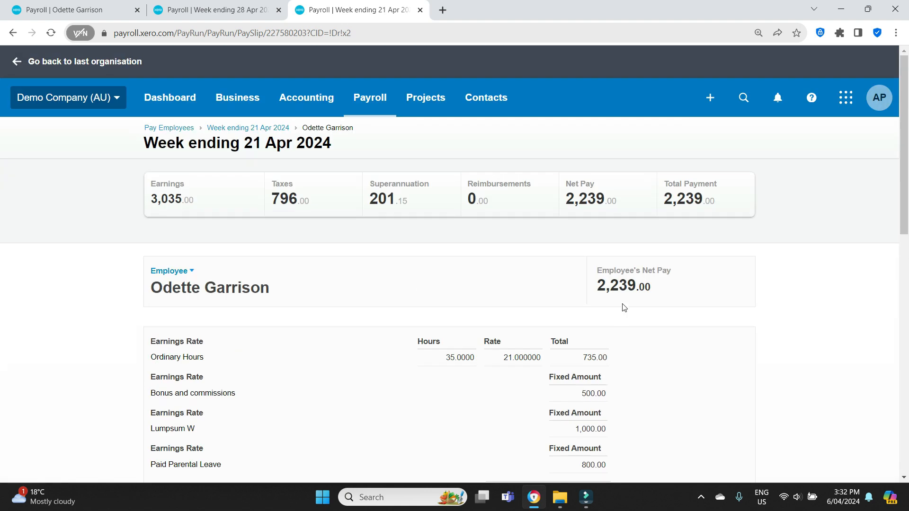
{"action": "left_click", "coordinate": [215, 9]}
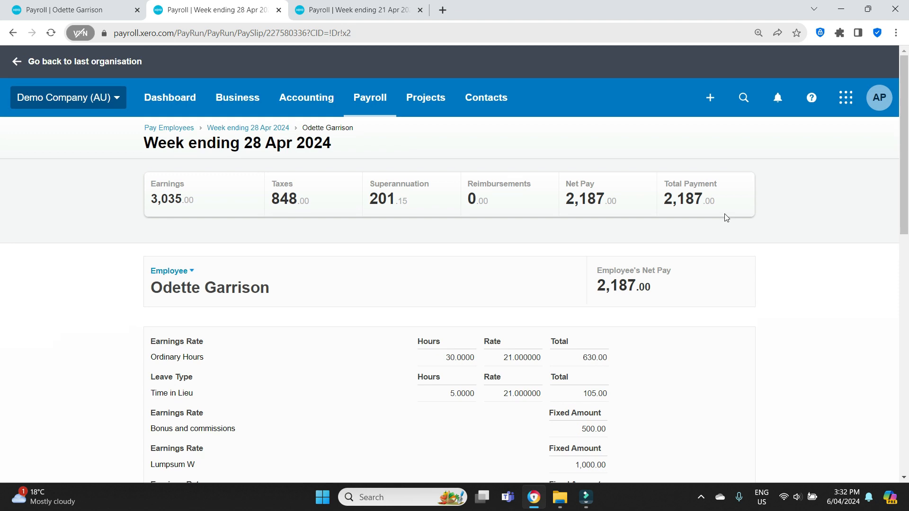
{"action": "mouse_move", "coordinate": [650, 267]}
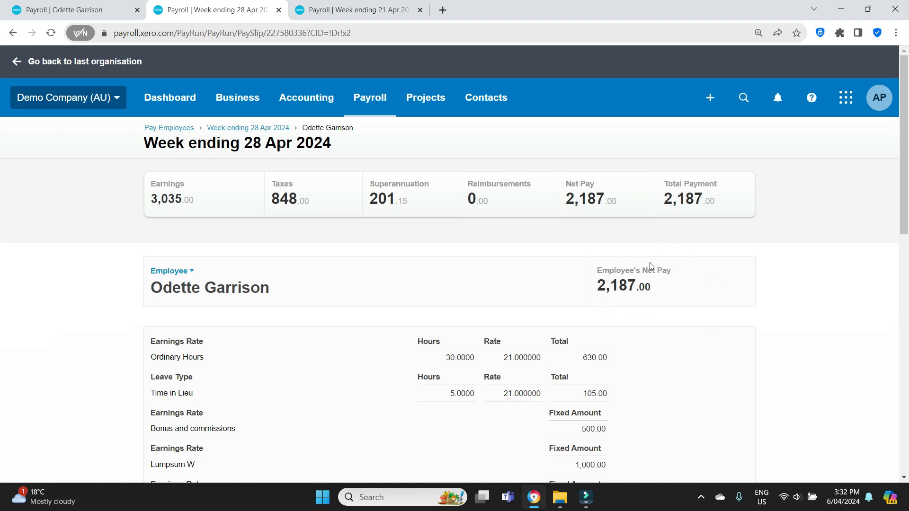
{"action": "mouse_move", "coordinate": [730, 317]}
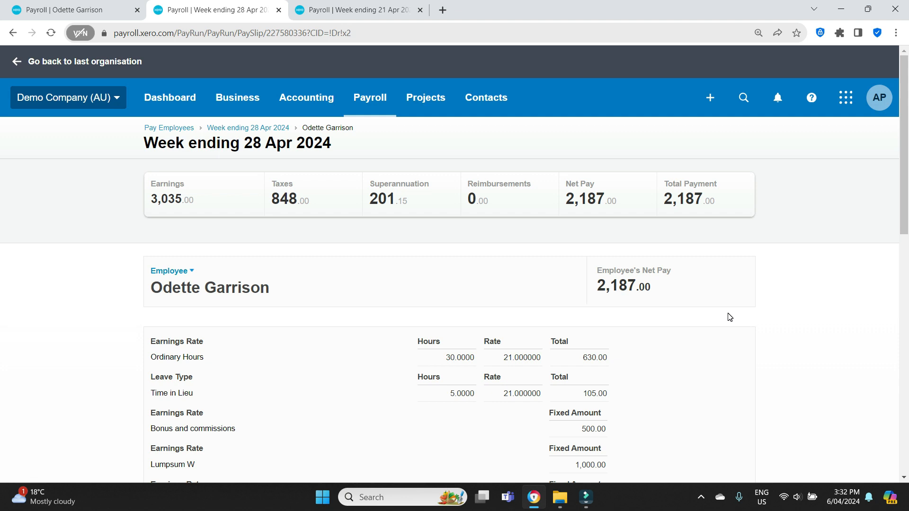
{"action": "mouse_move", "coordinate": [829, 258]}
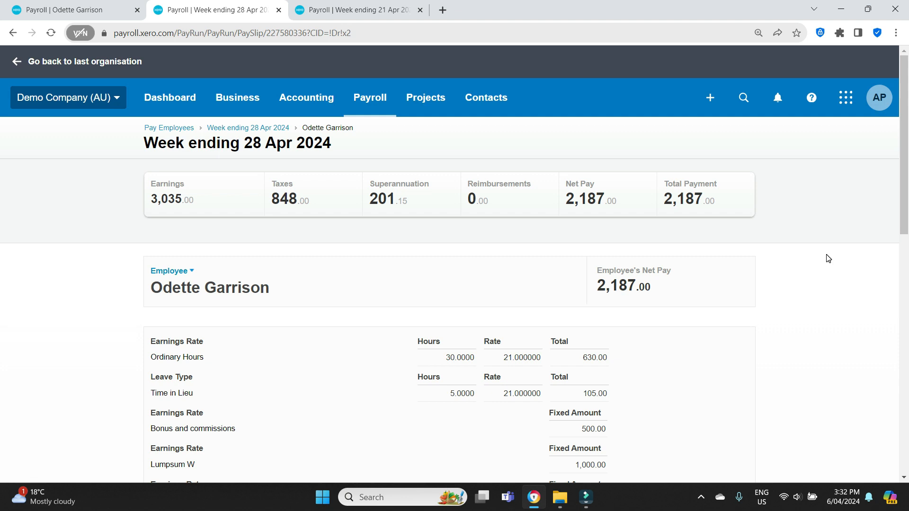